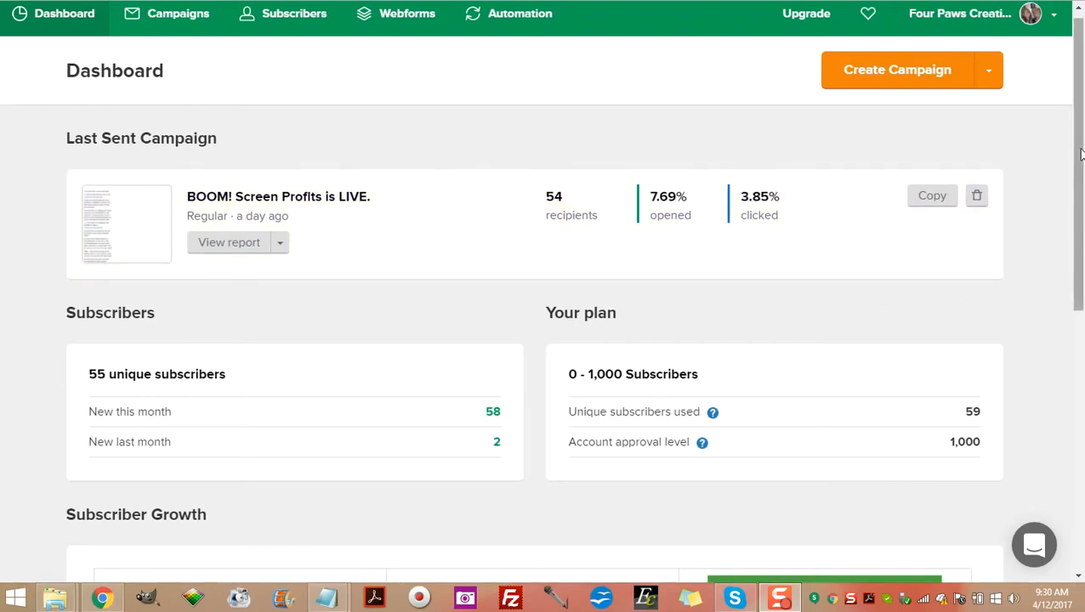
Peek at the report's download/print options, then open the BOOM! Screen Profits is LIVE. campaign report
scroll("down", 3)
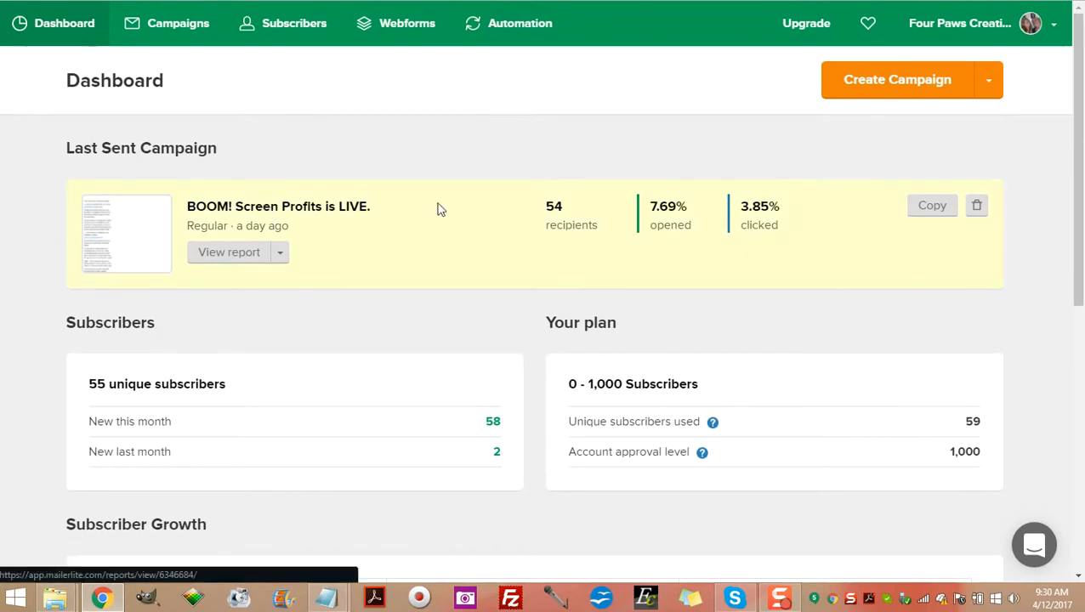
mouse_move(435, 224)
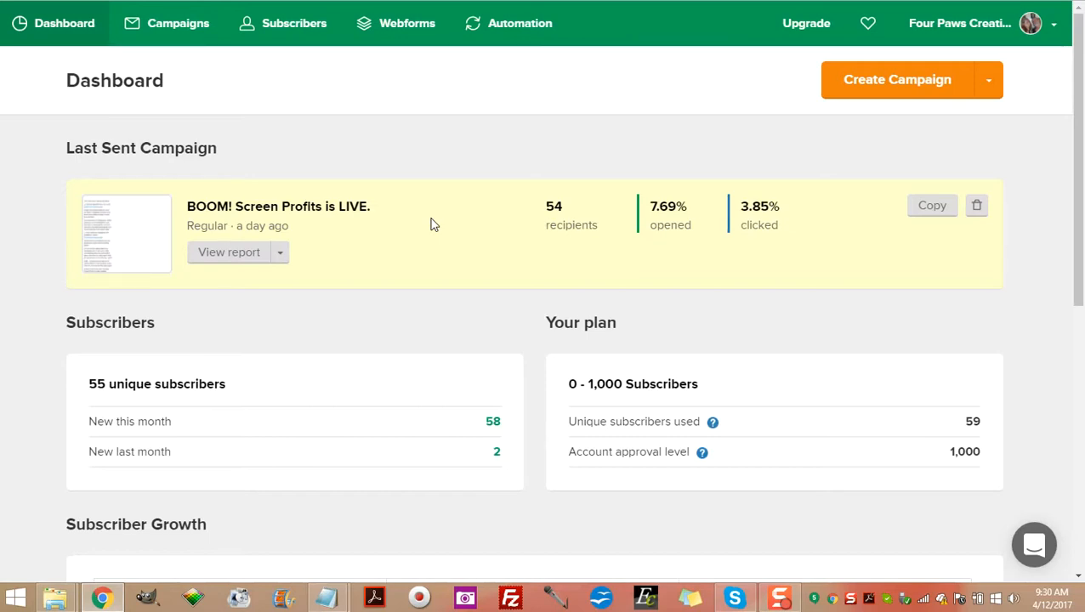
mouse_move(430, 224)
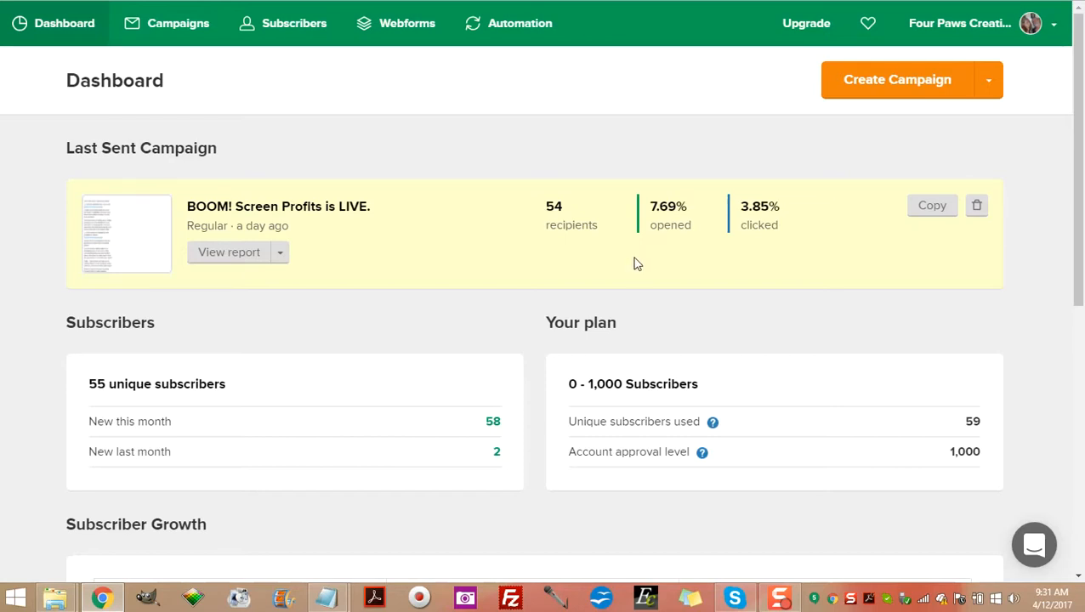
mouse_move(637, 262)
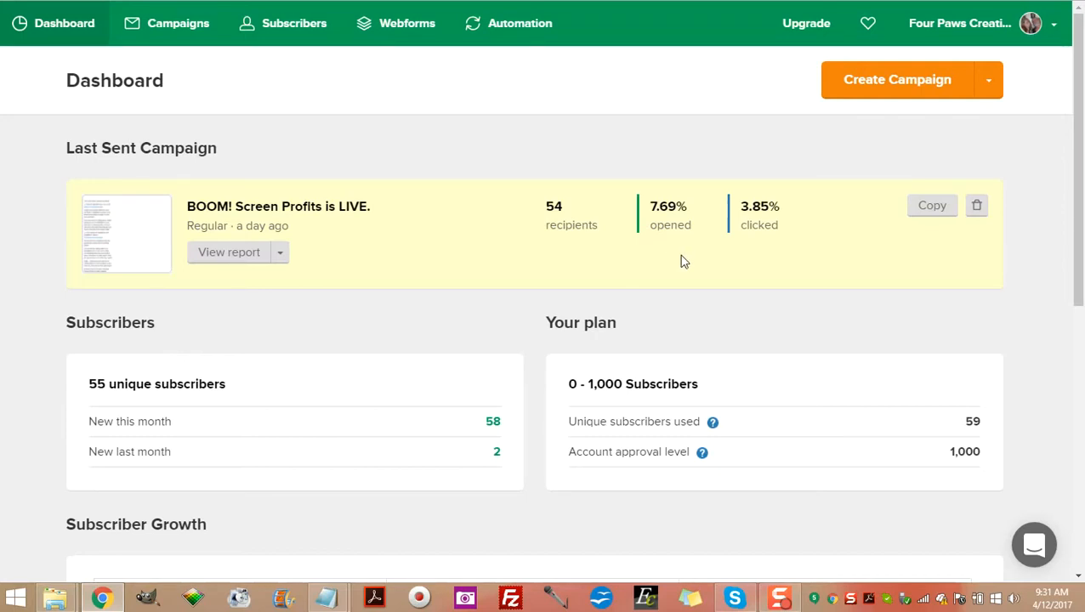
mouse_move(672, 265)
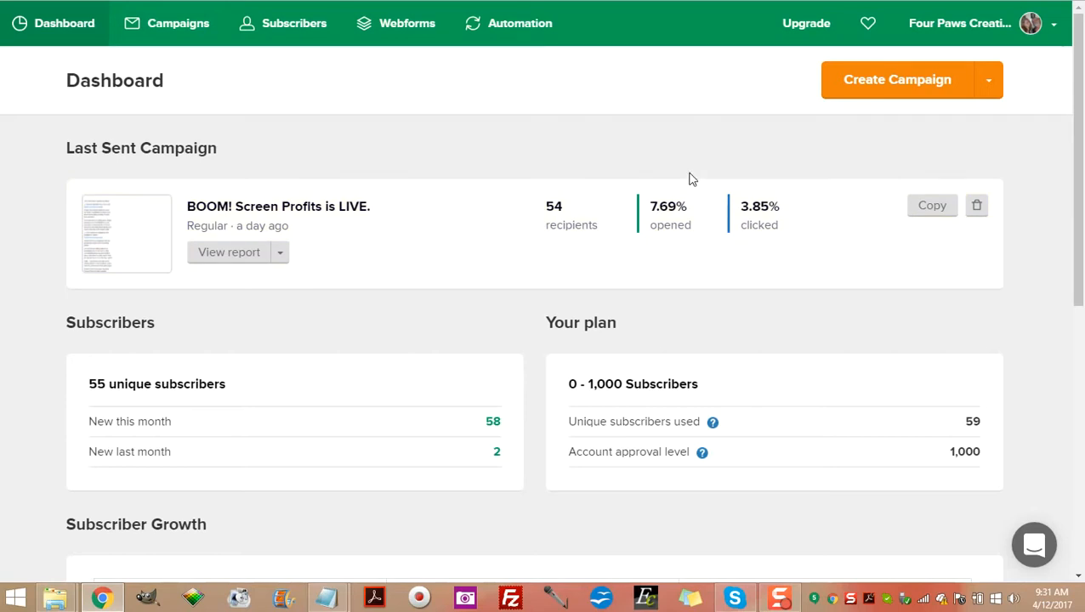
mouse_move(697, 151)
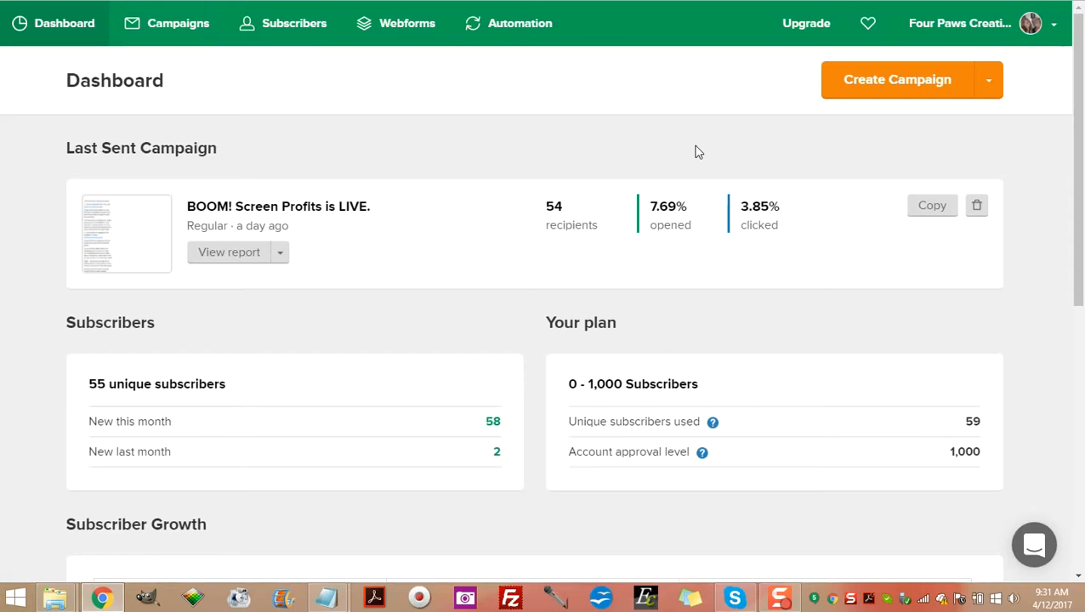
mouse_move(738, 144)
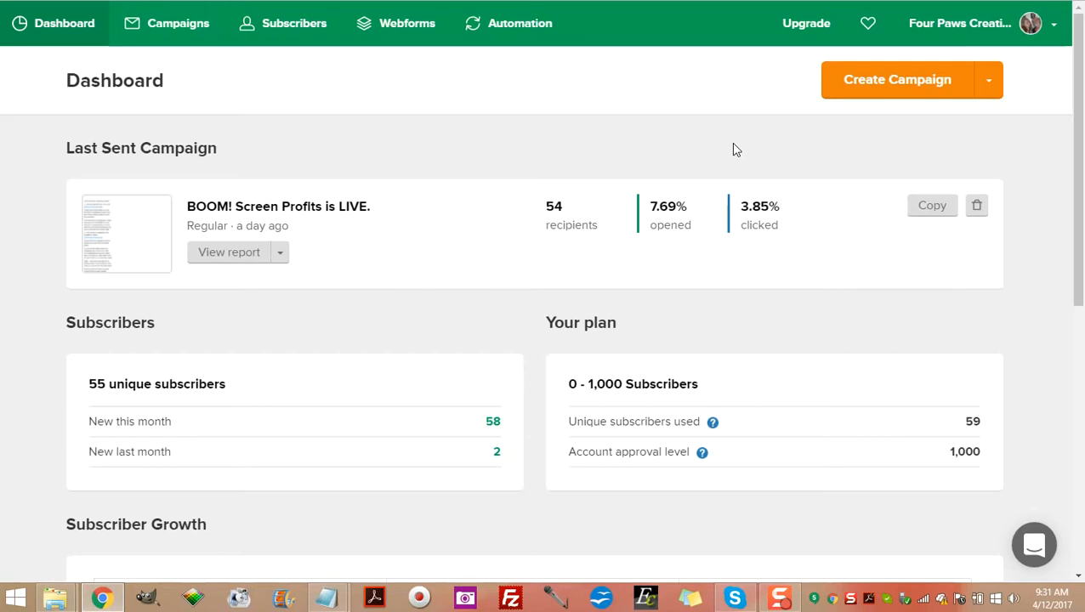
mouse_move(733, 153)
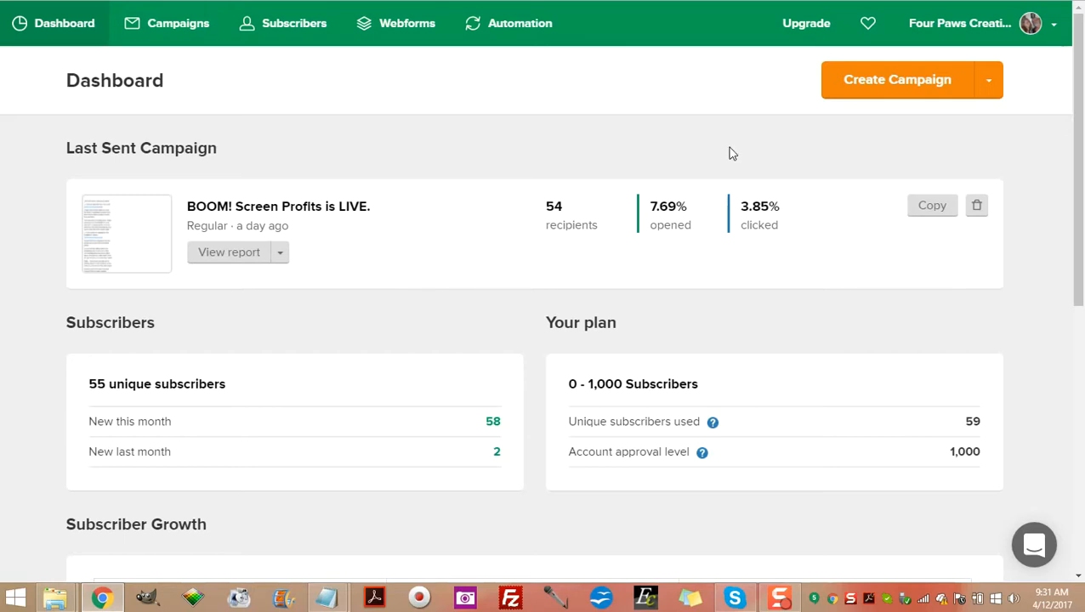
mouse_move(723, 157)
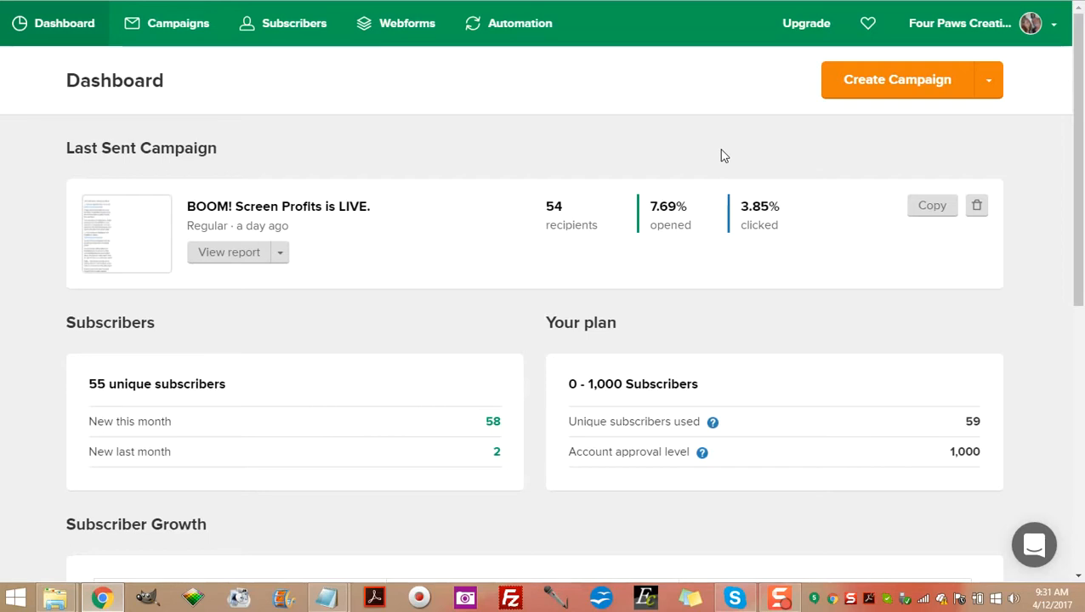
scroll("down", 3)
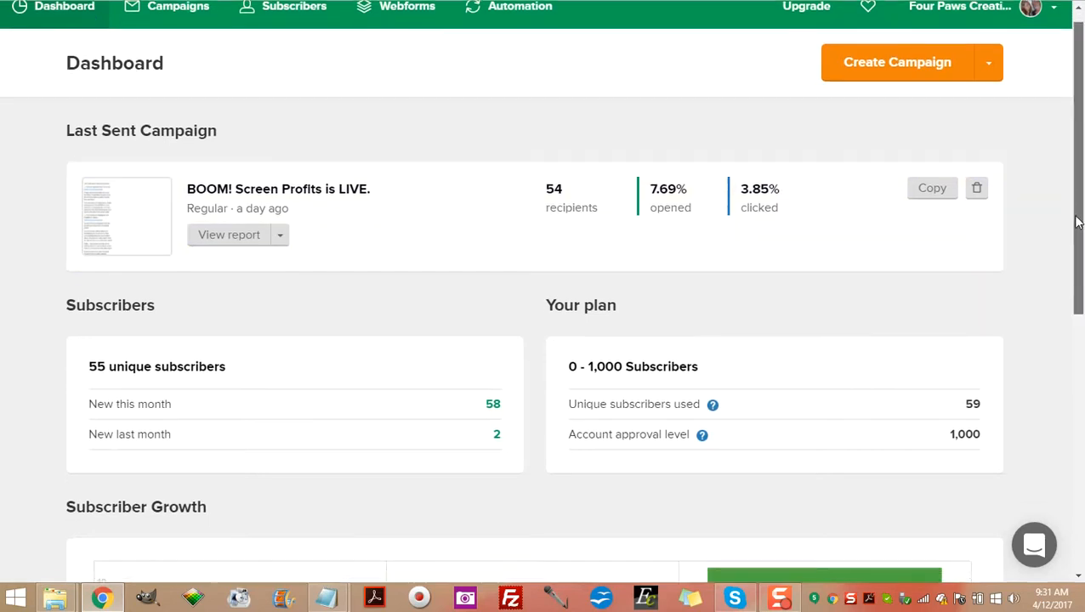
scroll("down", 3)
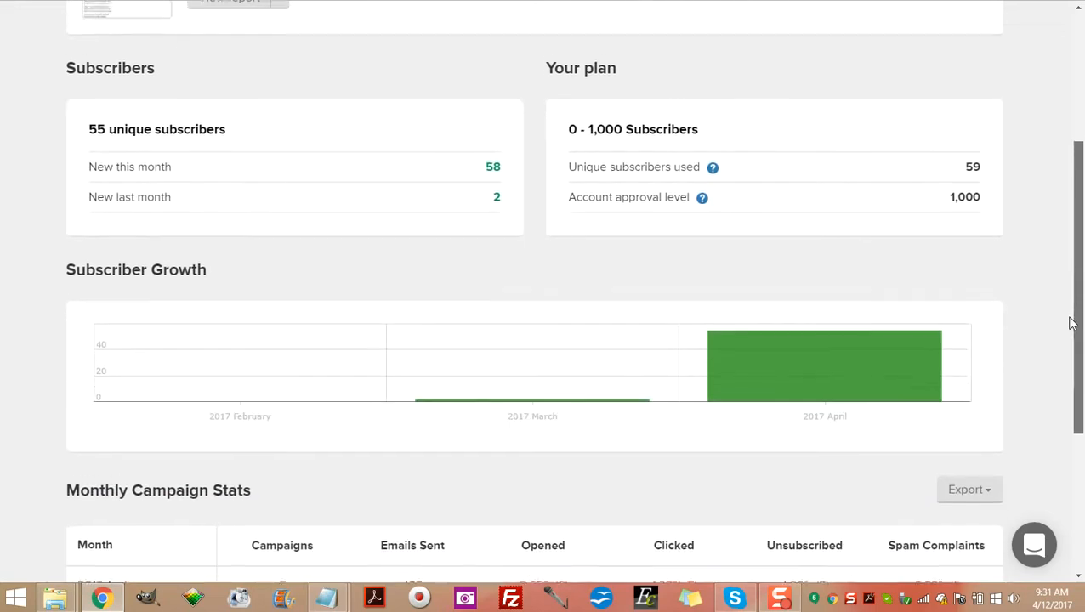
scroll("down", 3)
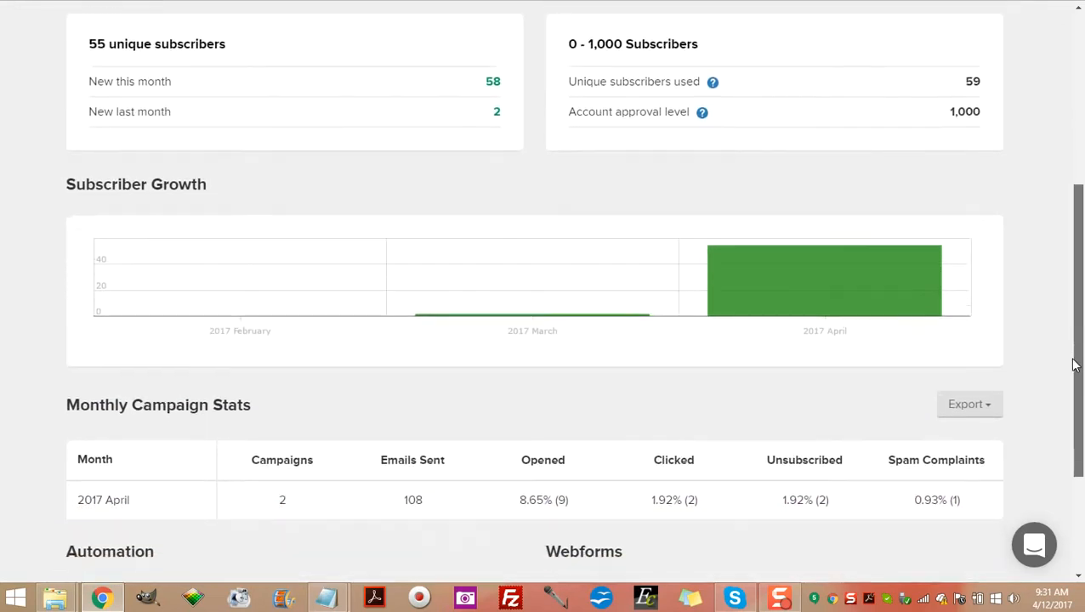
scroll("down", 3)
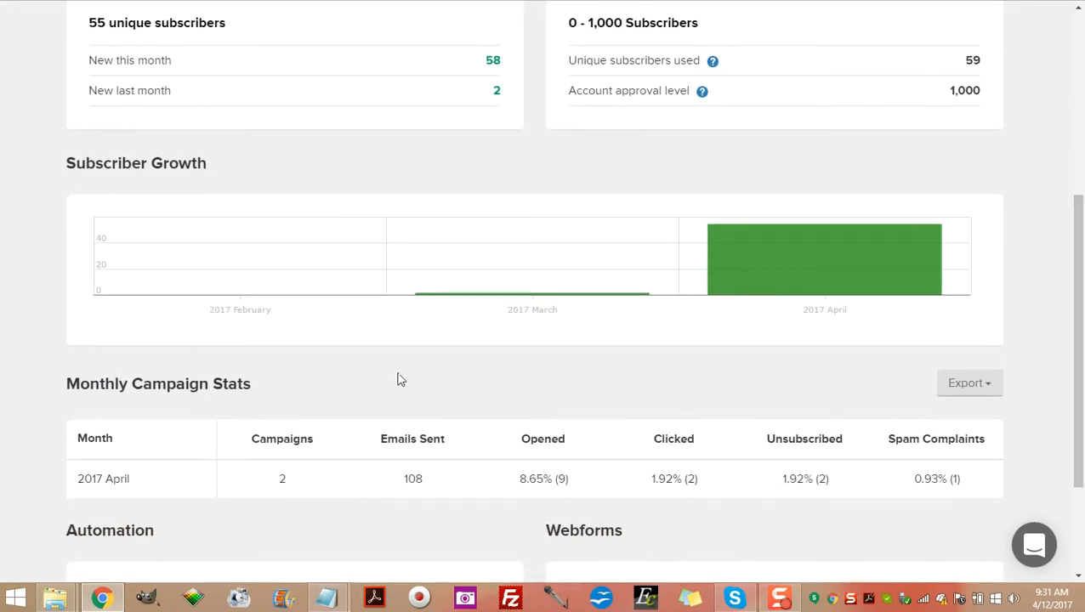
mouse_move(414, 376)
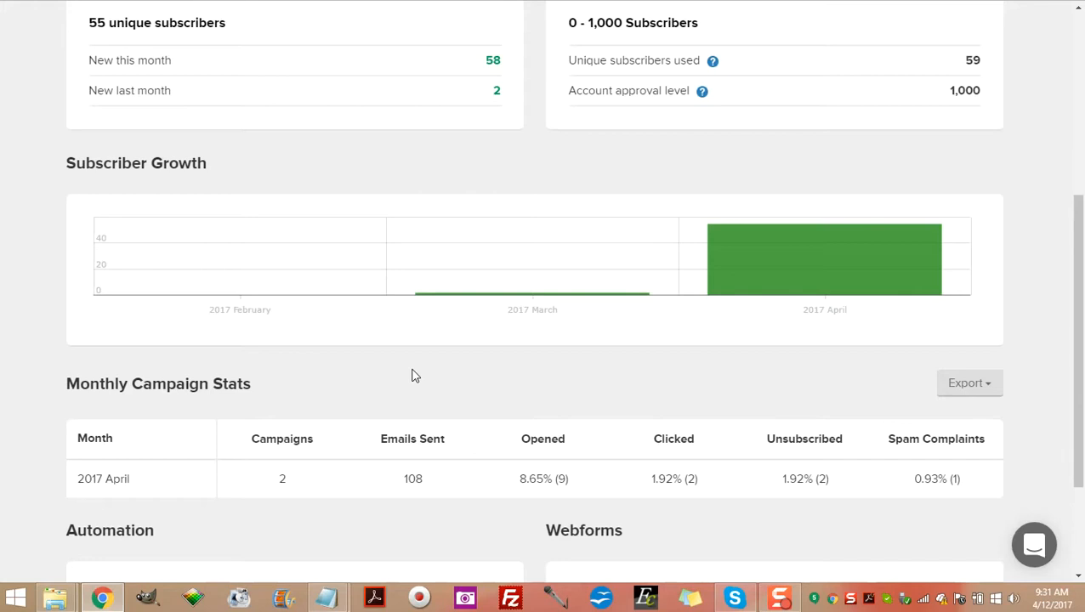
mouse_move(425, 364)
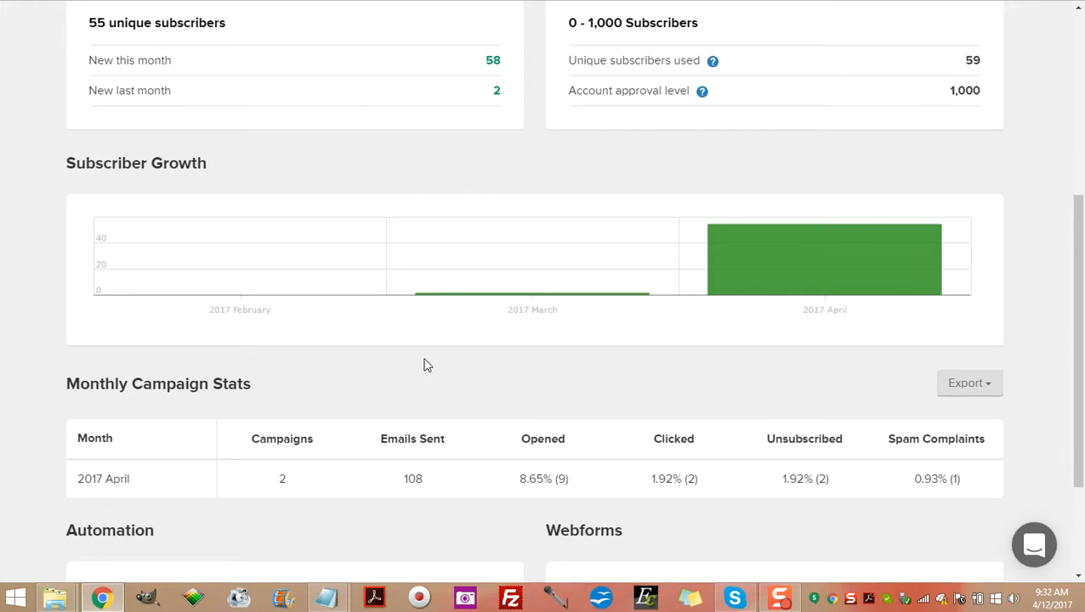
scroll("down", 3)
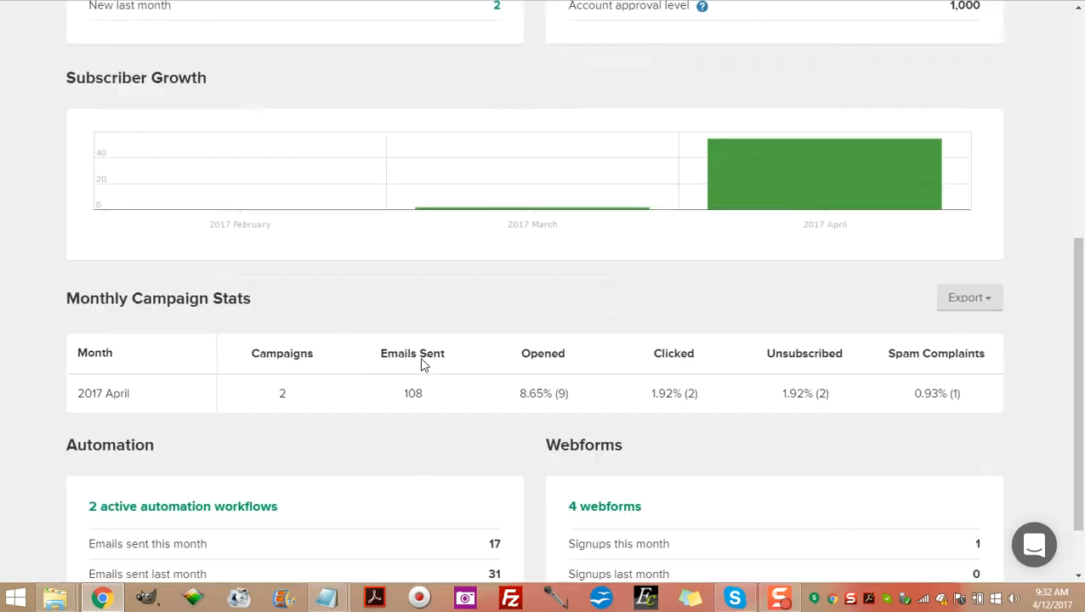
scroll("down", 3)
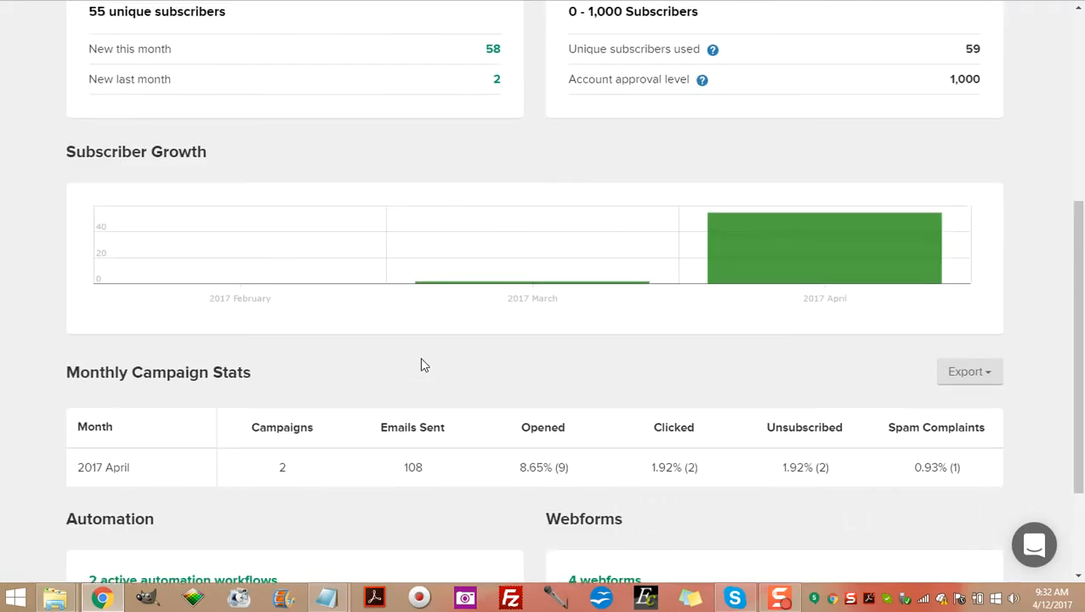
scroll("down", 3)
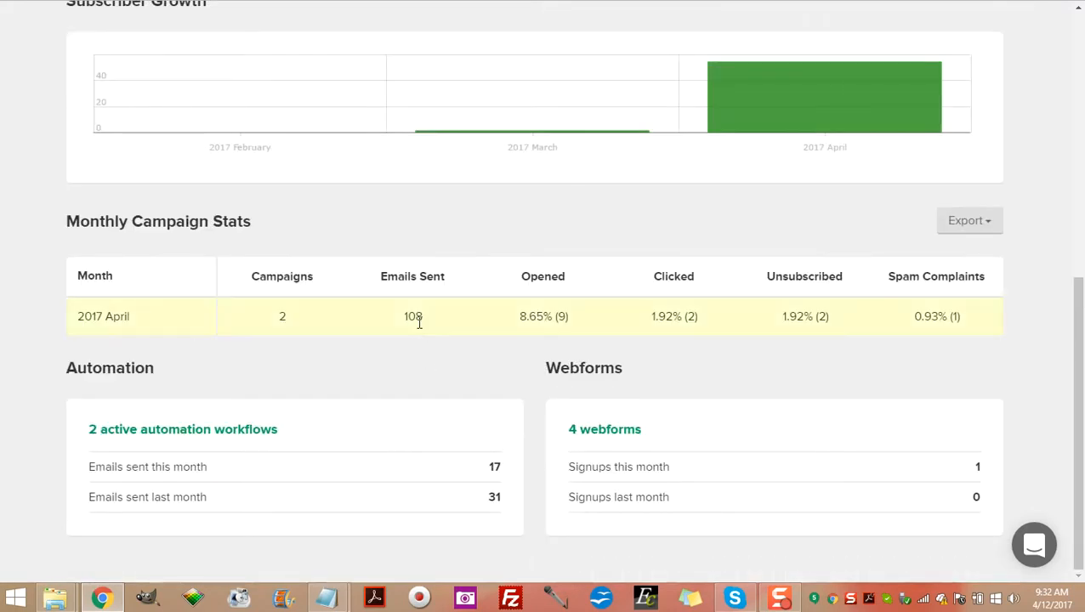
mouse_move(401, 347)
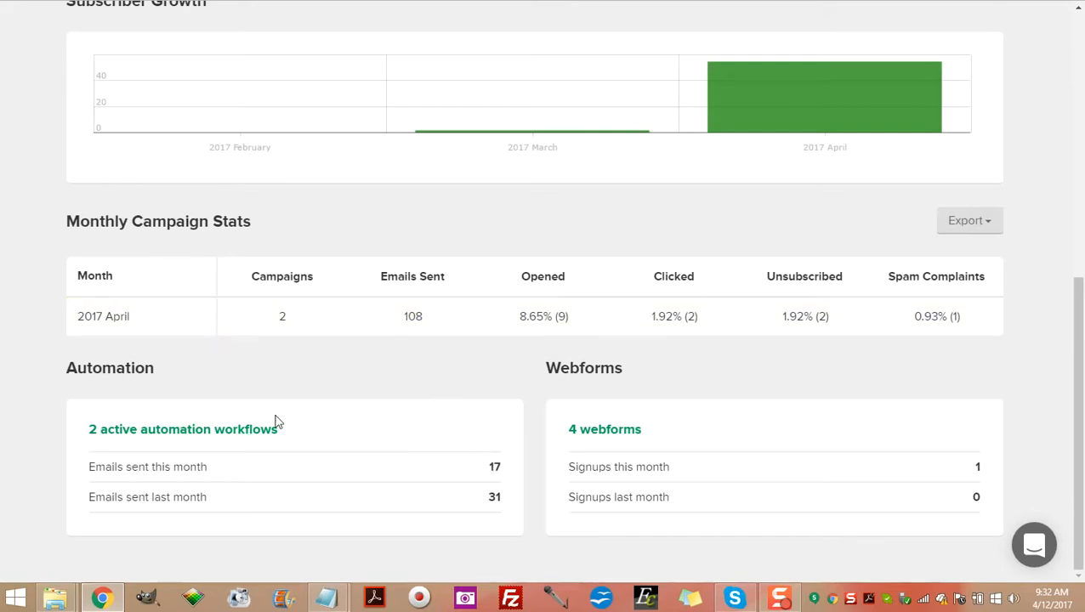
mouse_move(343, 414)
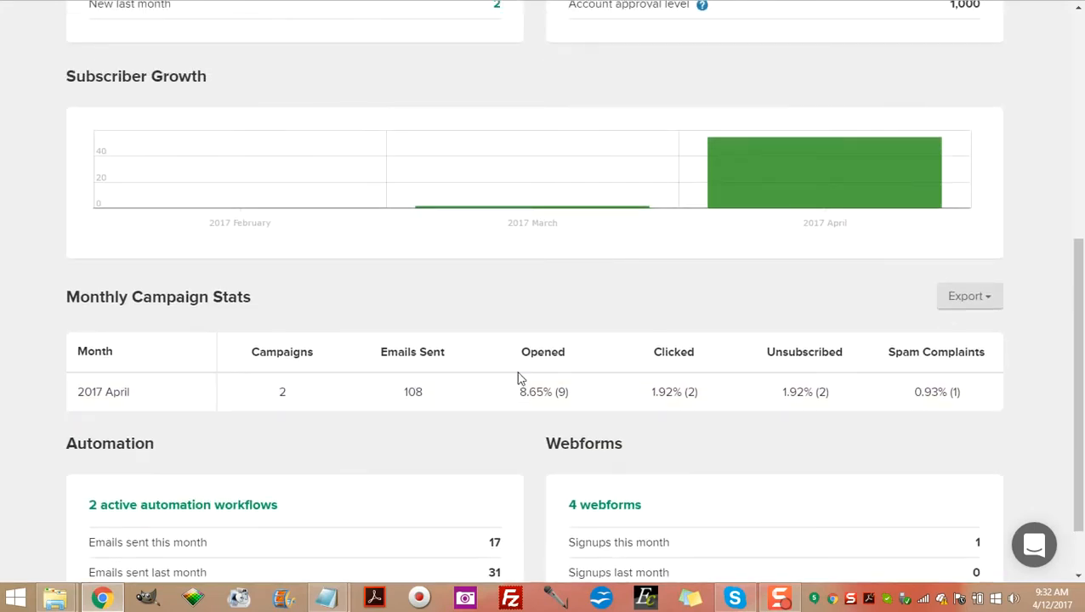
mouse_move(429, 267)
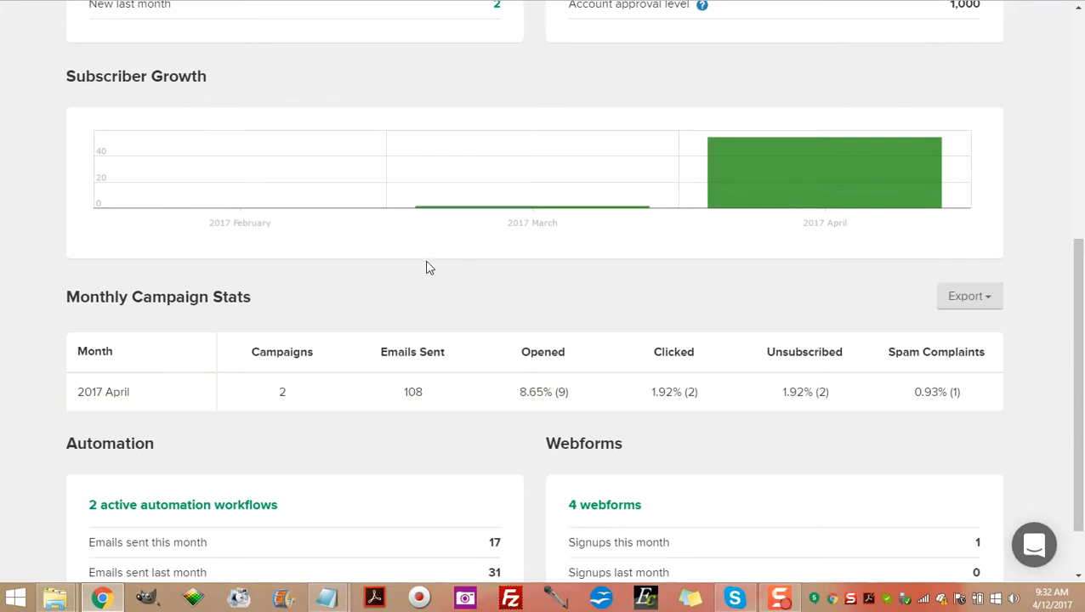
mouse_move(514, 408)
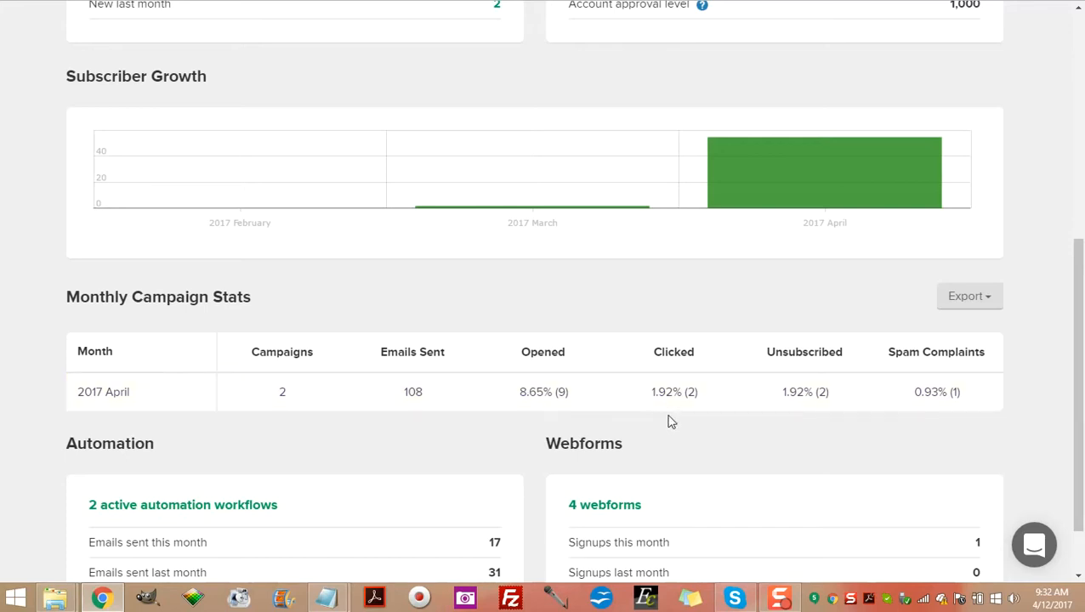
mouse_move(782, 415)
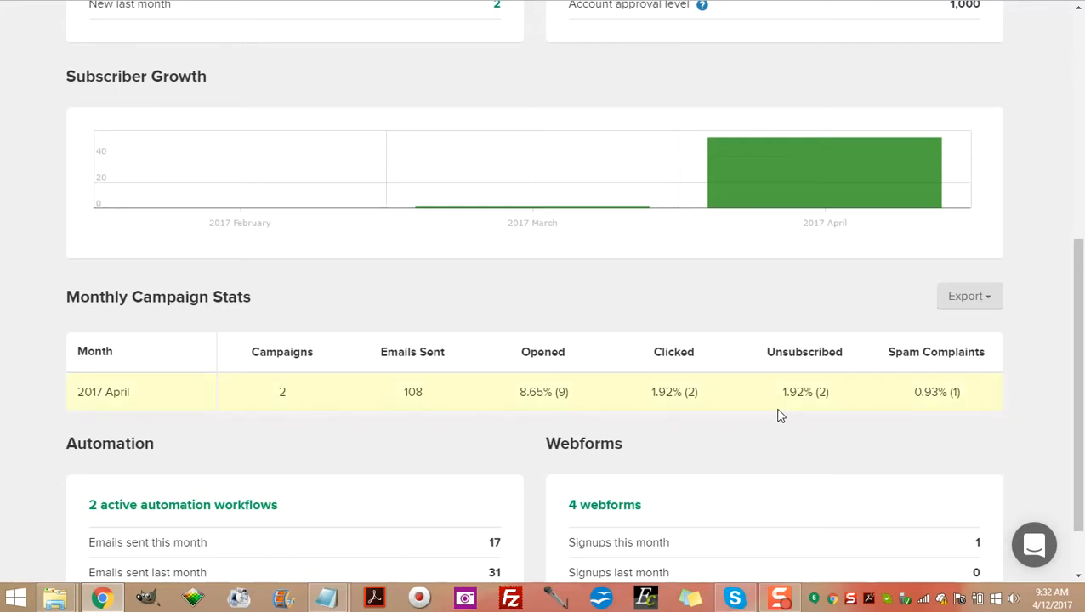
mouse_move(782, 415)
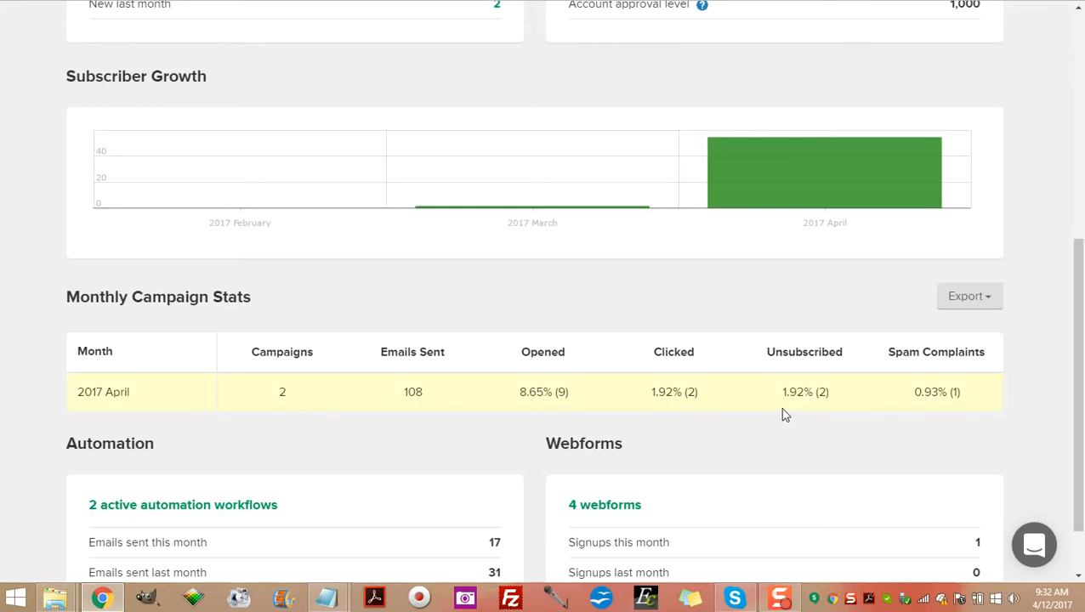
mouse_move(781, 417)
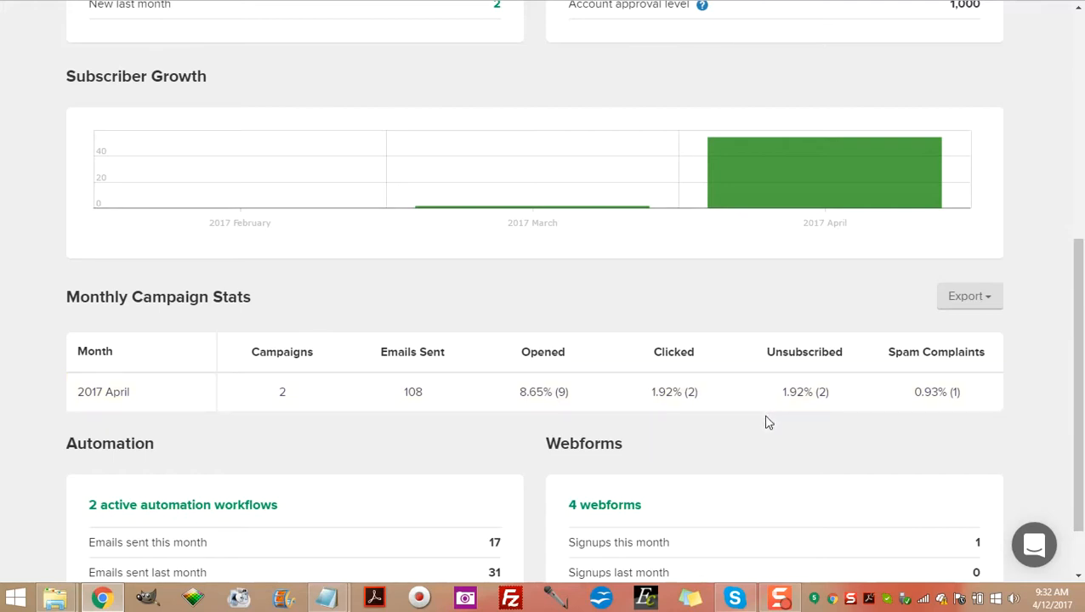
mouse_move(901, 432)
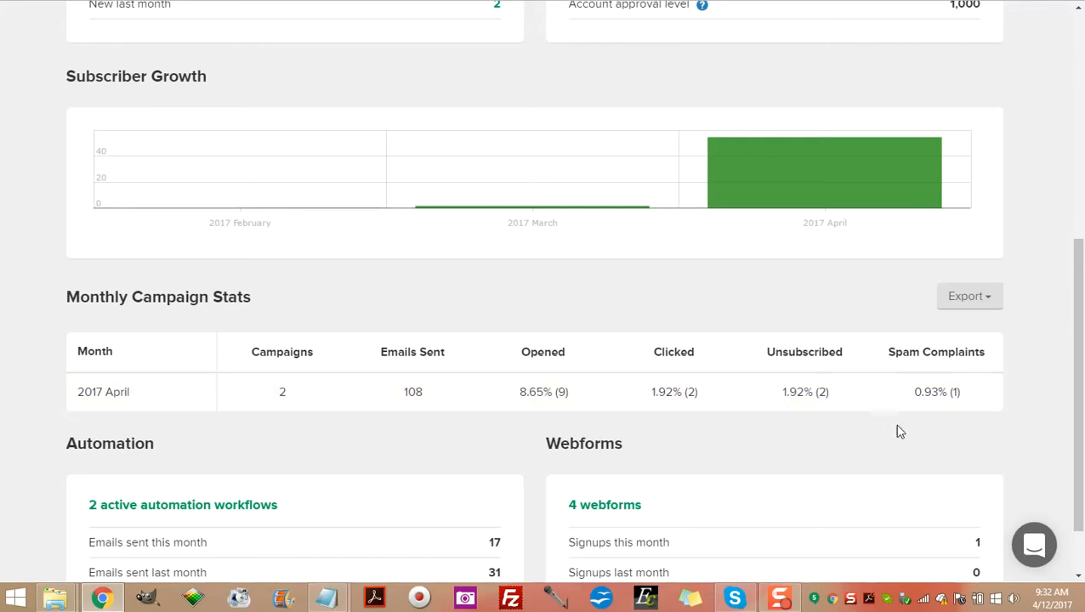
mouse_move(997, 437)
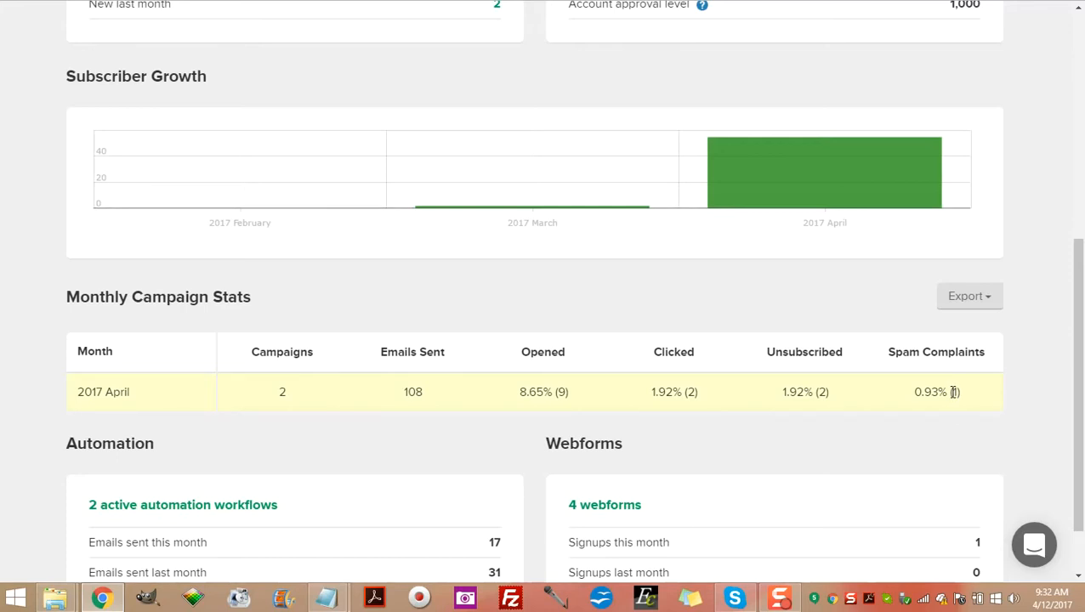
mouse_move(950, 396)
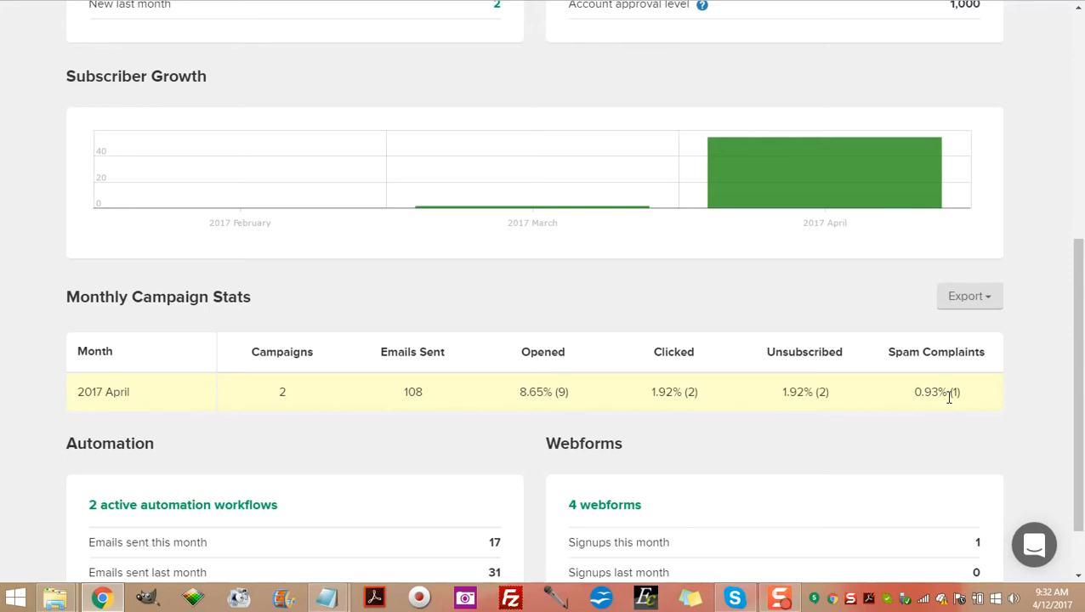
mouse_move(947, 406)
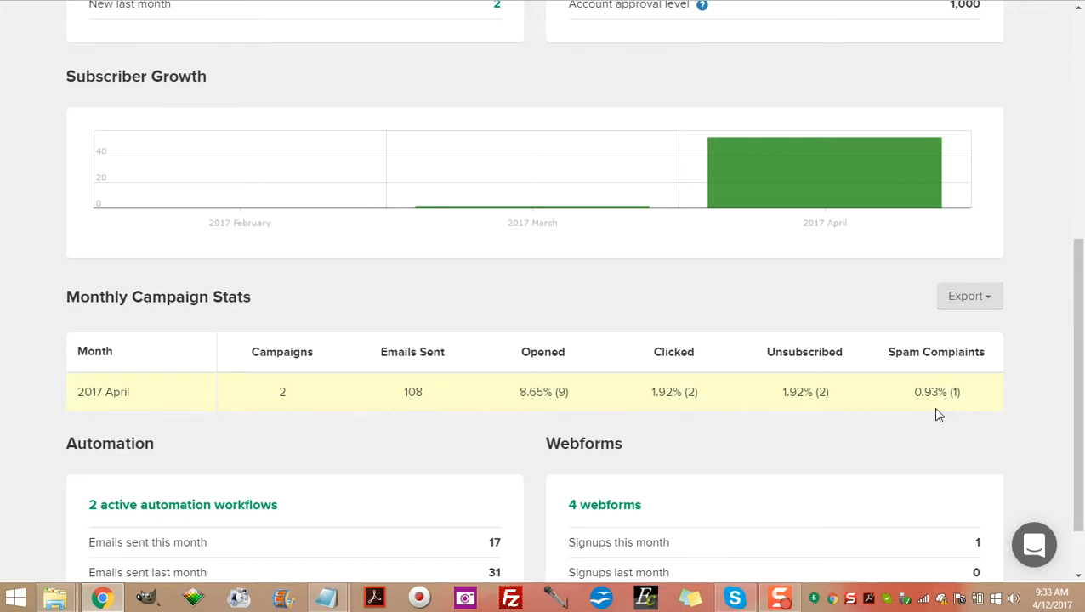
mouse_move(926, 433)
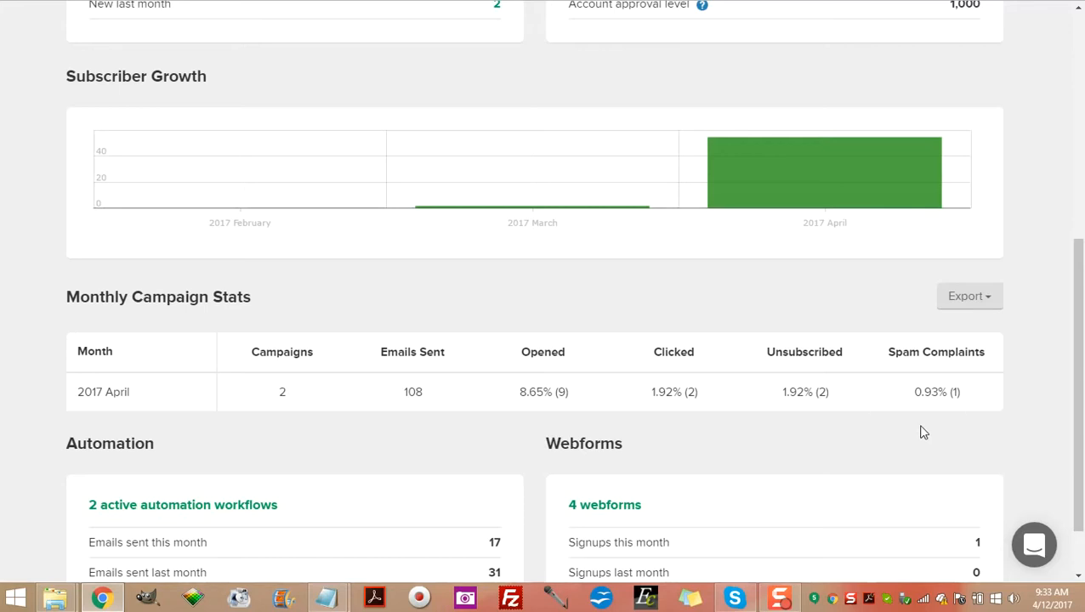
mouse_move(913, 449)
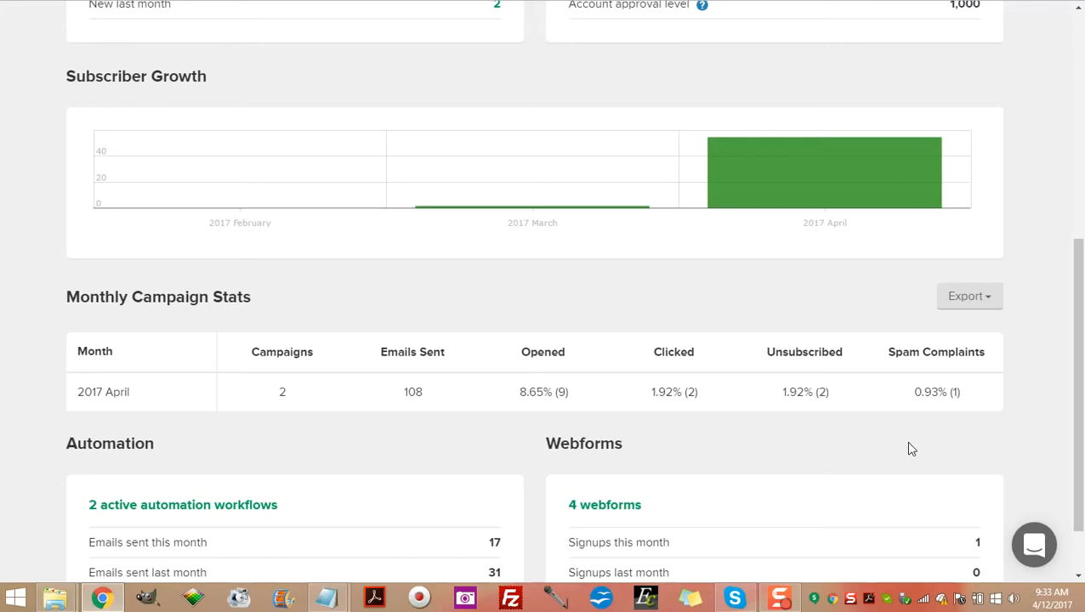
mouse_move(909, 447)
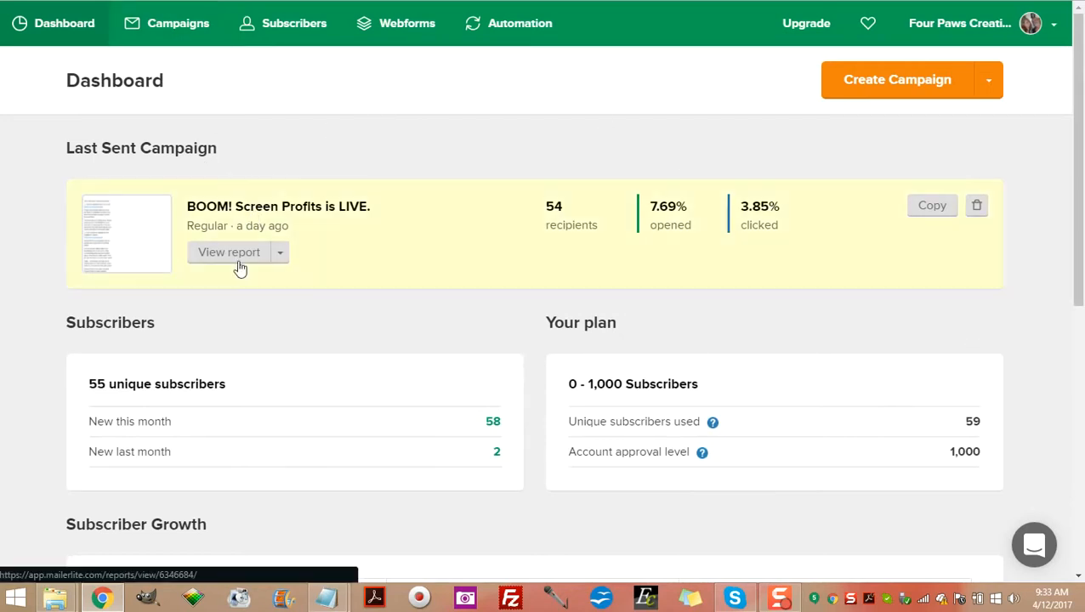
left_click(281, 252)
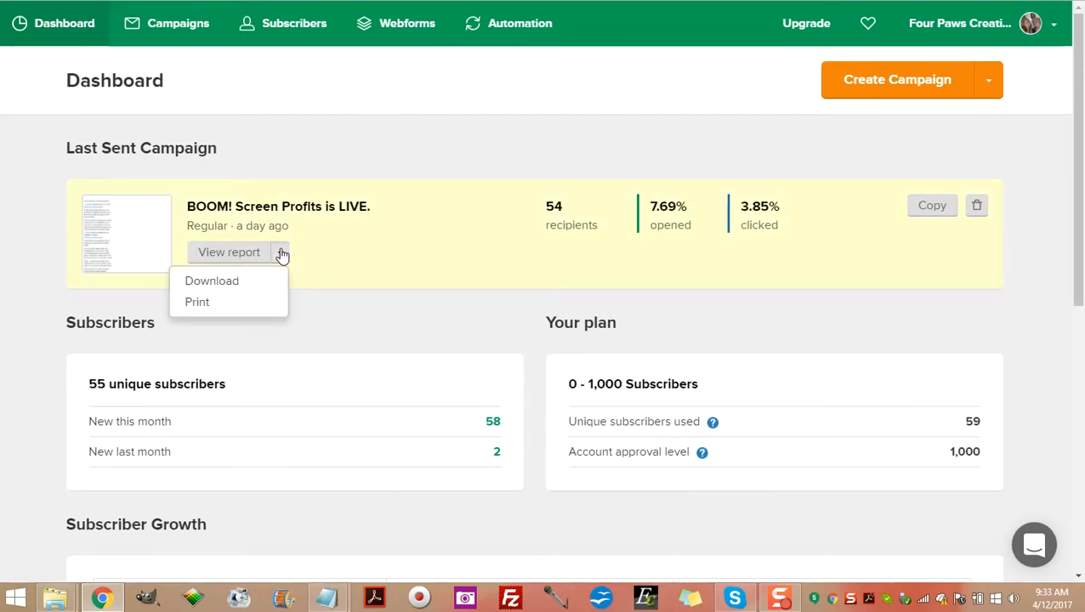
left_click(211, 281)
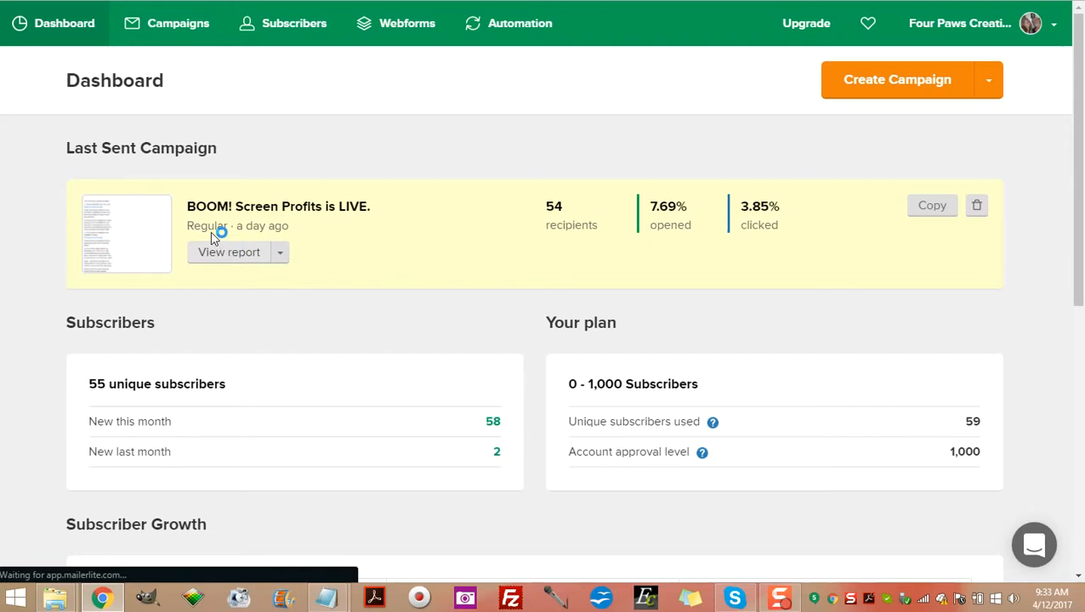
left_click(228, 251)
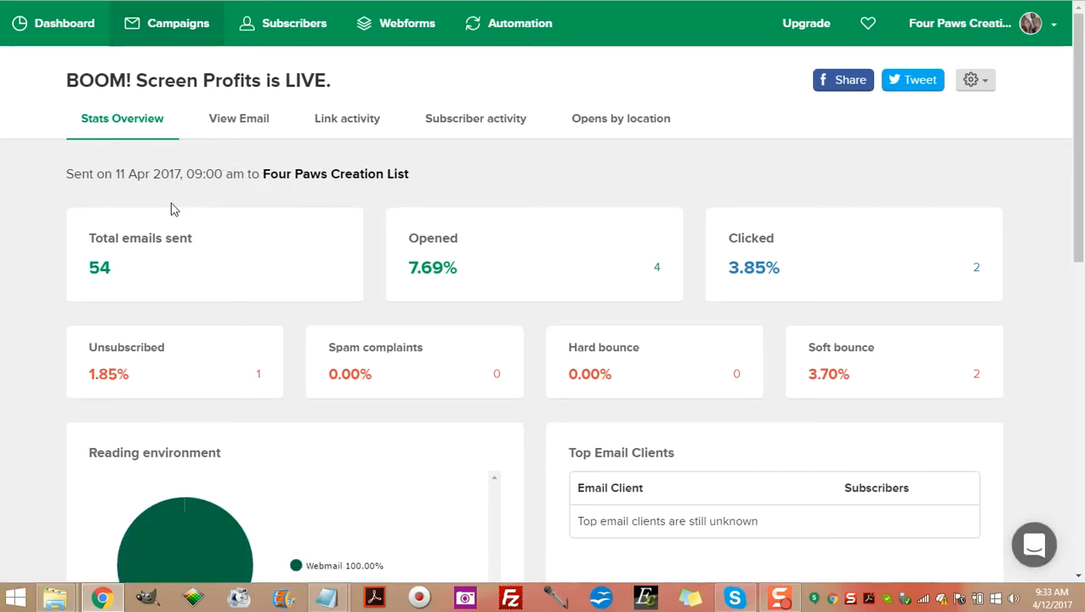
mouse_move(354, 259)
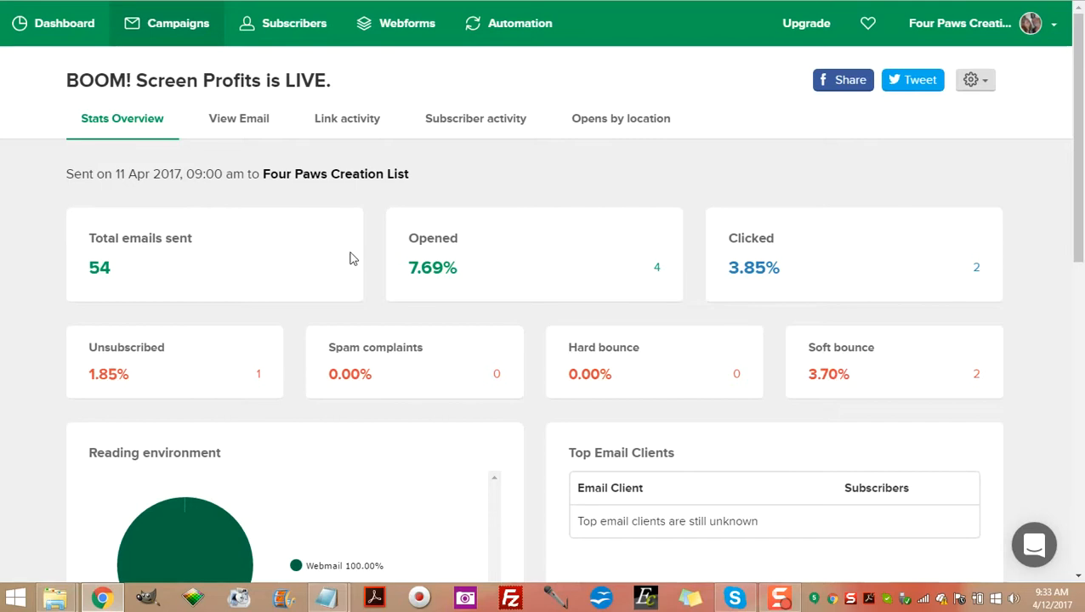
mouse_move(514, 306)
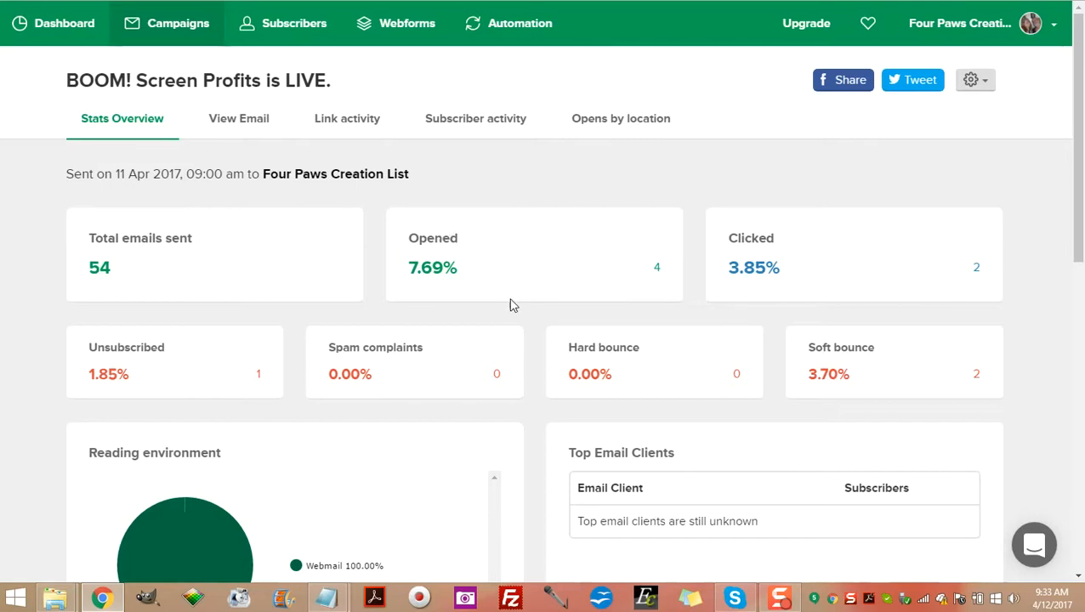
mouse_move(867, 253)
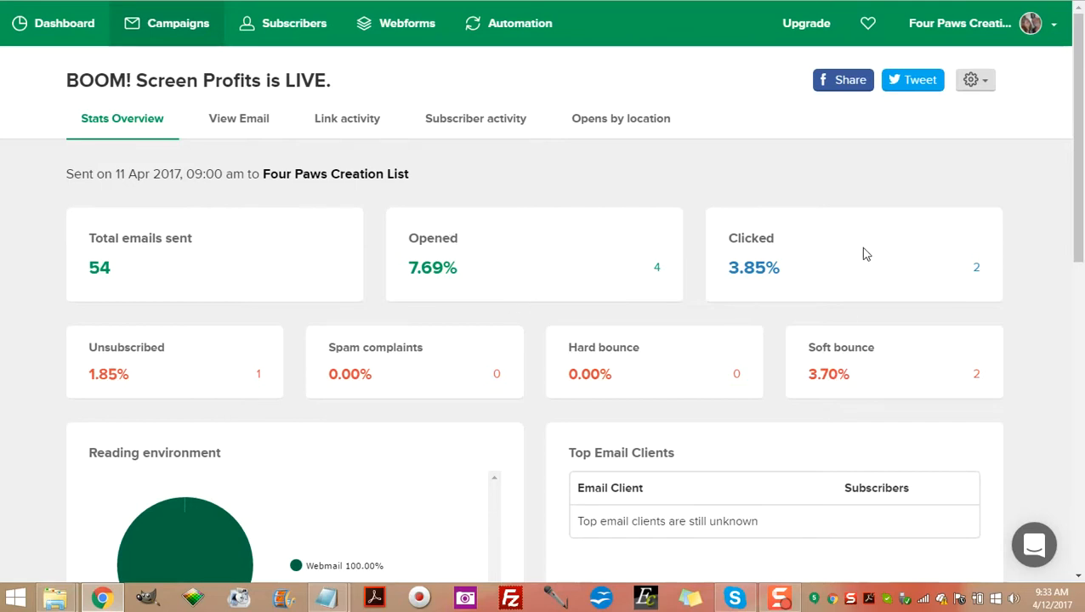
scroll("down", 3)
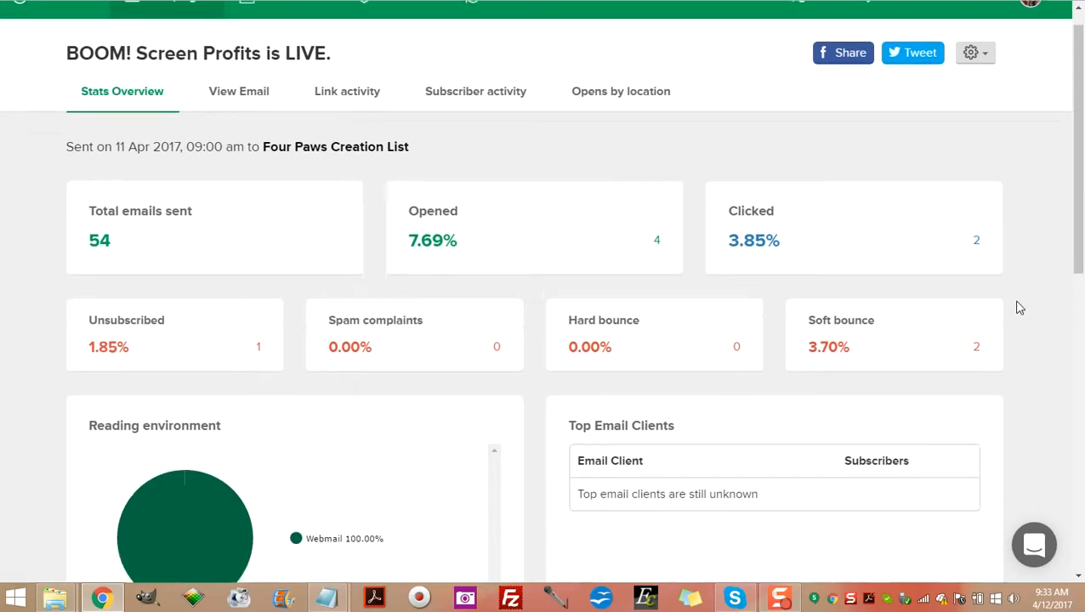
scroll("down", 3)
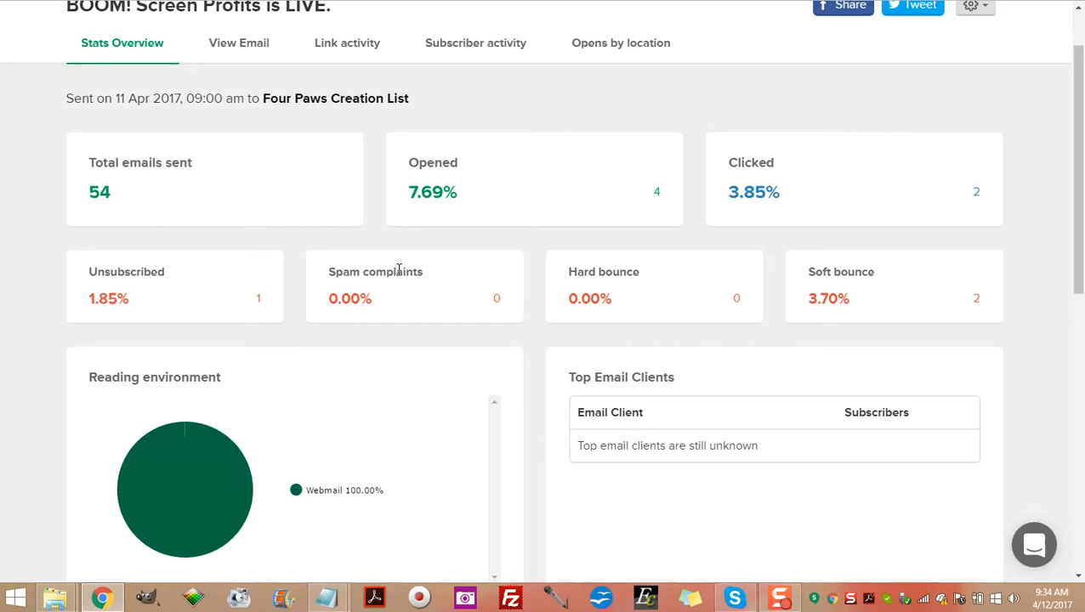
mouse_move(621, 310)
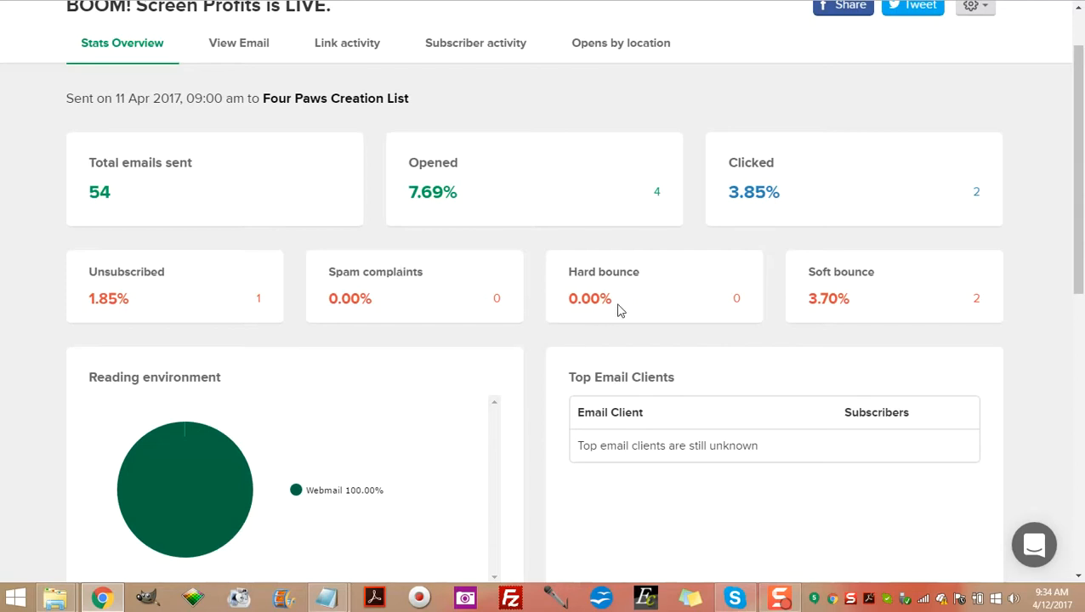
mouse_move(633, 306)
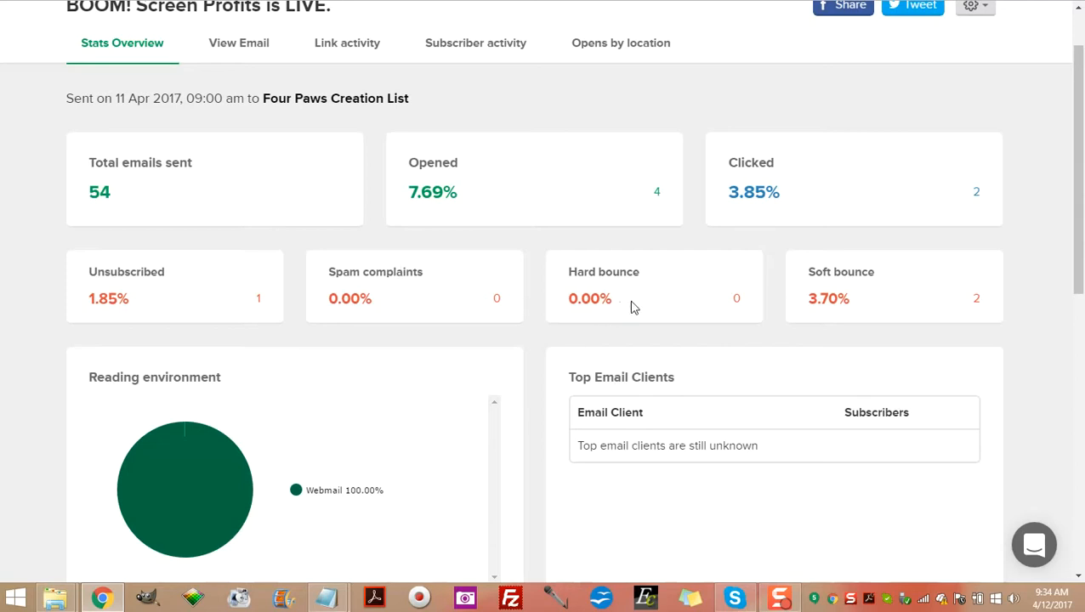
mouse_move(990, 315)
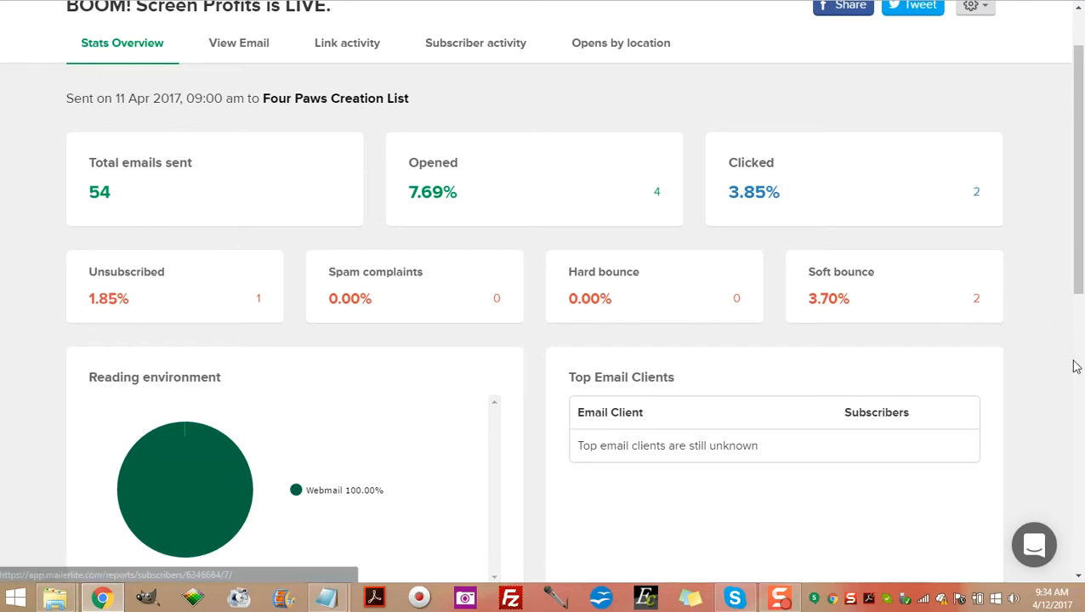
scroll("down", 3)
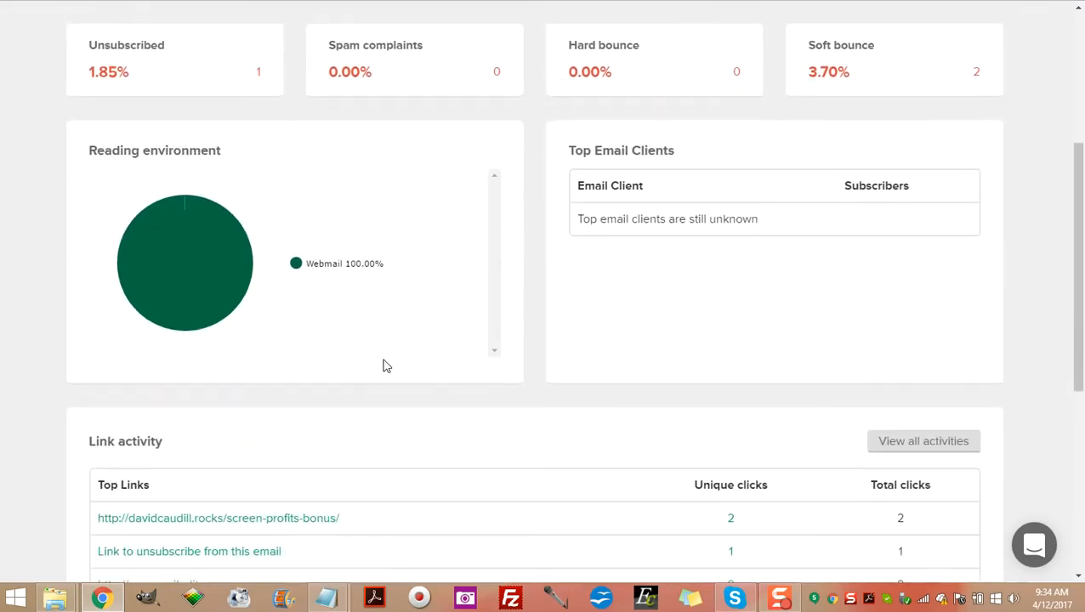
mouse_move(774, 289)
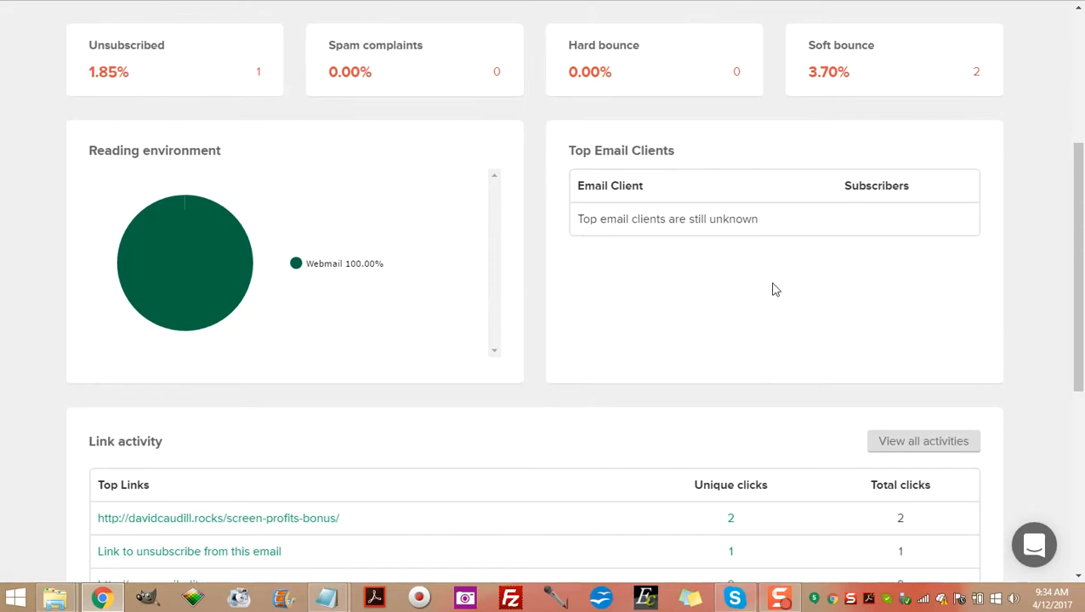
scroll("down", 3)
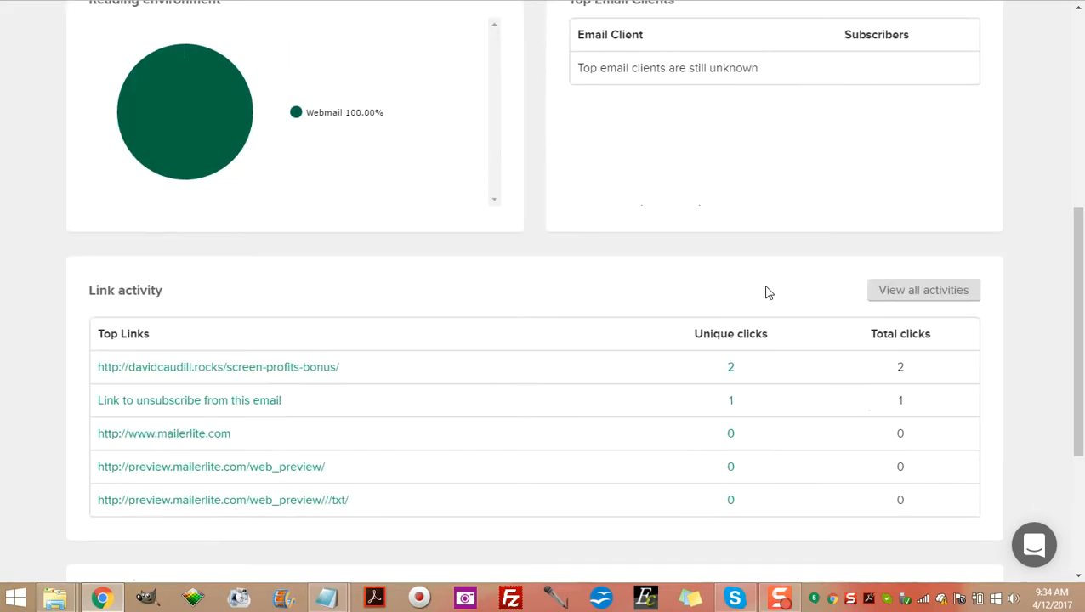
scroll("down", 3)
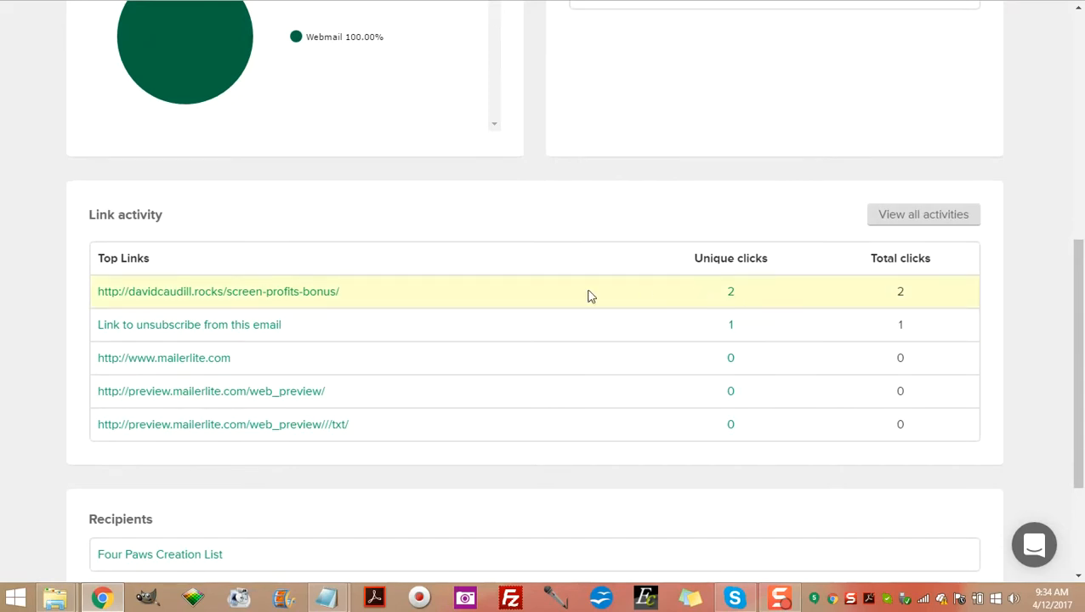
mouse_move(351, 296)
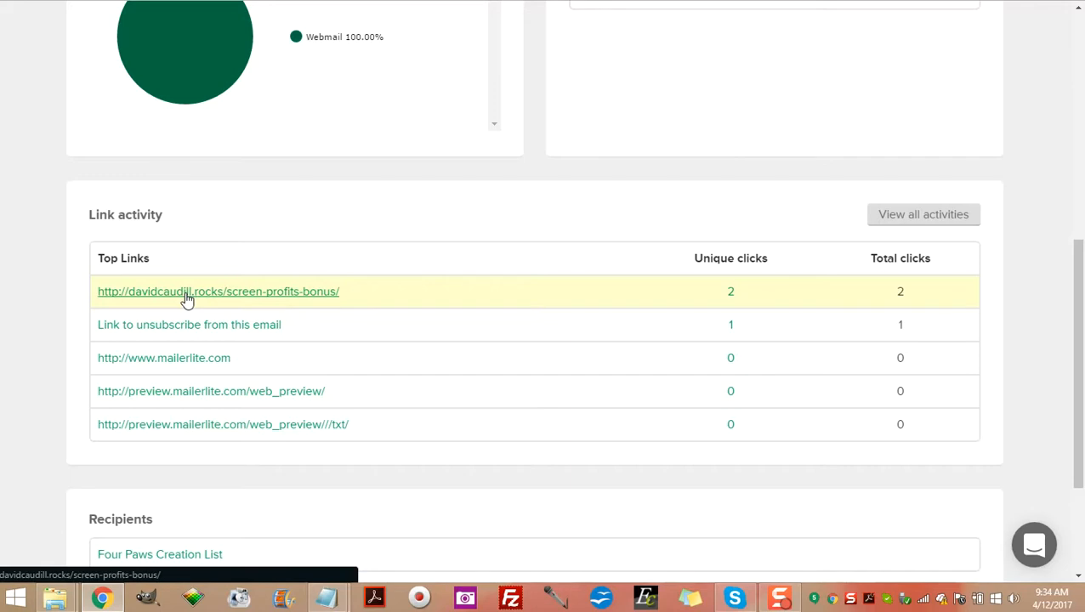
mouse_move(511, 303)
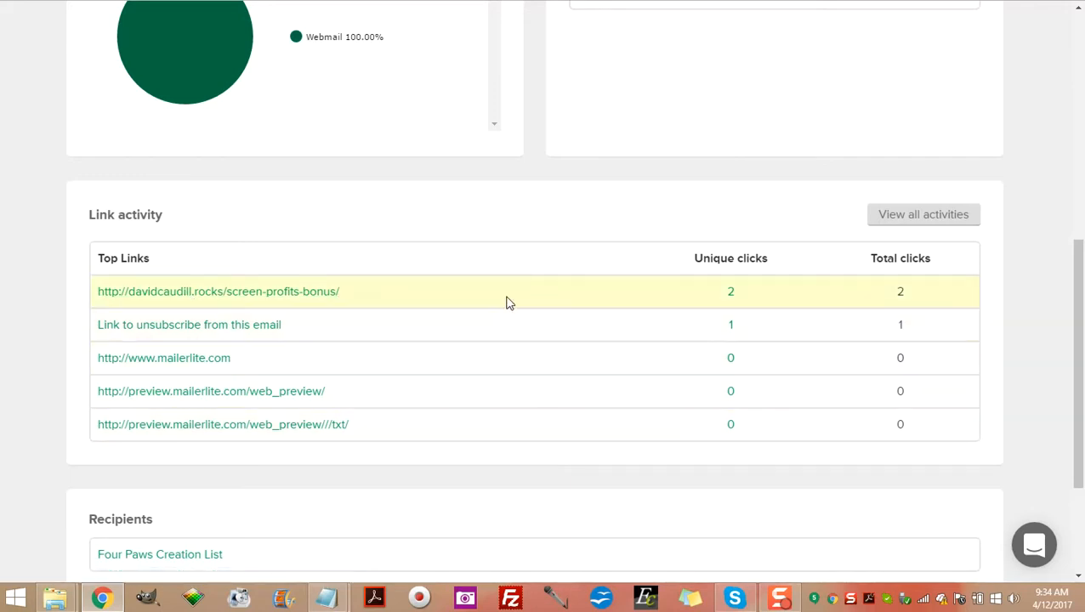
mouse_move(490, 308)
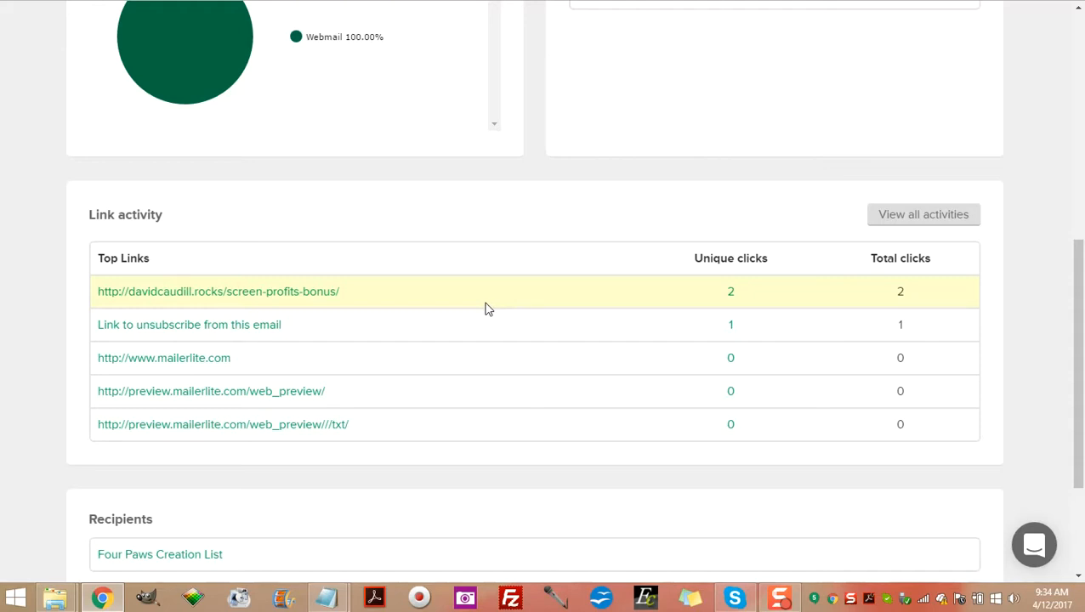
mouse_move(978, 185)
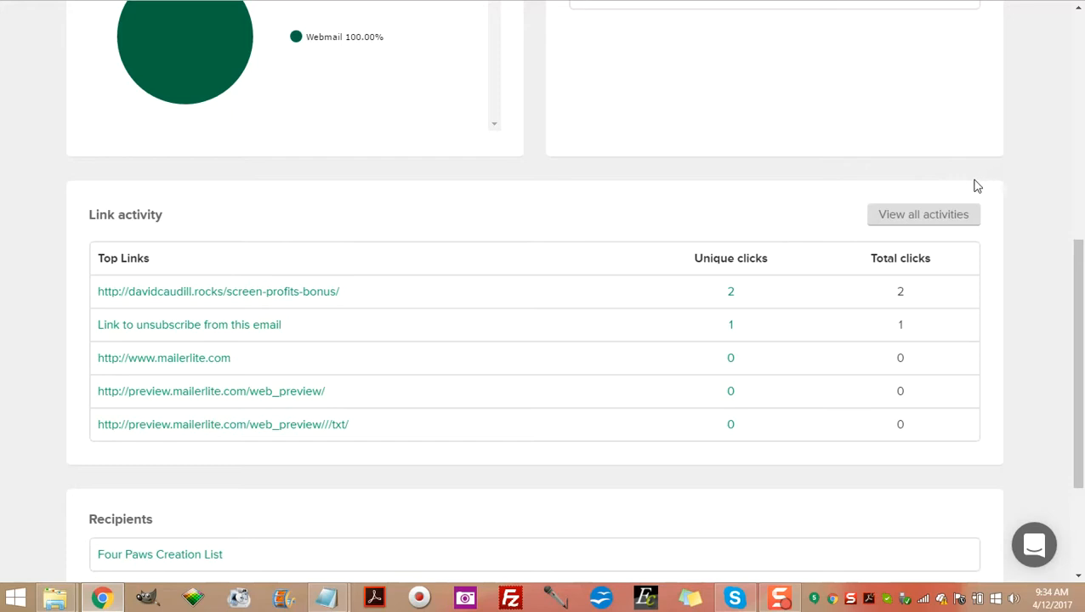
mouse_move(736, 325)
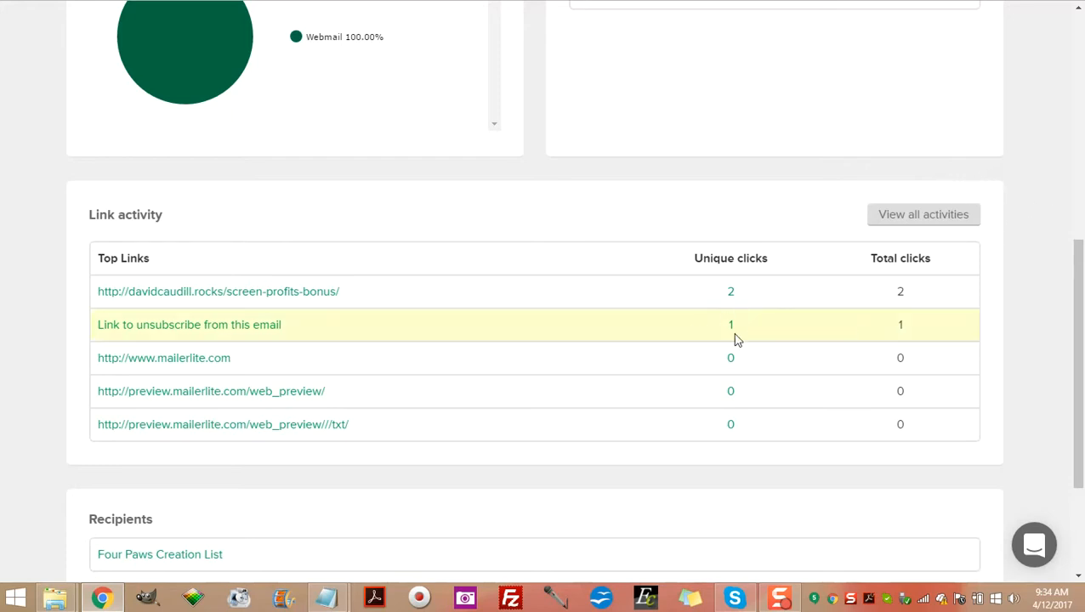
scroll("down", 3)
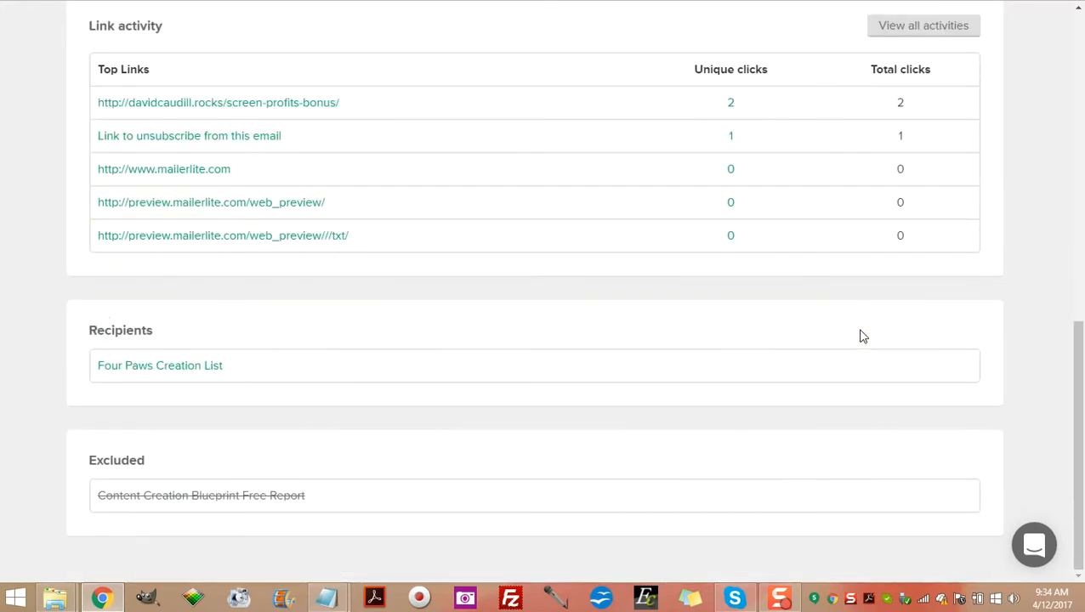
mouse_move(840, 330)
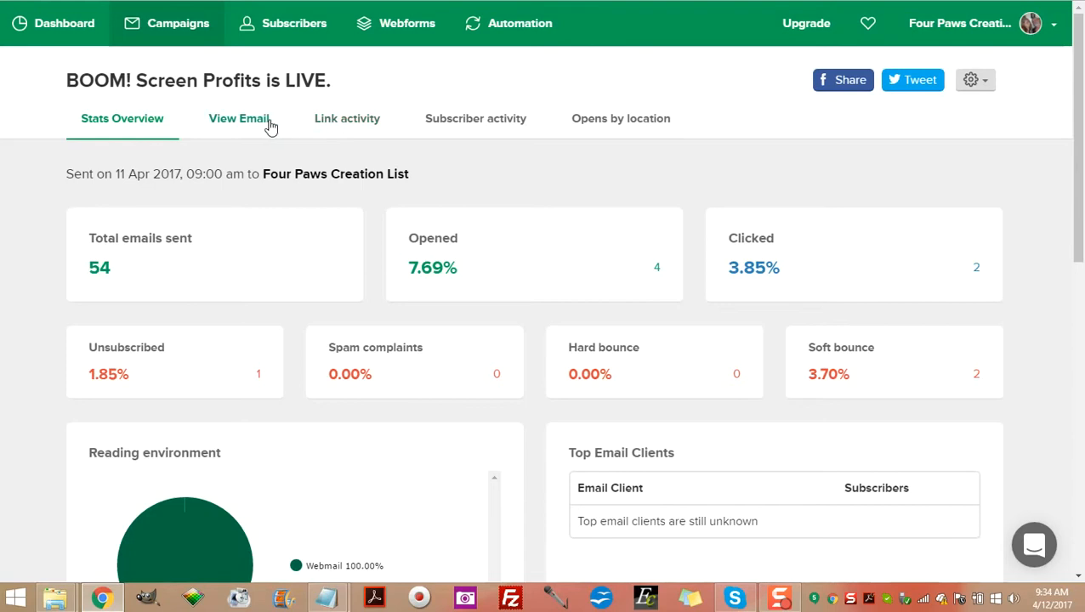
Show the Link activity view listing unique and total clicks for each tracked link
left_click(347, 119)
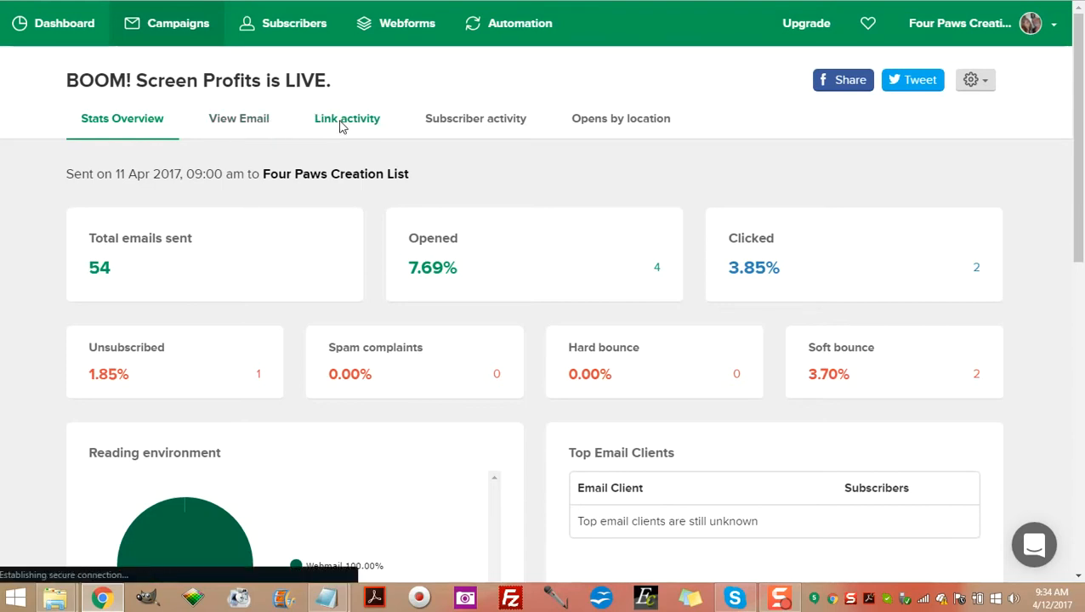
left_click(347, 119)
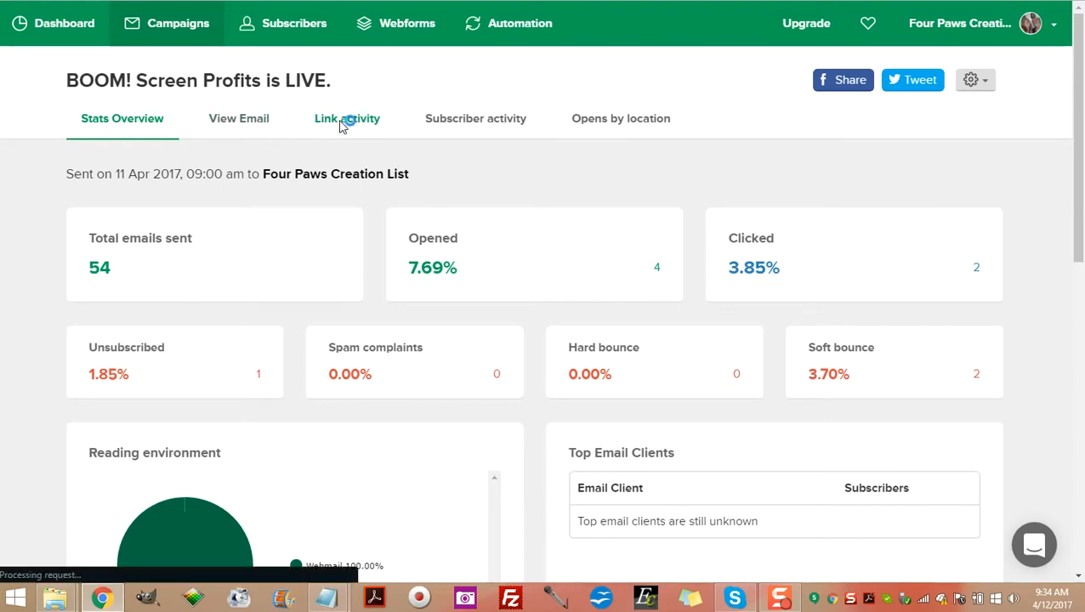
left_click(347, 119)
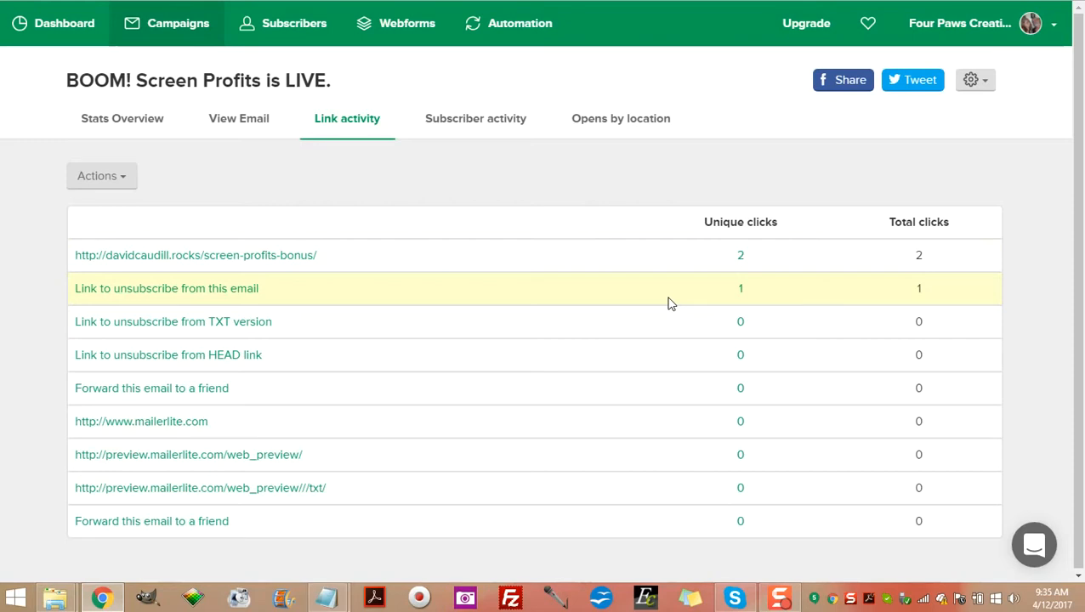
mouse_move(583, 189)
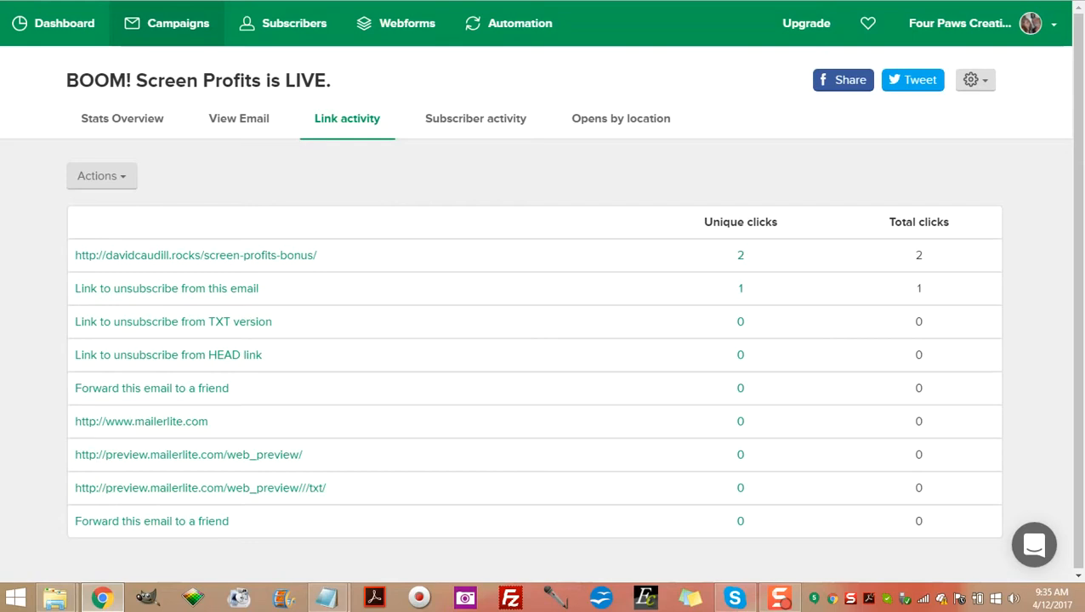
left_click(294, 23)
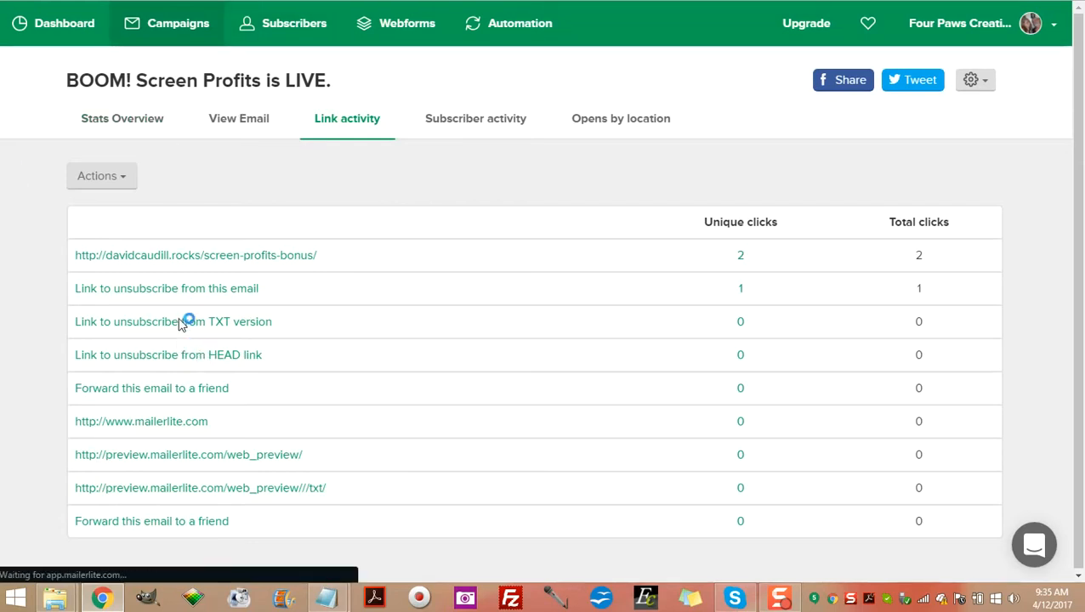
Show the Subscriber groups page and select the Four Paws Creation List
left_click(292, 24)
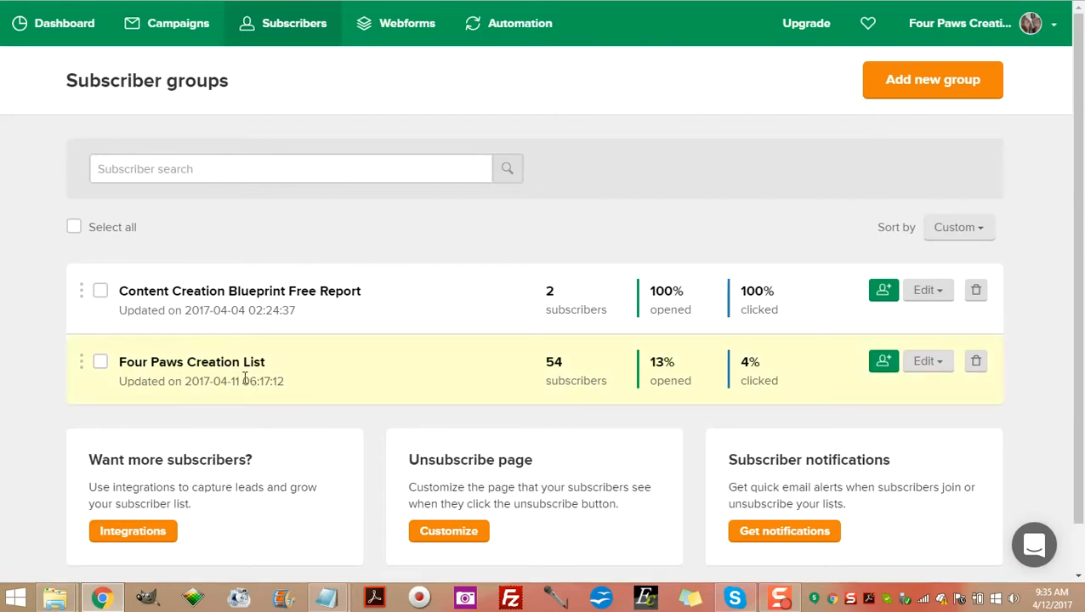
mouse_move(765, 376)
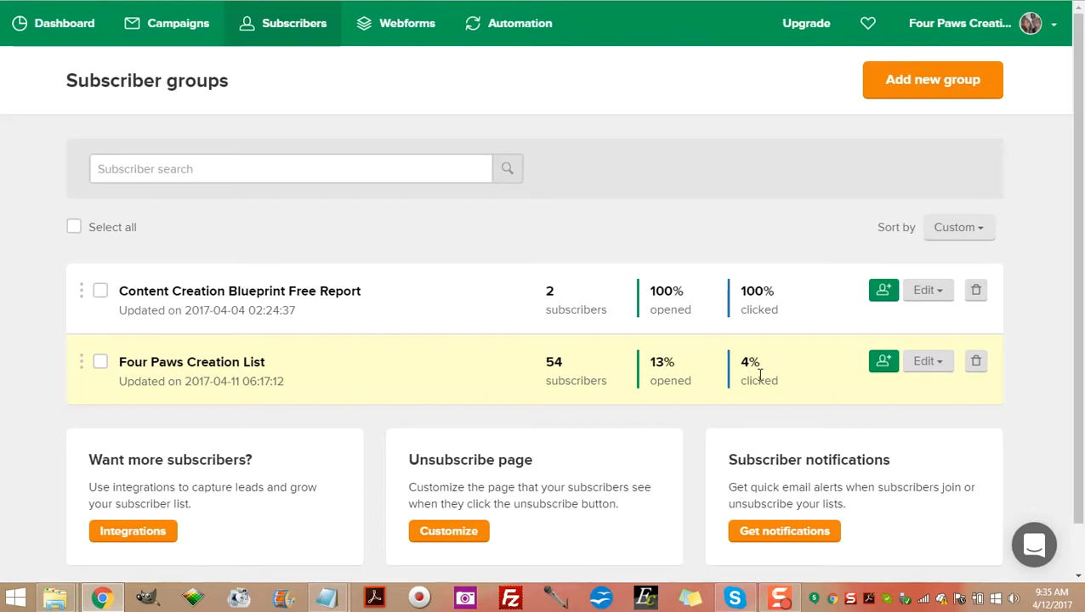
mouse_move(759, 376)
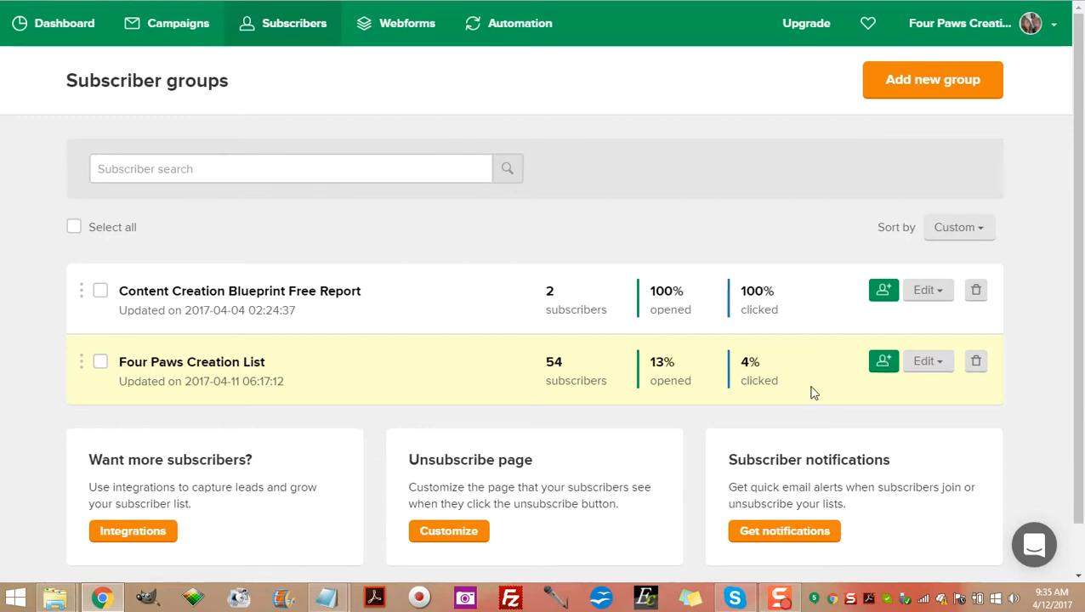
mouse_move(190, 360)
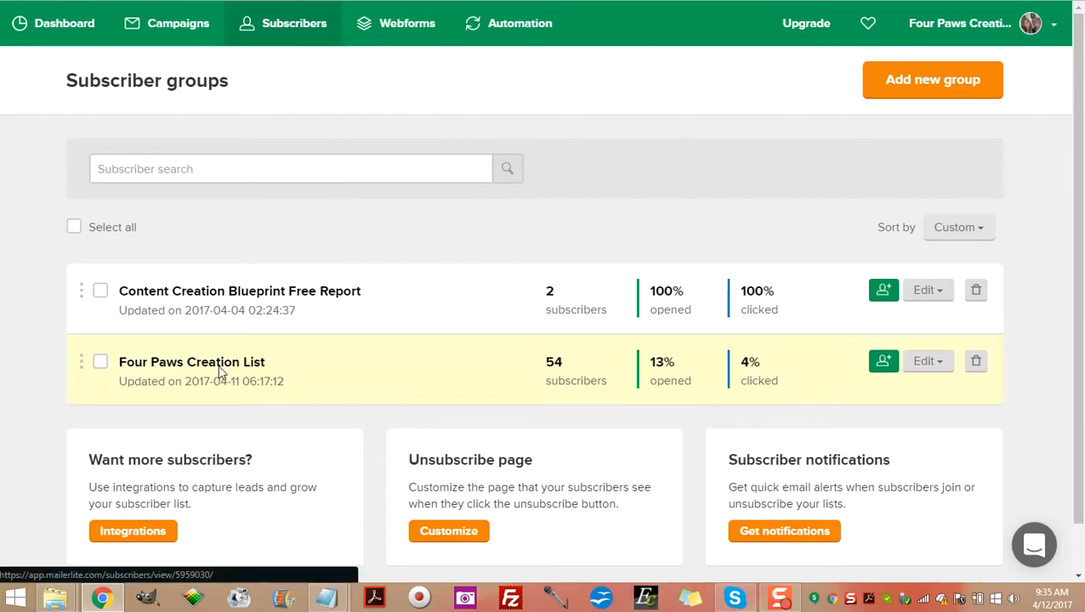
left_click(191, 360)
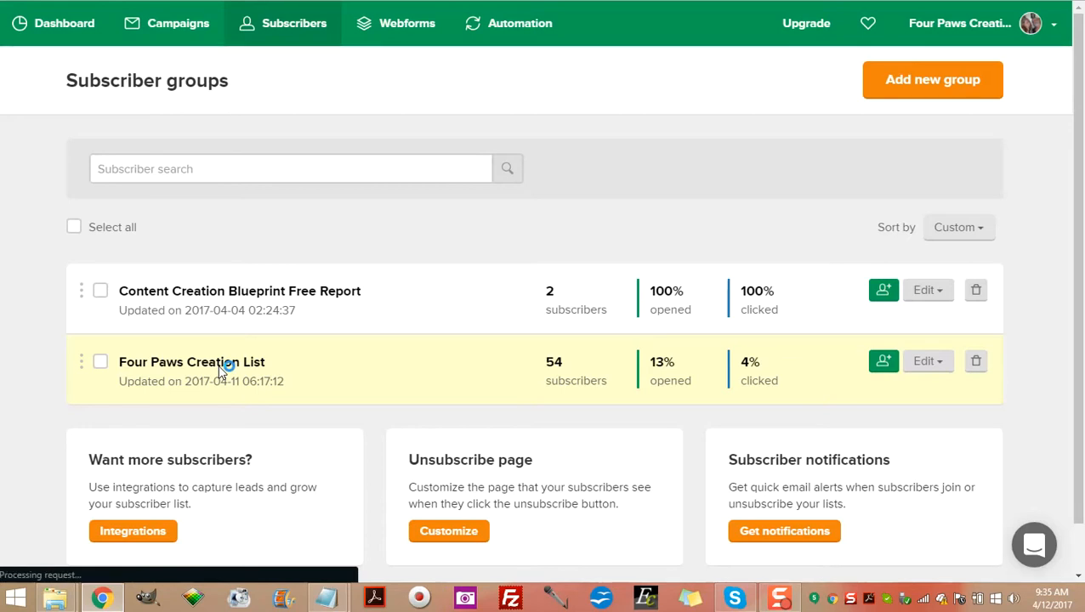
Review the Four Paws Creation List's 54 subscribers with their sent, opened and clicked counts
left_click(191, 361)
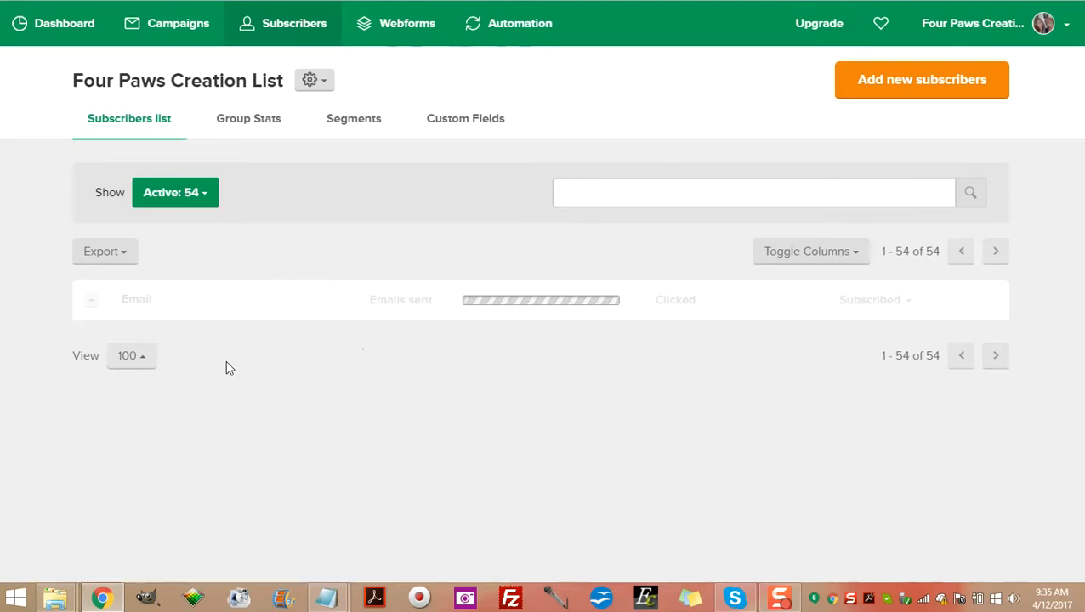
mouse_move(238, 337)
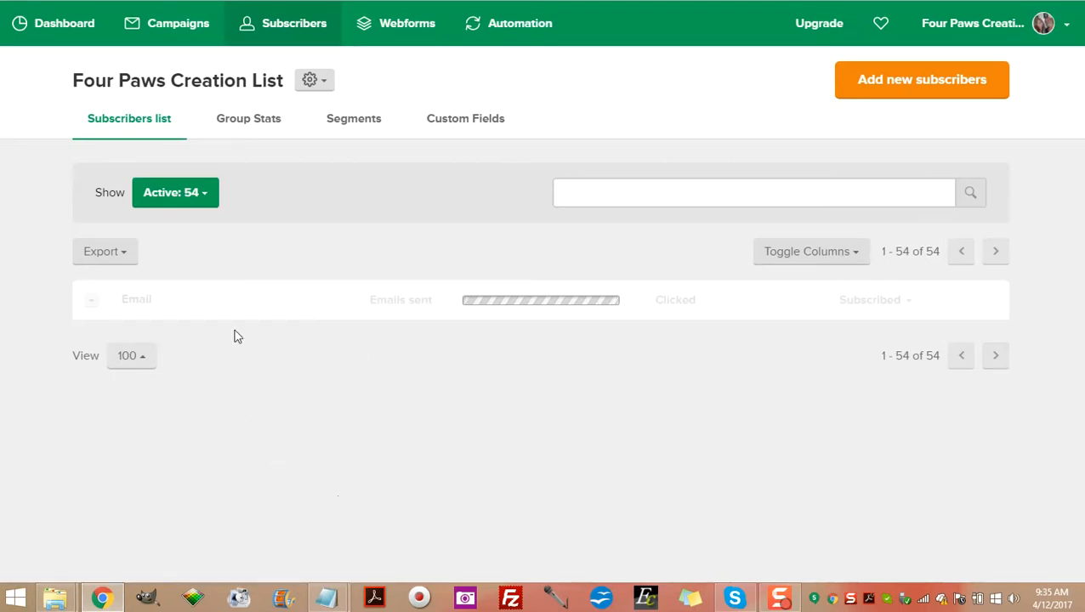
mouse_move(214, 381)
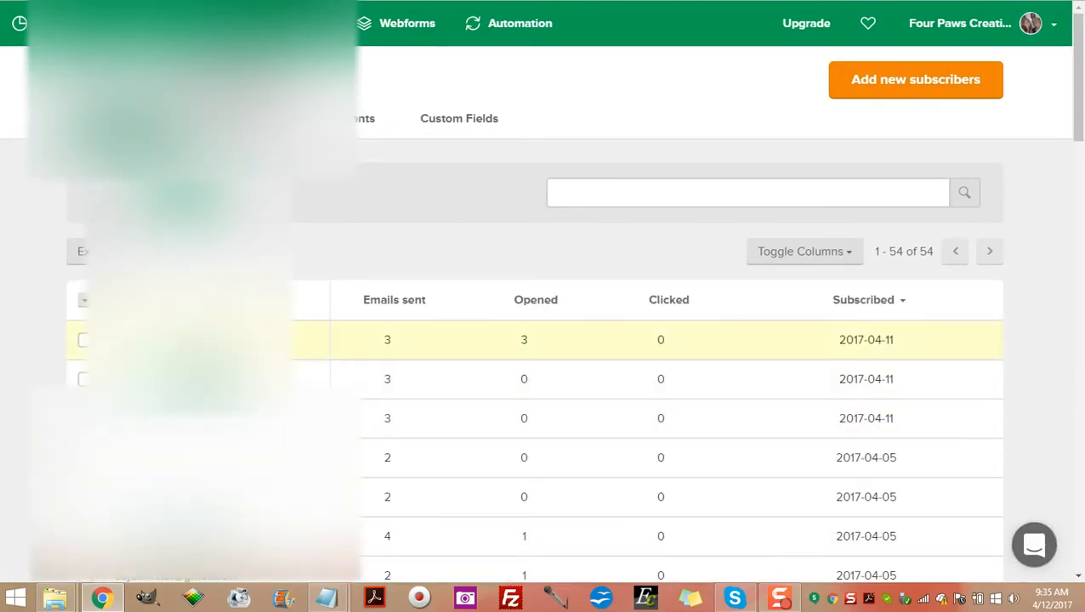
mouse_move(412, 379)
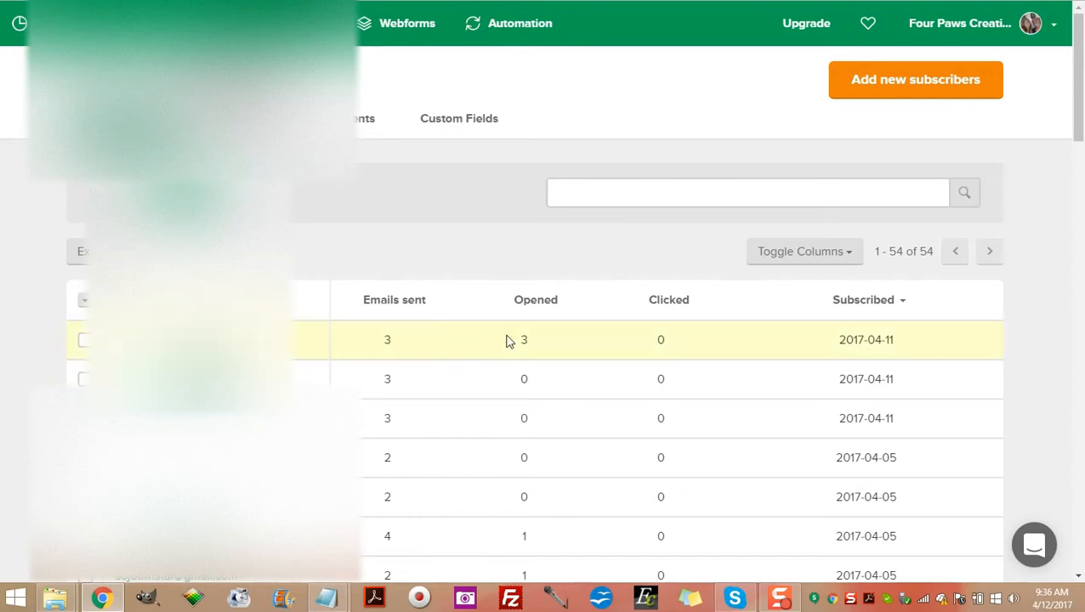
mouse_move(509, 352)
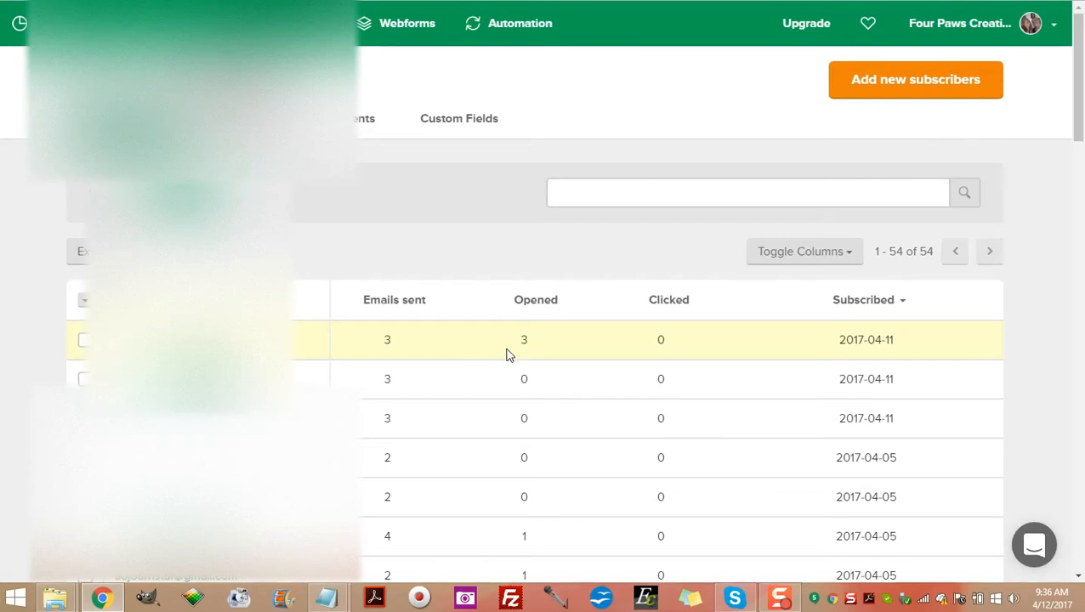
scroll("down", 3)
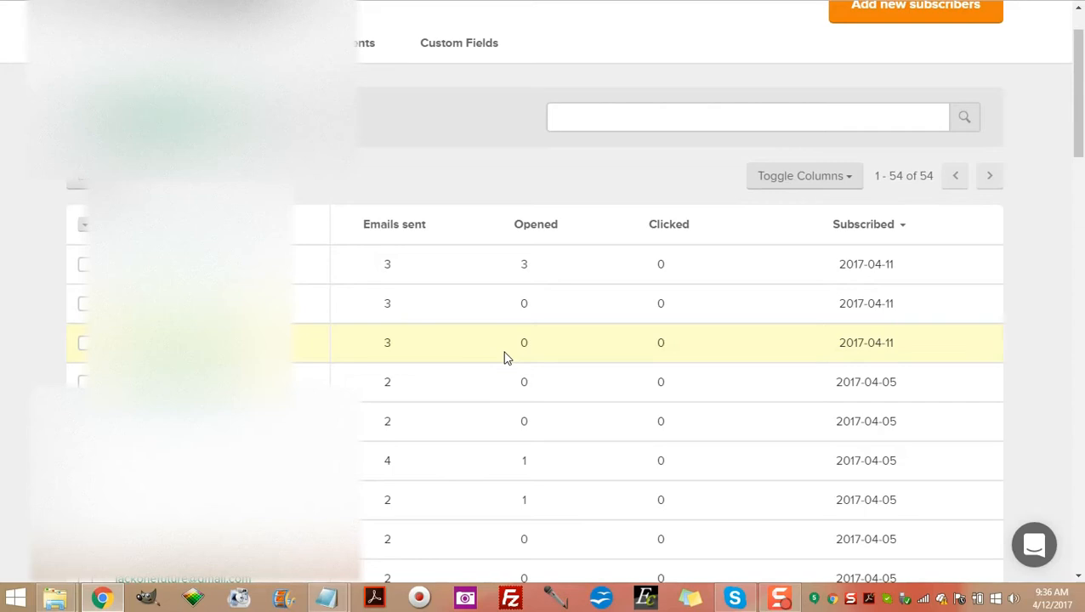
scroll("down", 3)
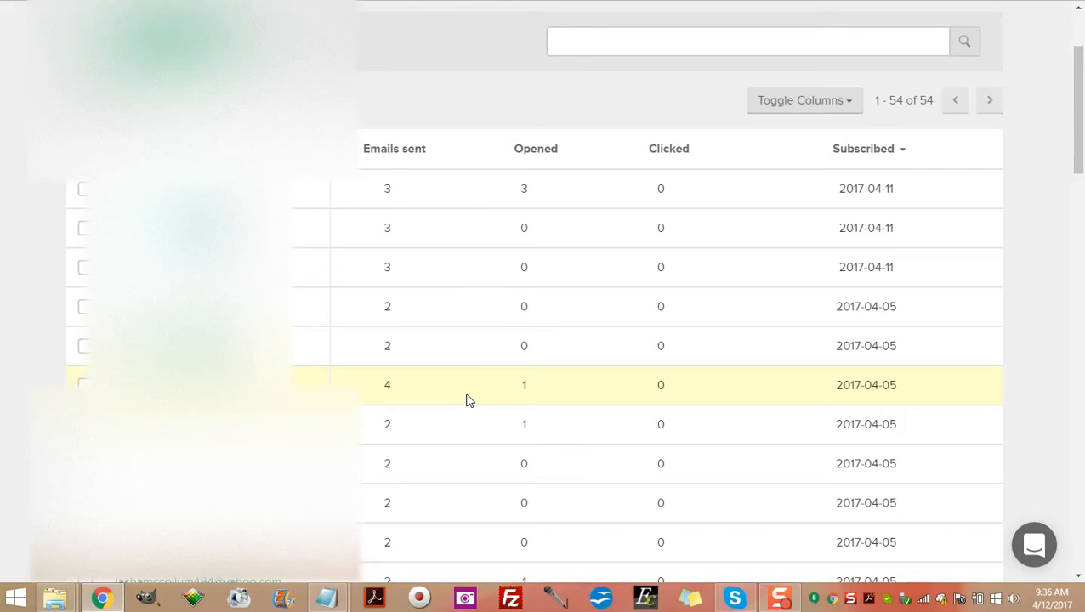
mouse_move(476, 400)
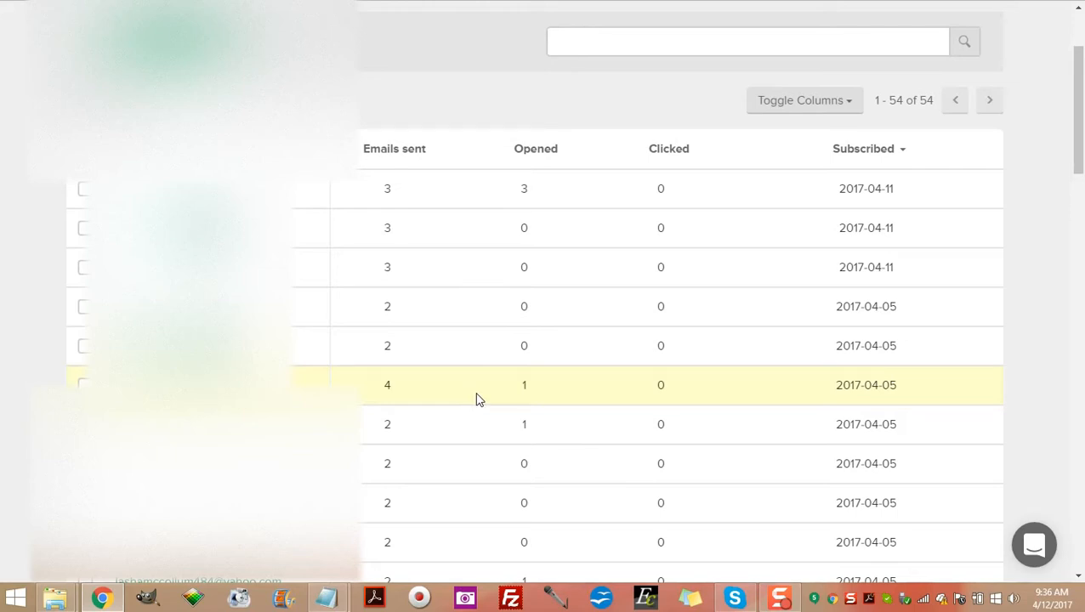
mouse_move(425, 440)
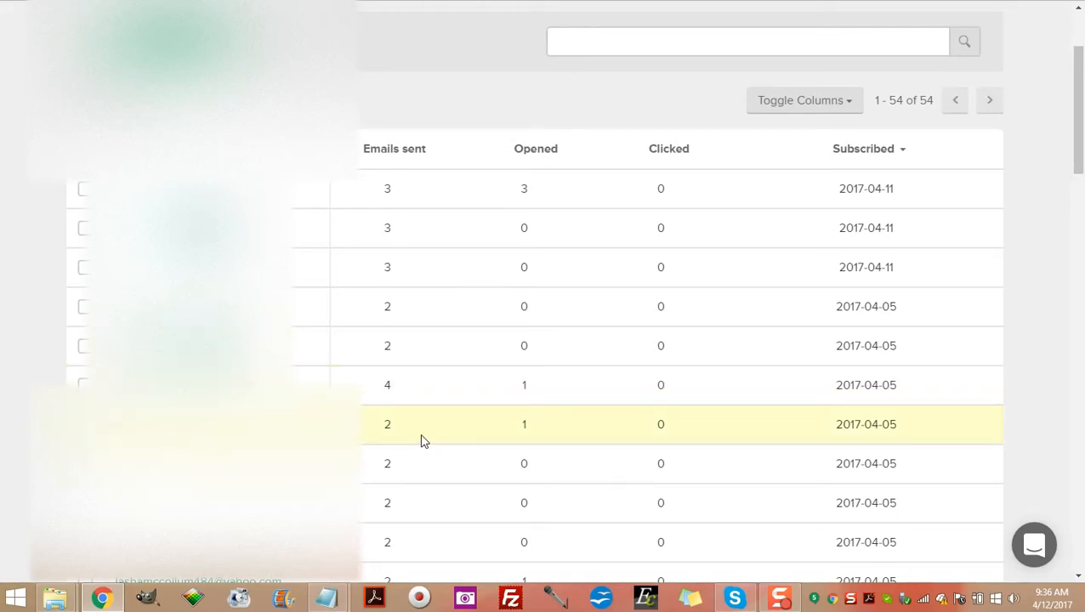
mouse_move(562, 447)
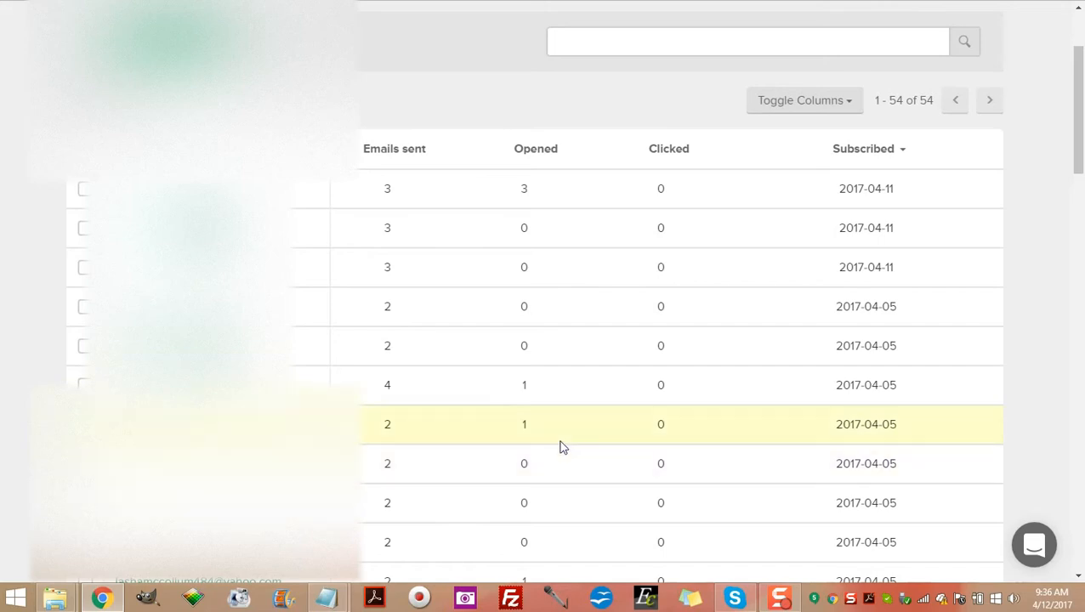
scroll("down", 3)
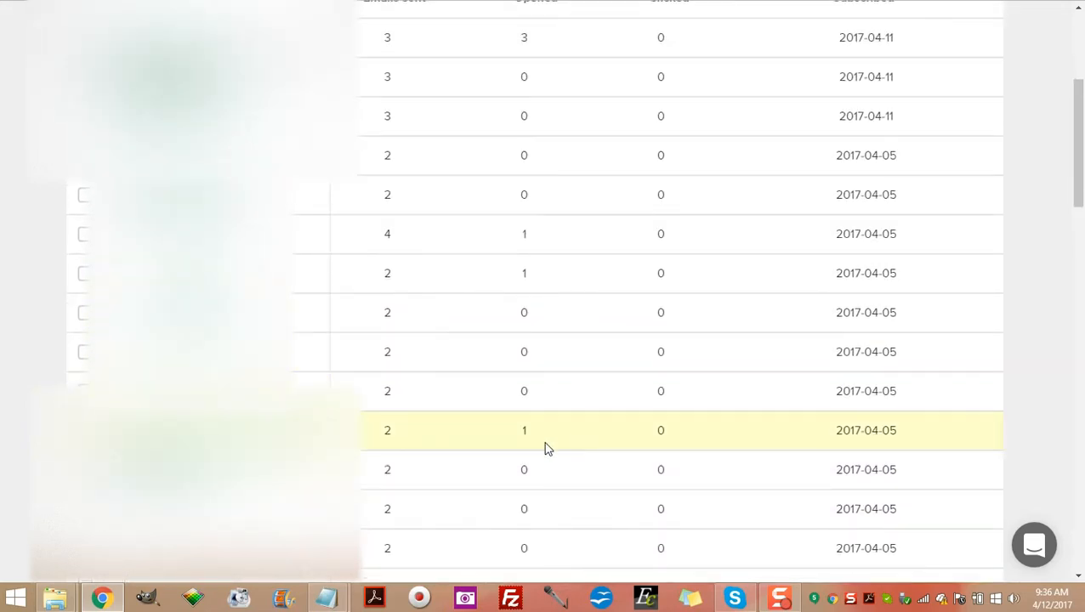
scroll("down", 3)
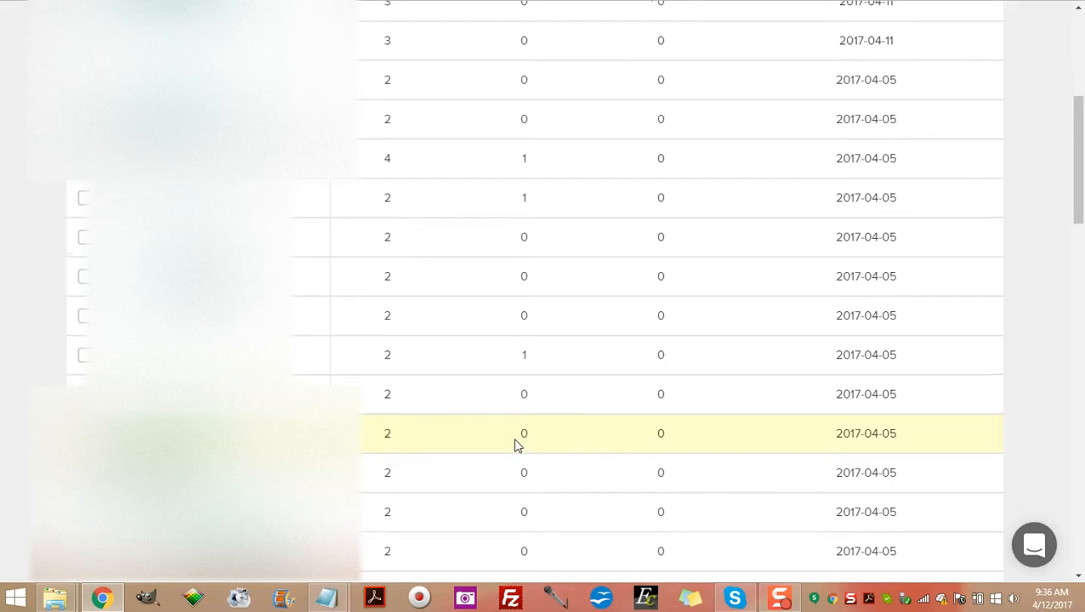
scroll("down", 3)
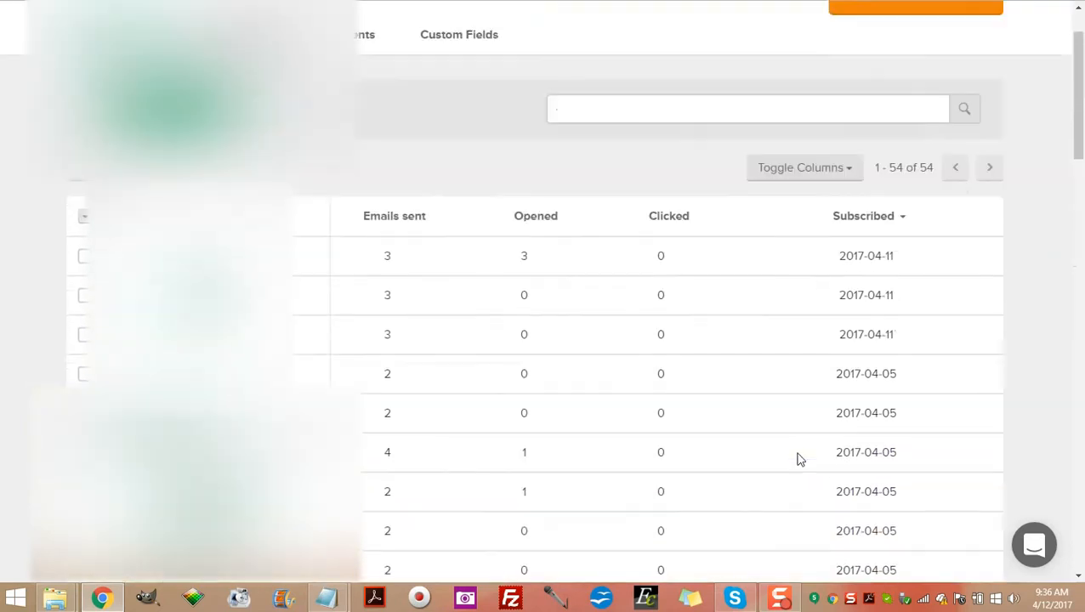
scroll("down", 3)
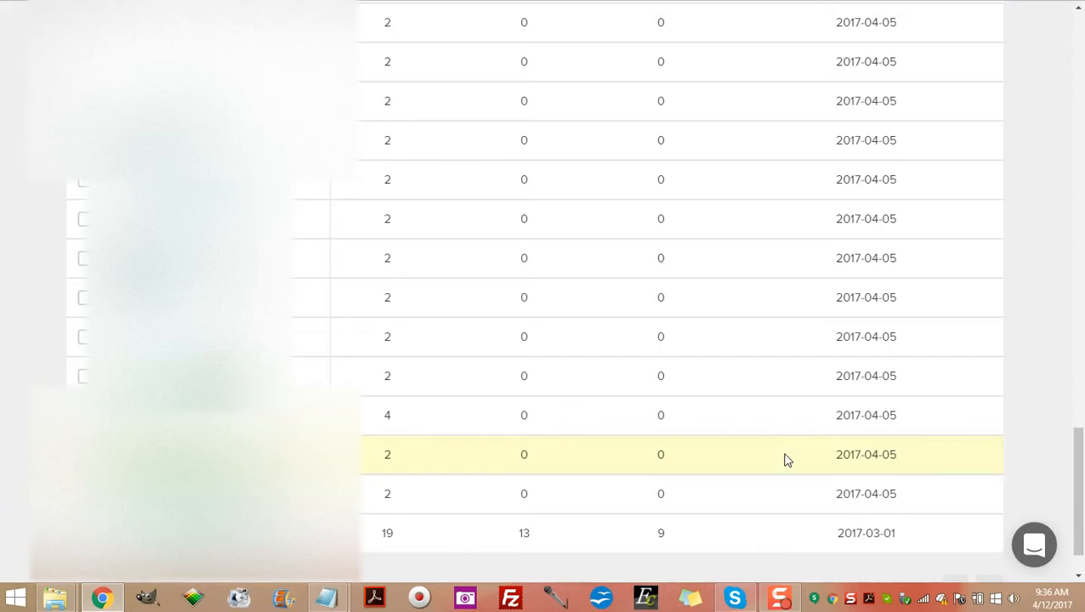
mouse_move(547, 493)
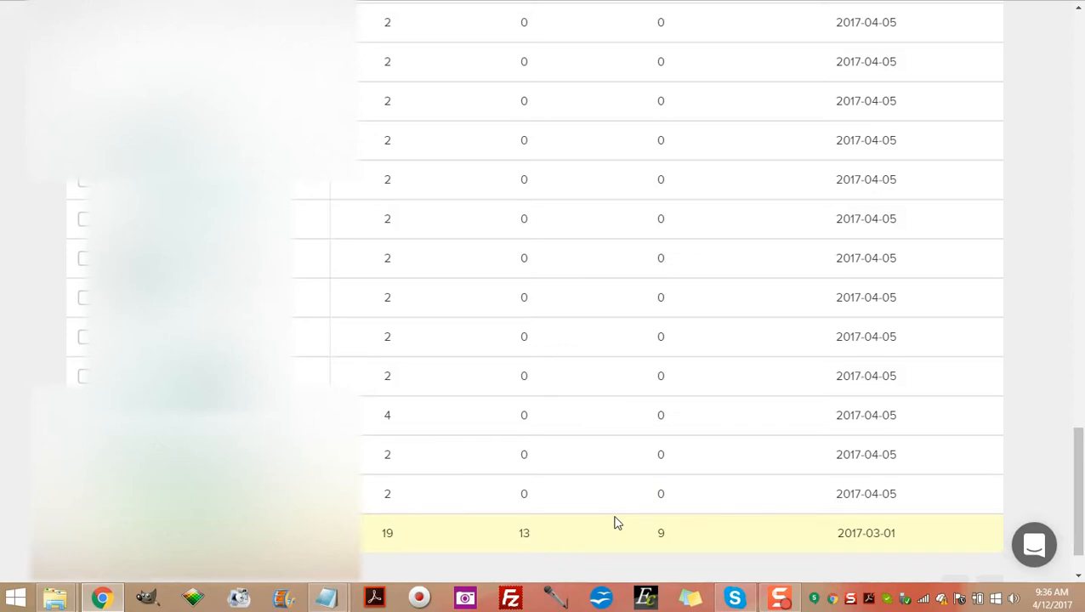
mouse_move(572, 524)
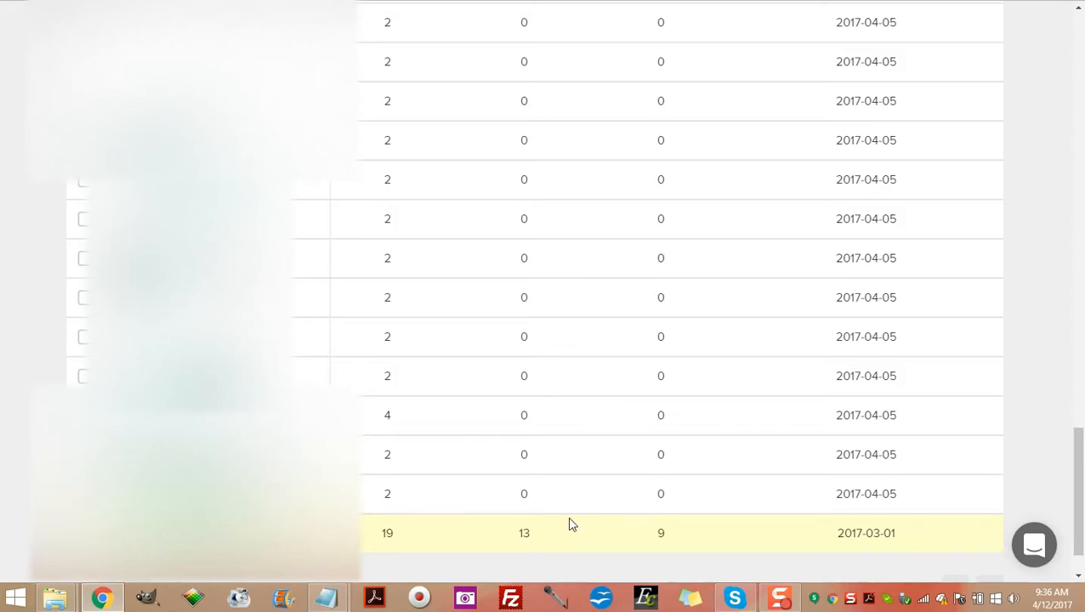
mouse_move(564, 530)
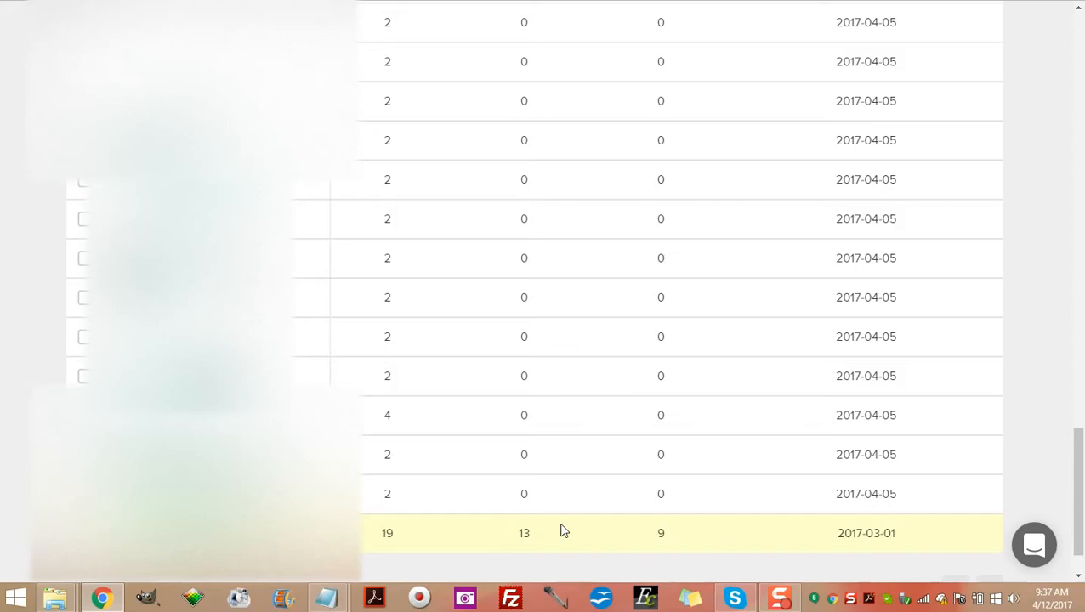
mouse_move(684, 548)
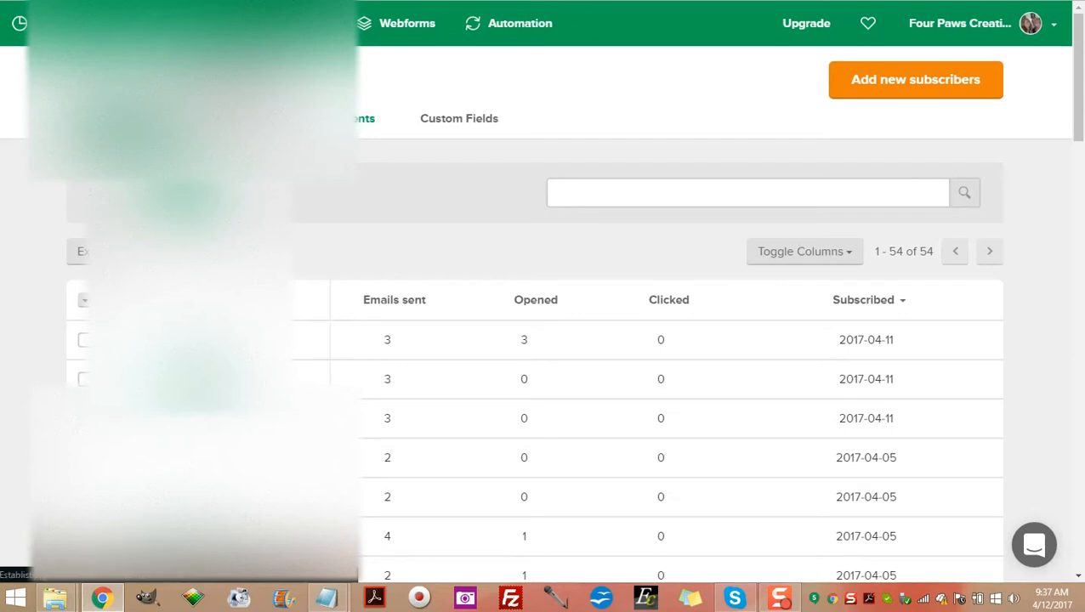
left_click(354, 119)
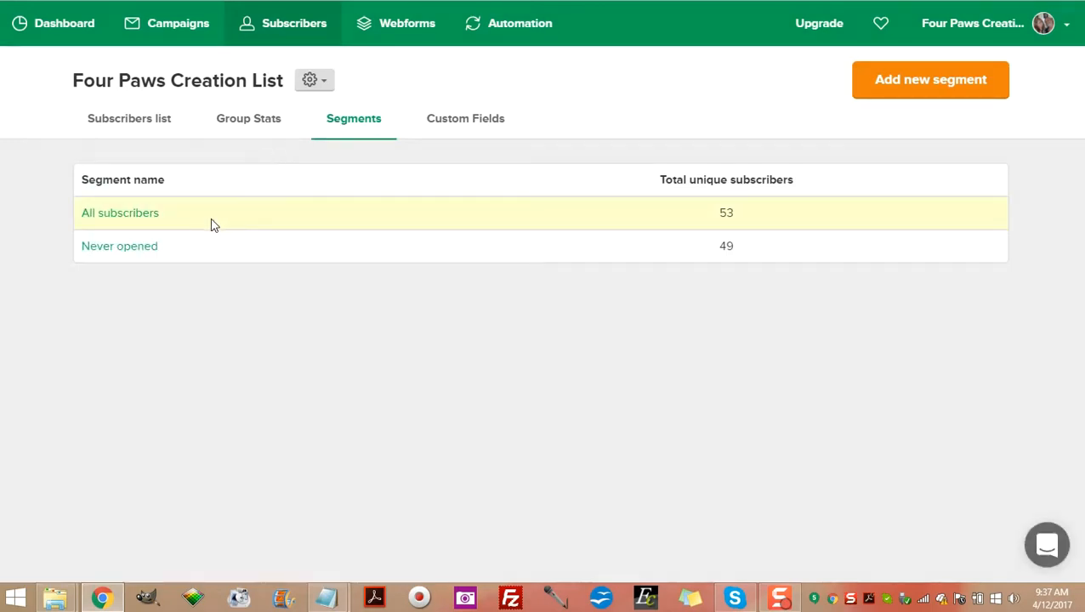
mouse_move(140, 255)
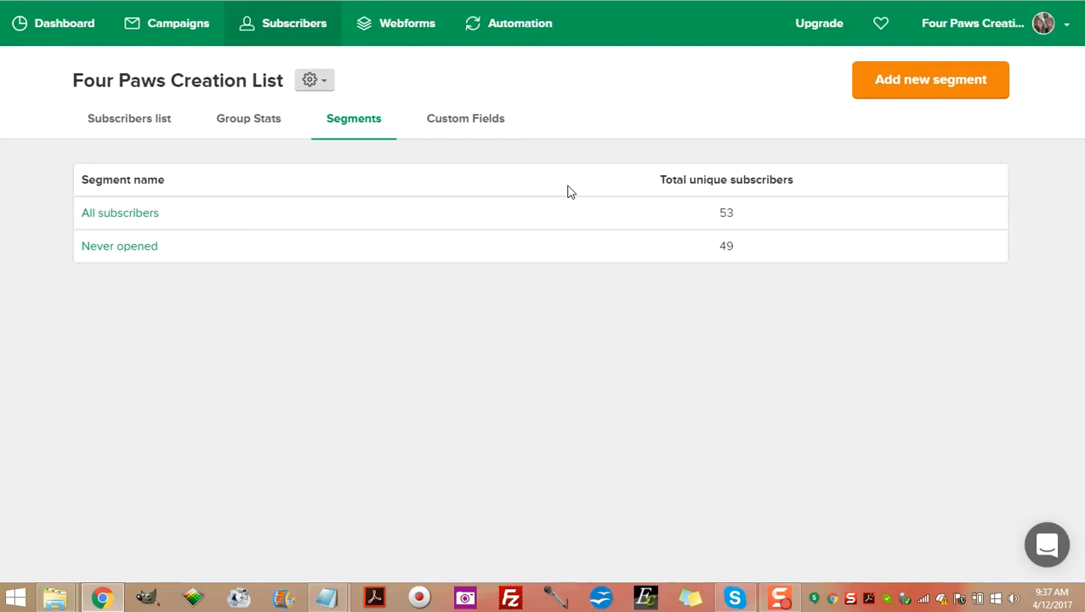
mouse_move(144, 65)
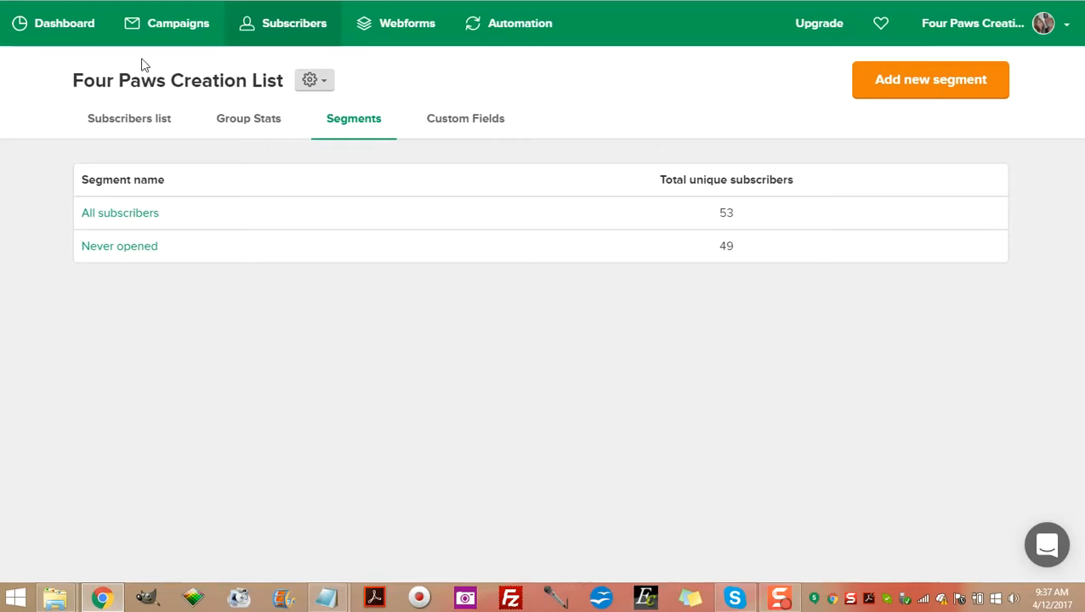
left_click(177, 24)
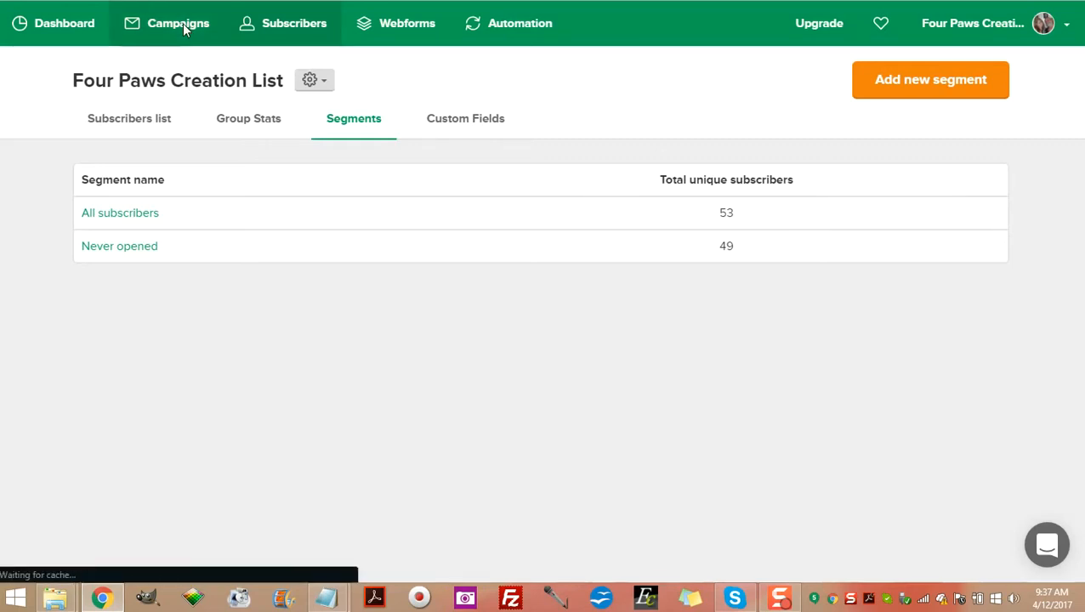
Show the Campaigns overview's Sent tab with both campaigns' recipients, open and click rates
left_click(177, 24)
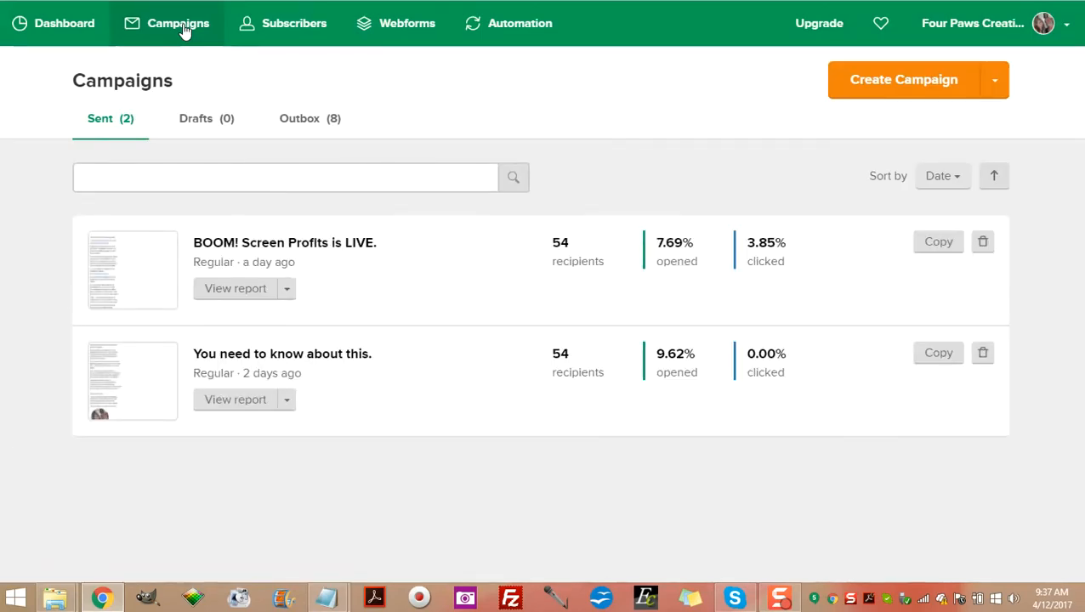
mouse_move(490, 457)
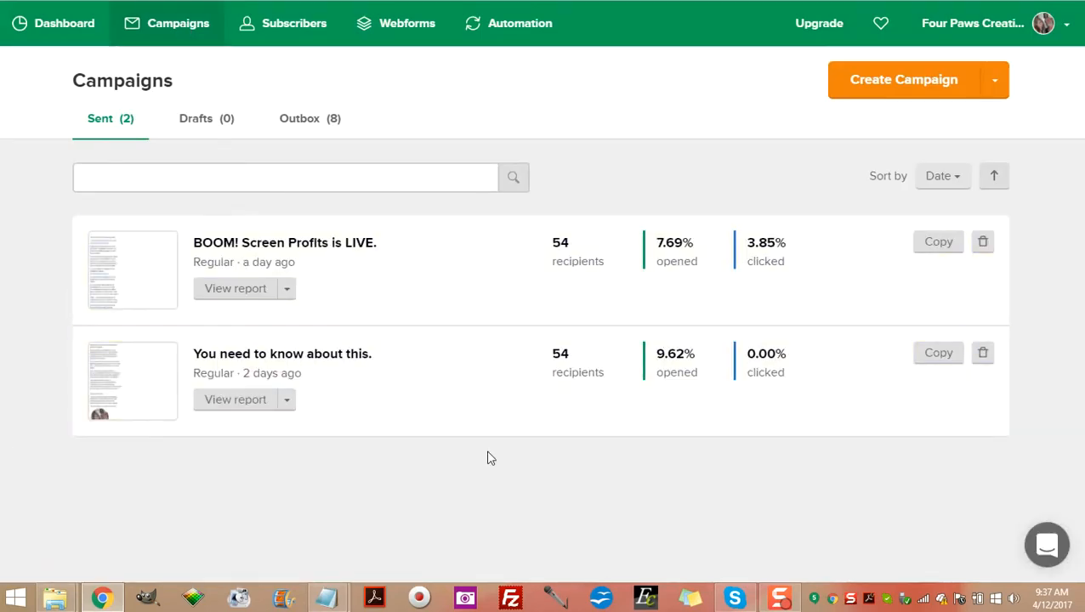
mouse_move(524, 461)
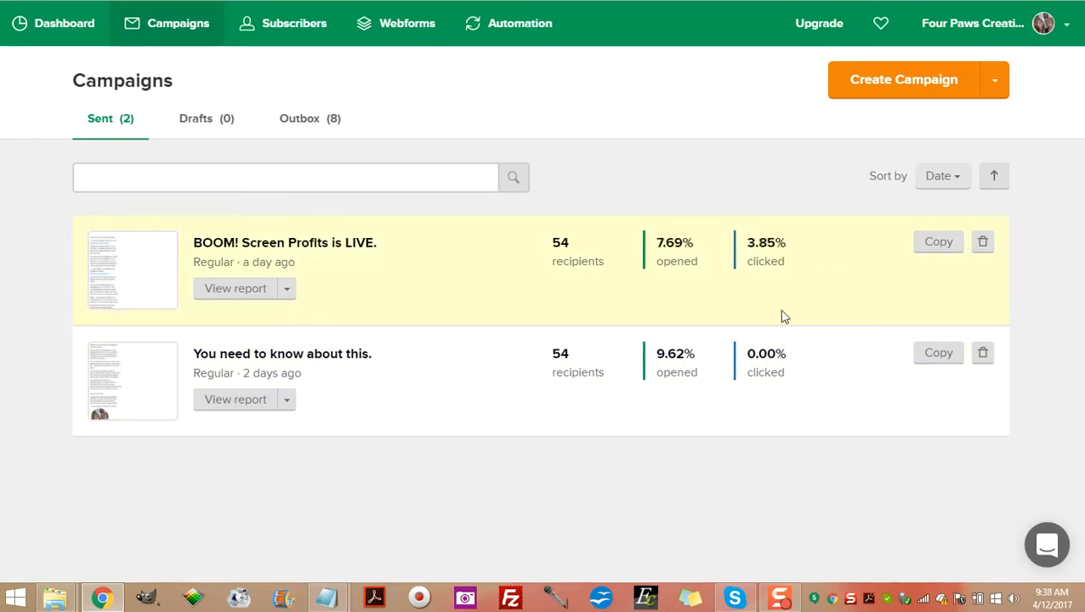
mouse_move(664, 319)
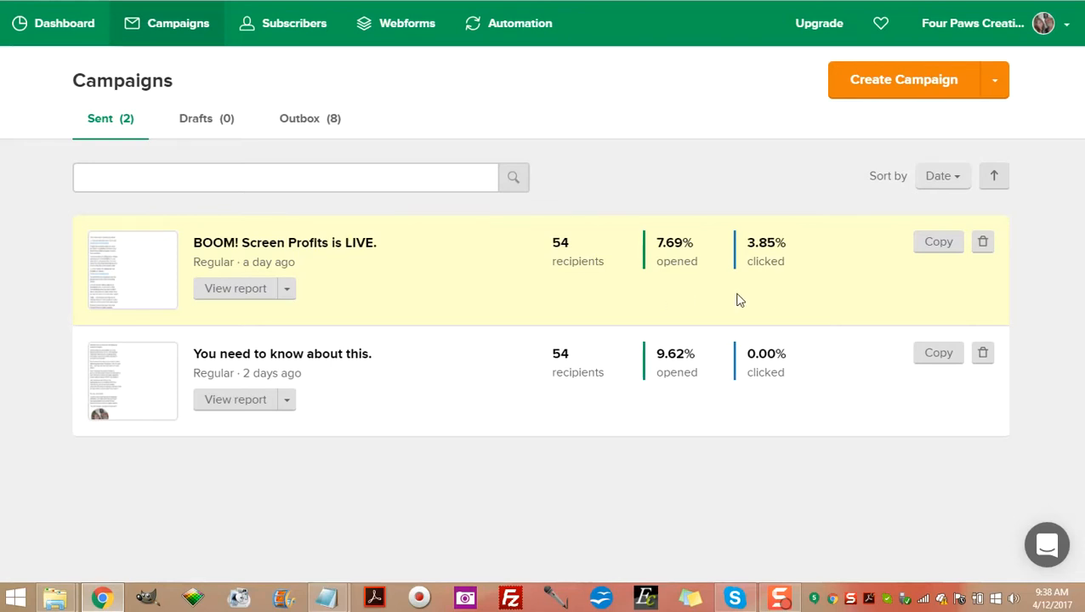
mouse_move(749, 299)
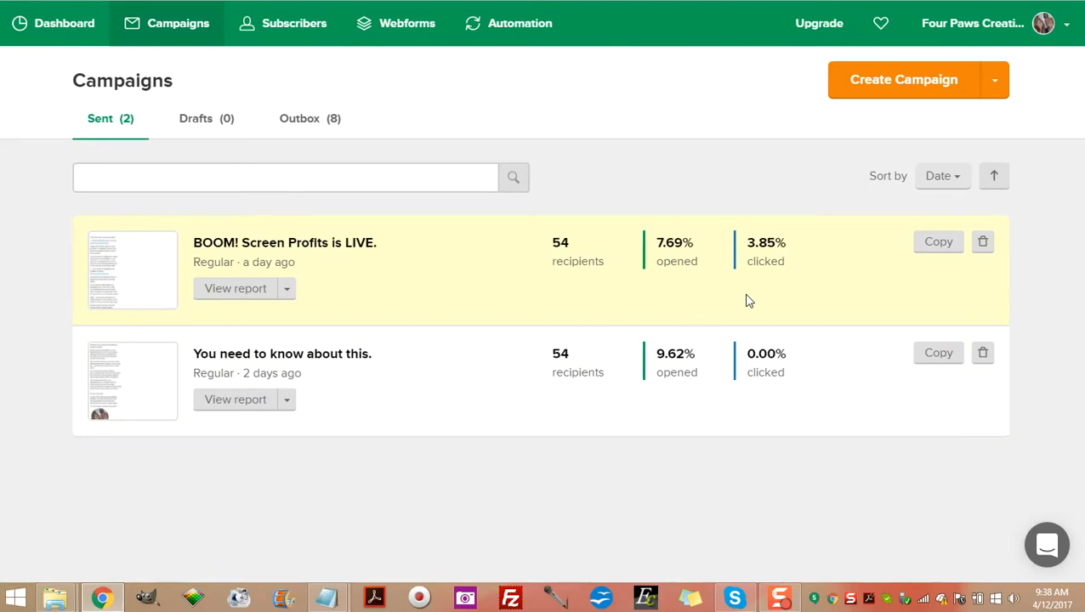
mouse_move(741, 397)
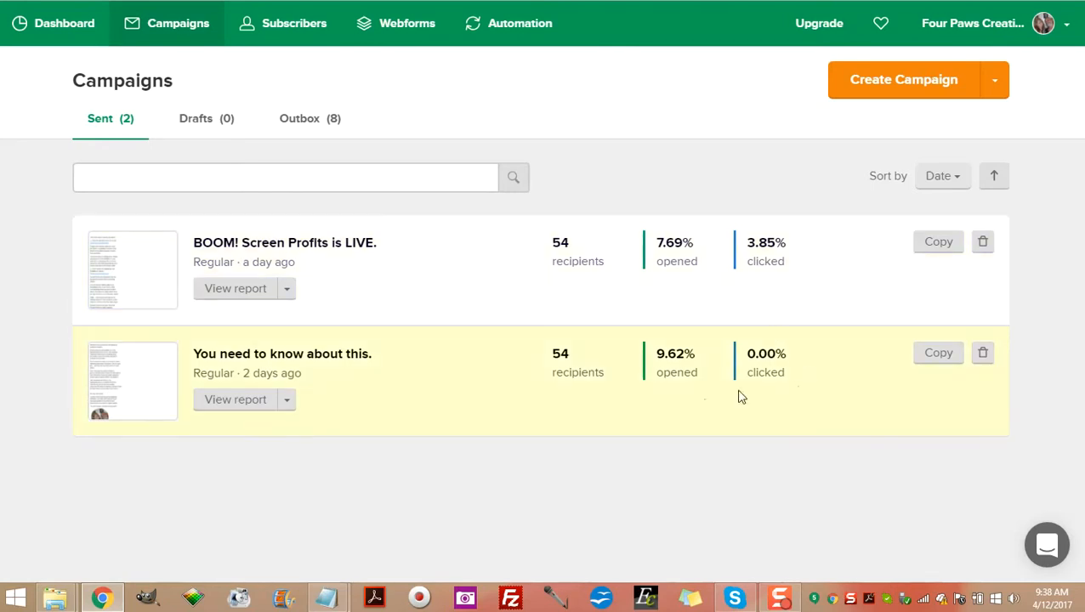
mouse_move(680, 425)
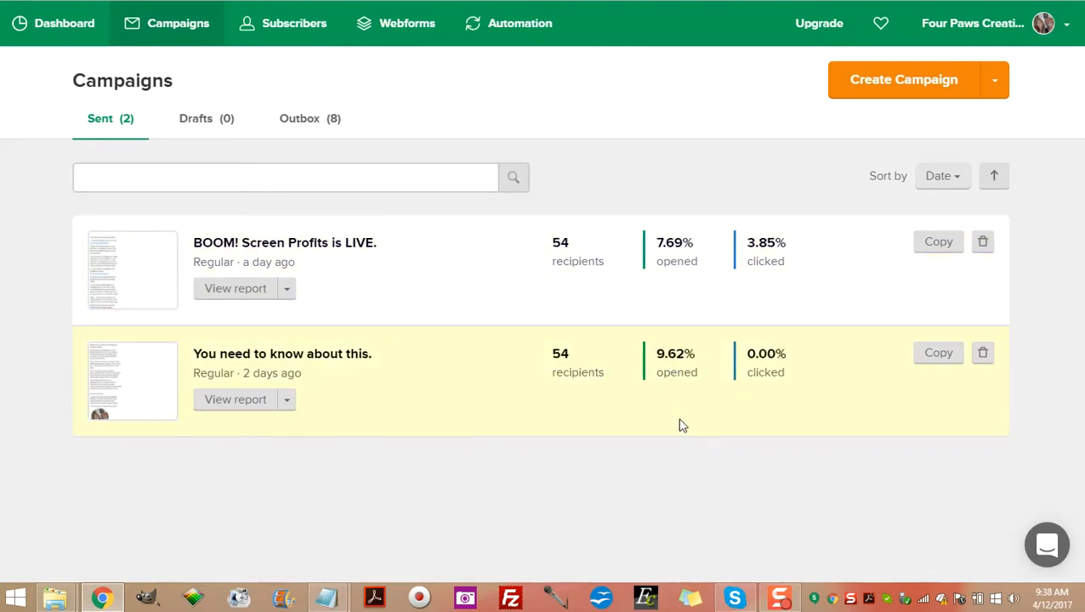
mouse_move(347, 405)
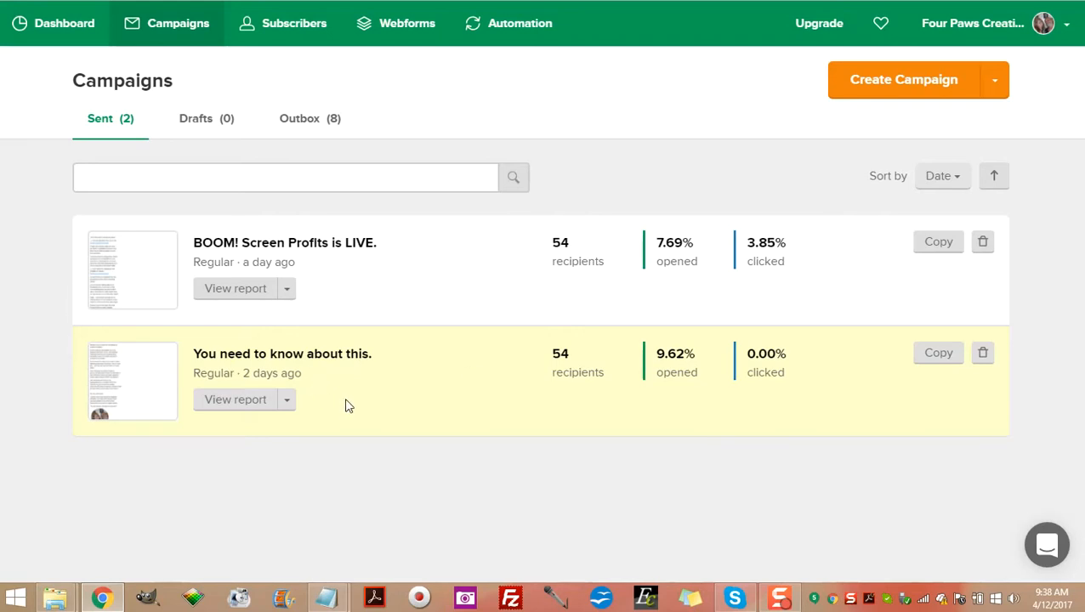
mouse_move(316, 403)
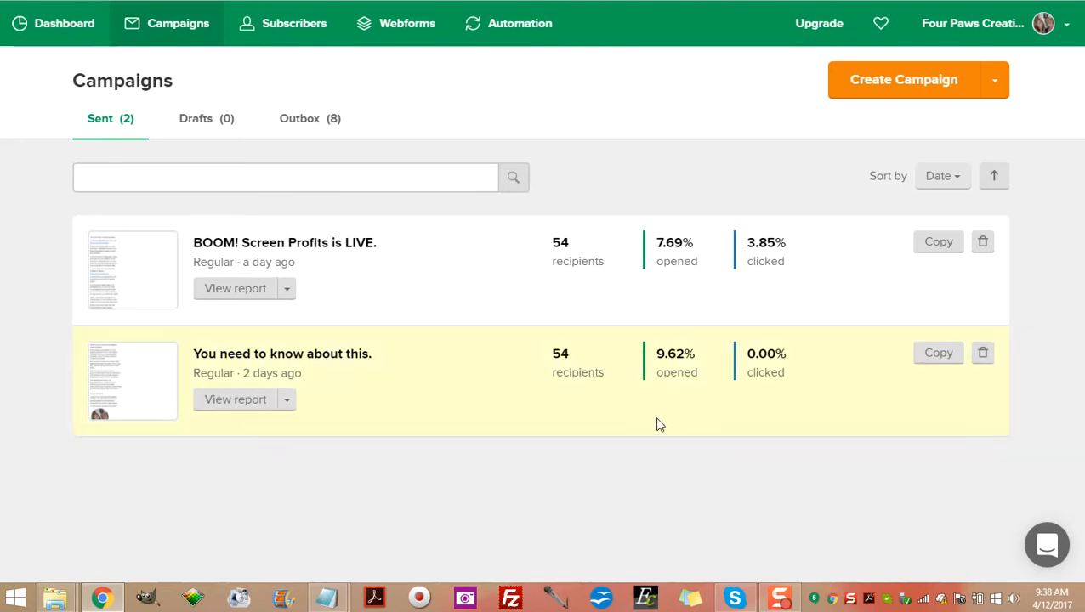
mouse_move(711, 422)
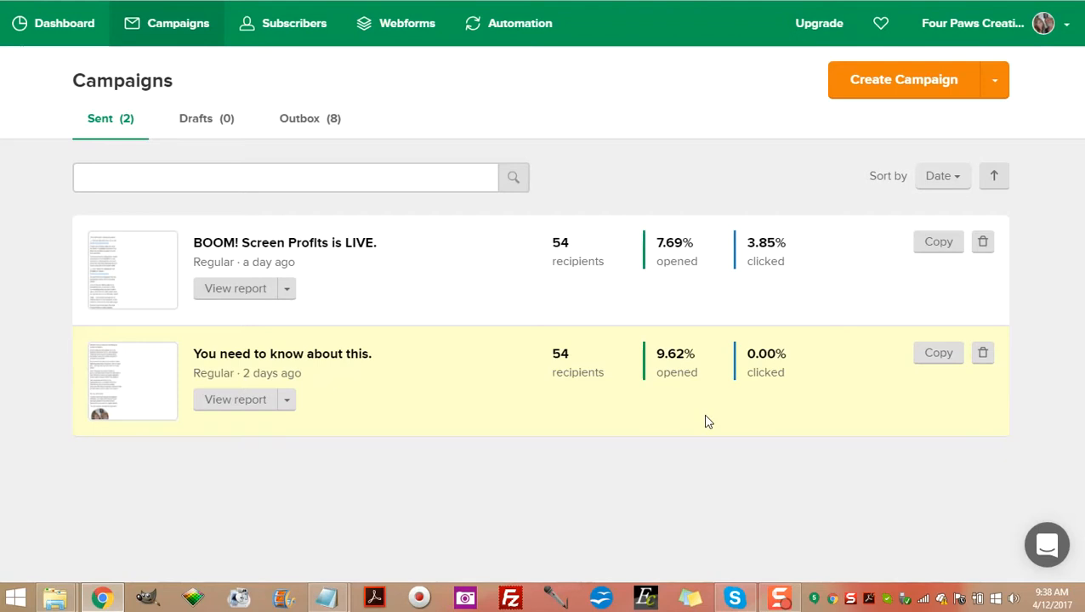
mouse_move(791, 394)
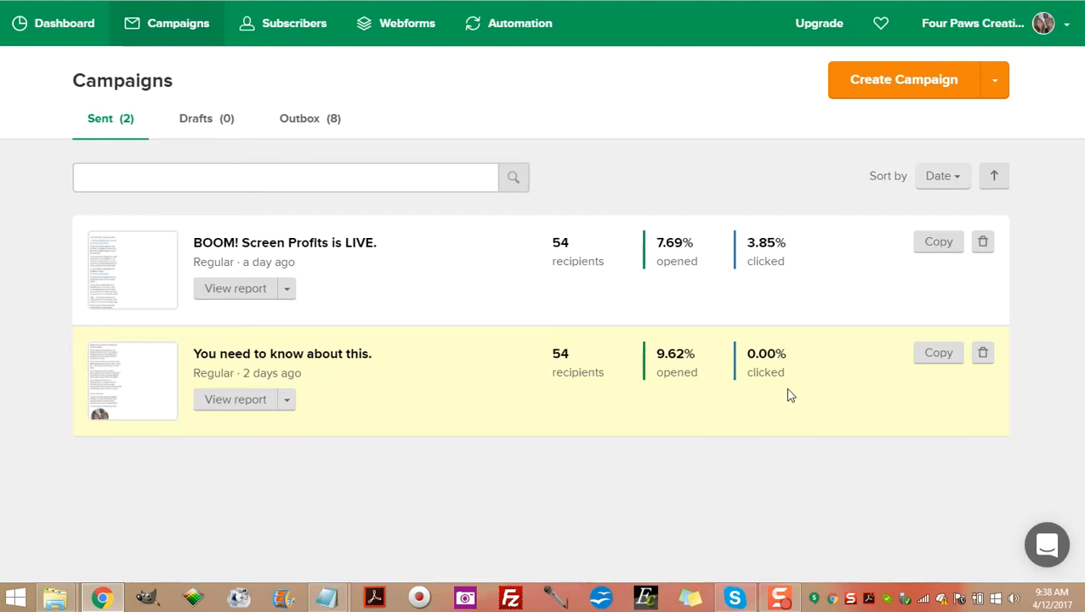
mouse_move(455, 357)
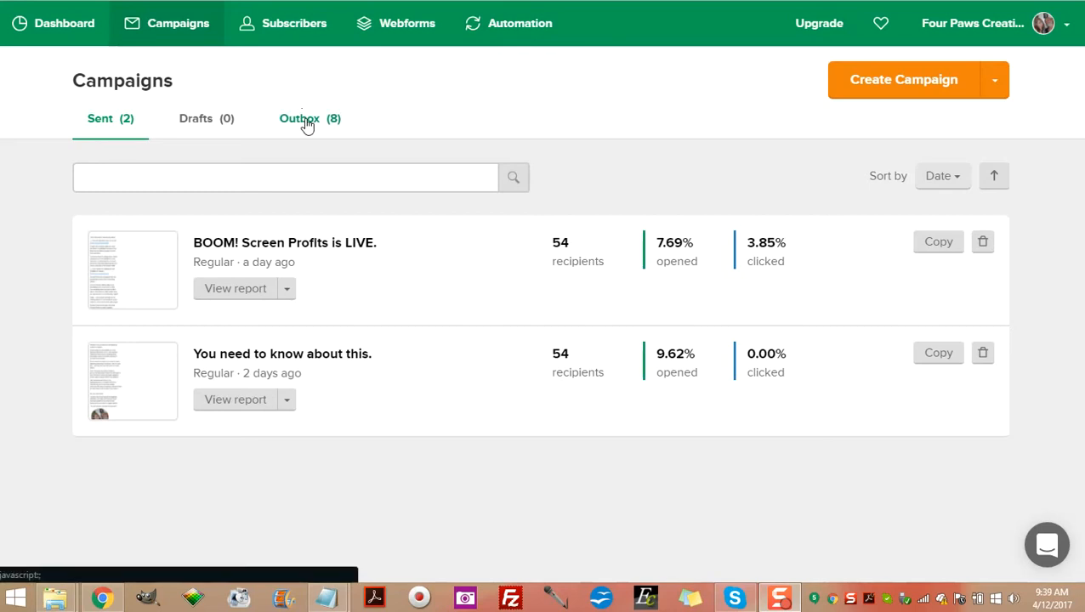
left_click(303, 119)
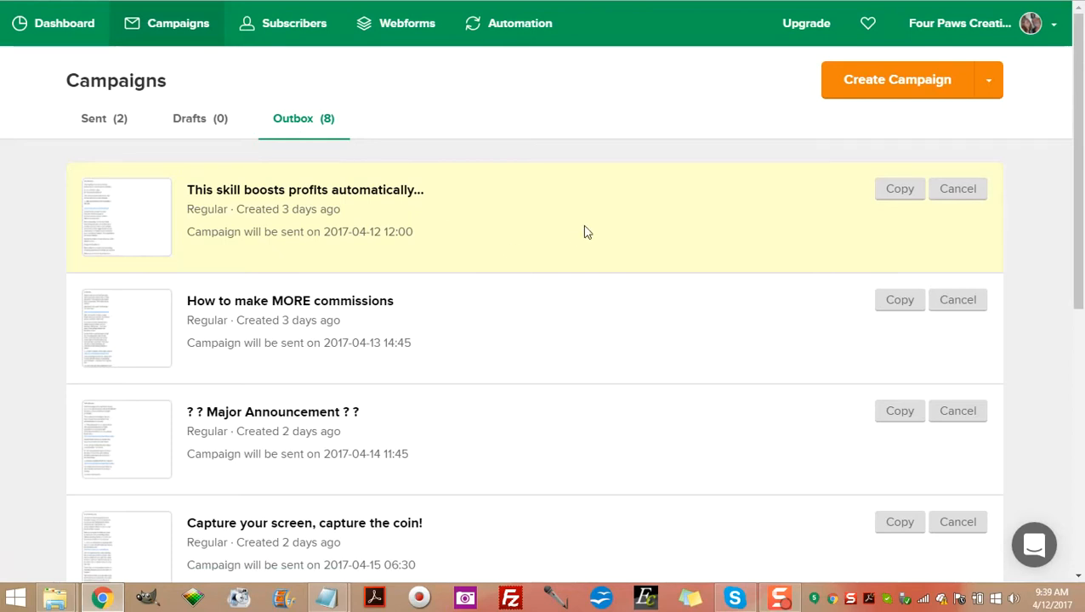
mouse_move(584, 241)
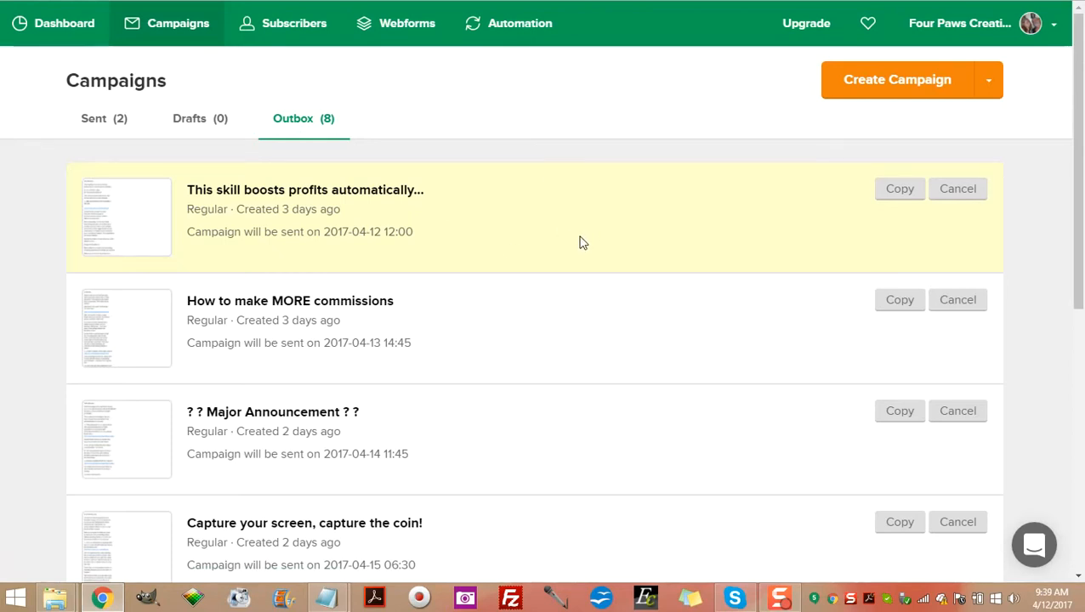
mouse_move(376, 253)
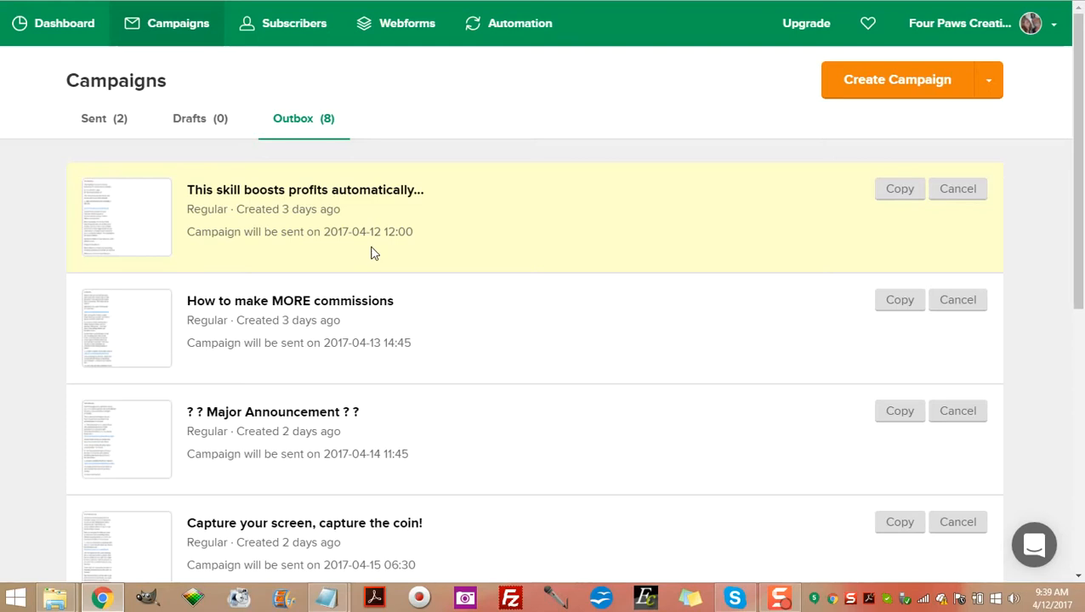
mouse_move(456, 347)
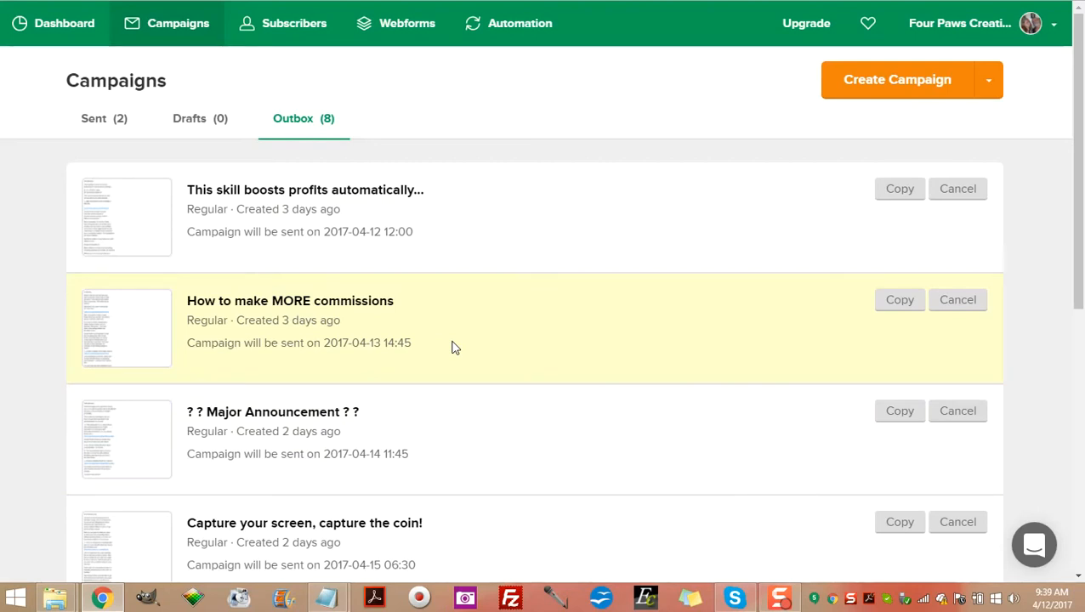
scroll("down", 3)
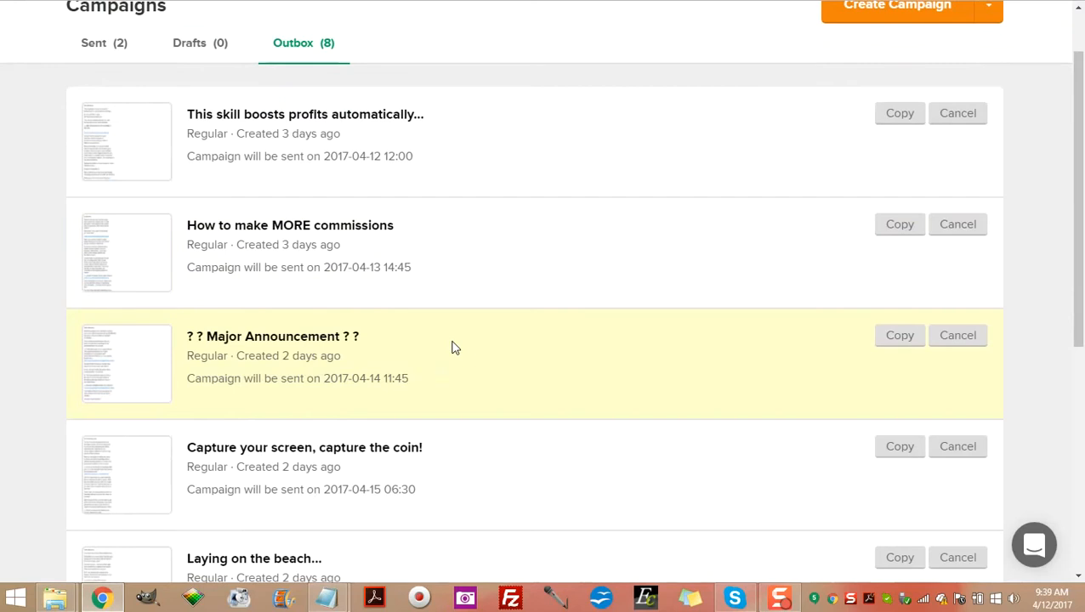
mouse_move(395, 263)
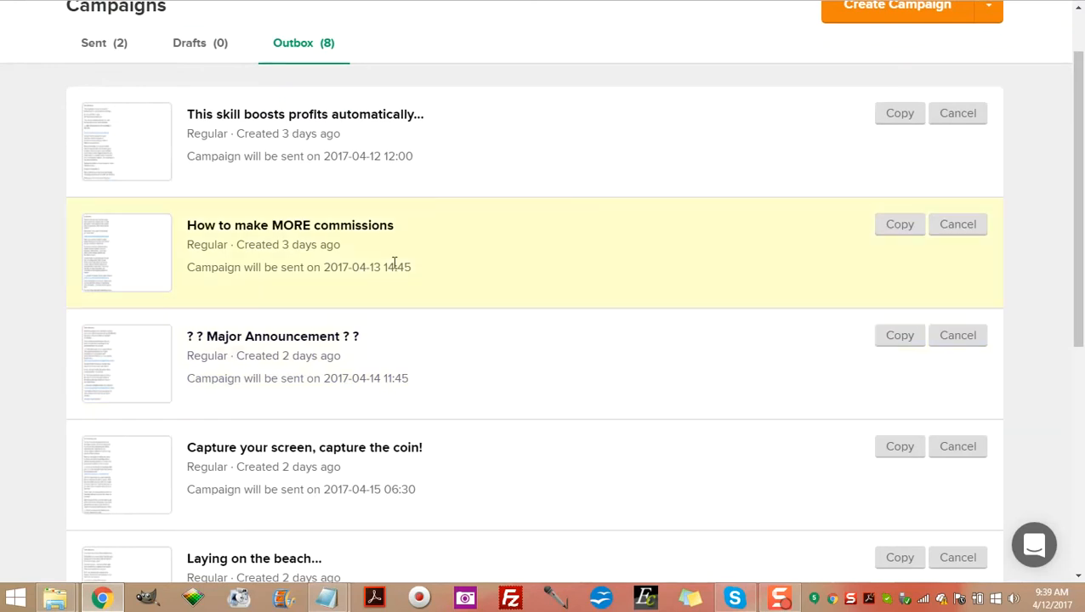
mouse_move(500, 354)
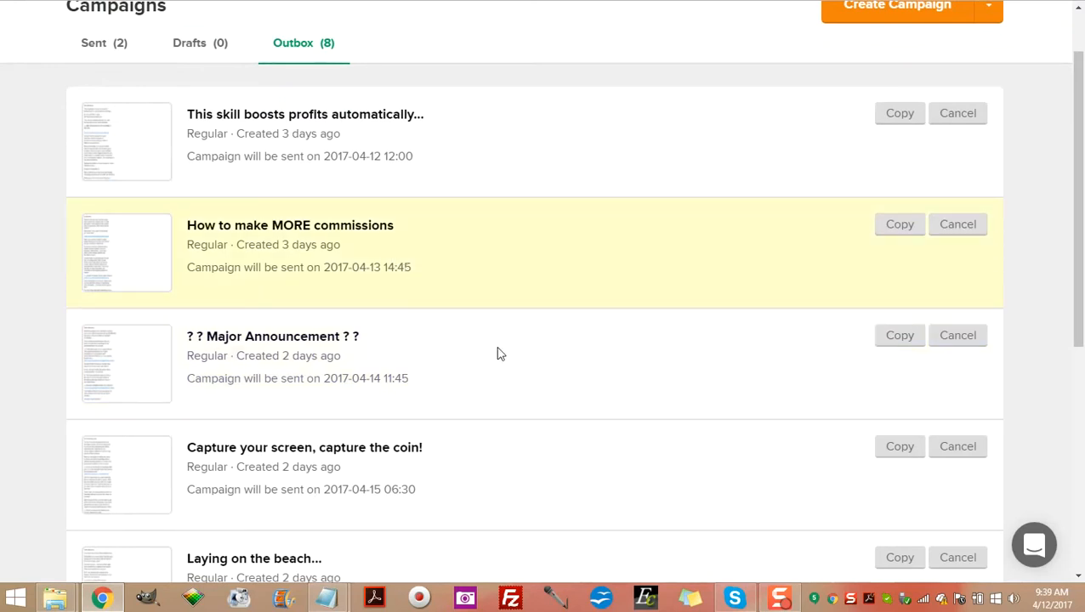
mouse_move(459, 371)
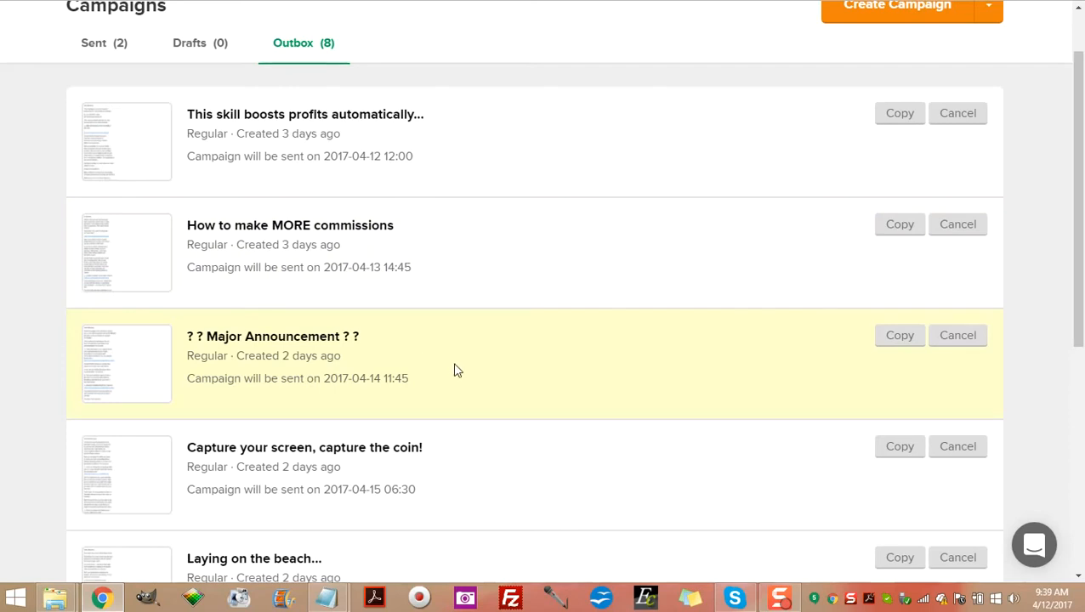
scroll("down", 3)
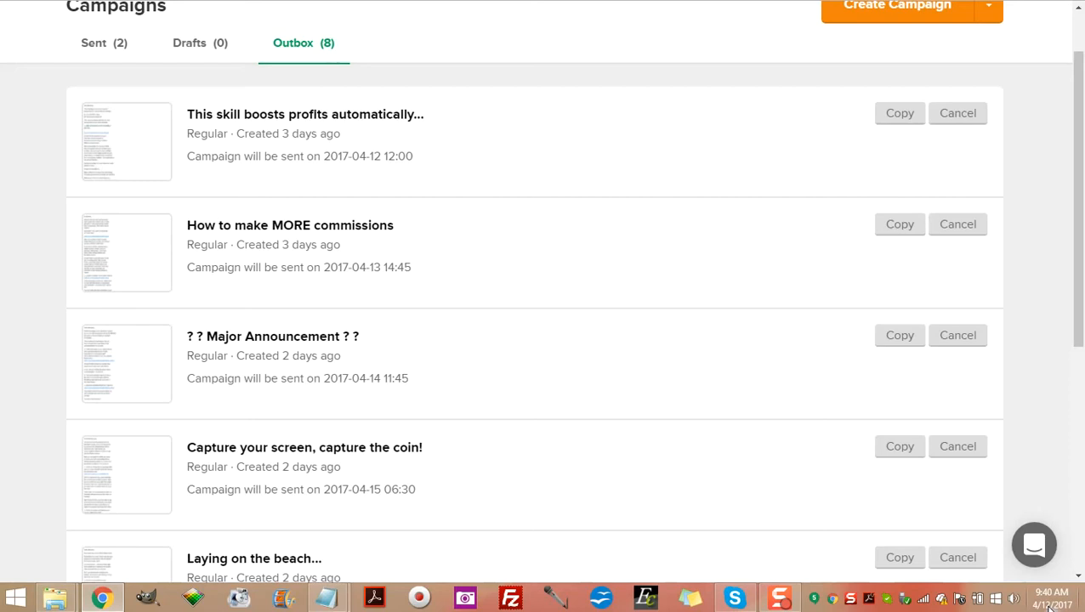
mouse_move(483, 340)
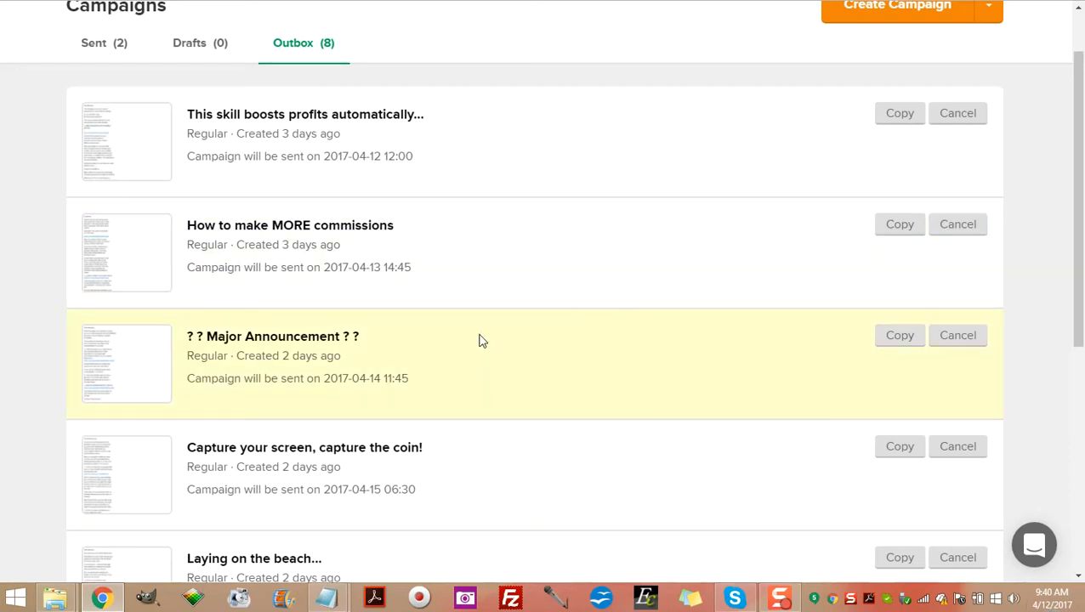
mouse_move(445, 377)
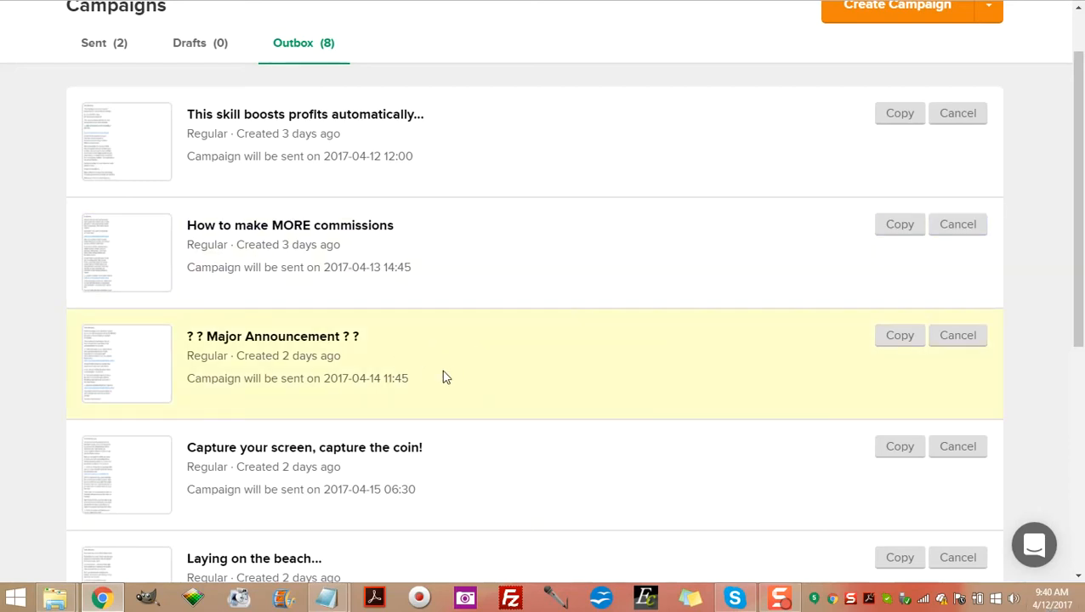
scroll("down", 3)
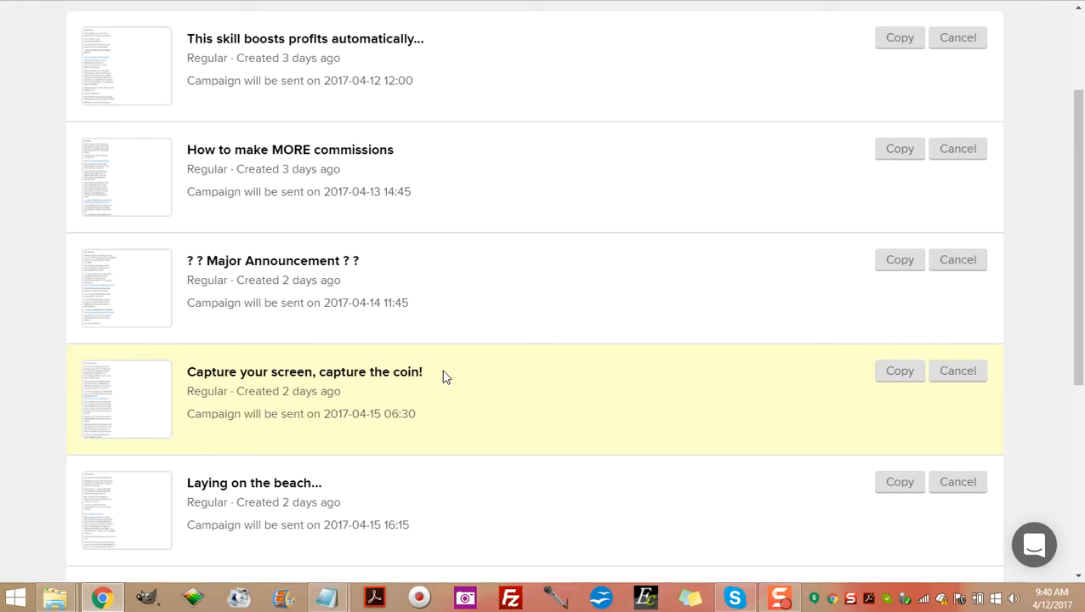
mouse_move(479, 388)
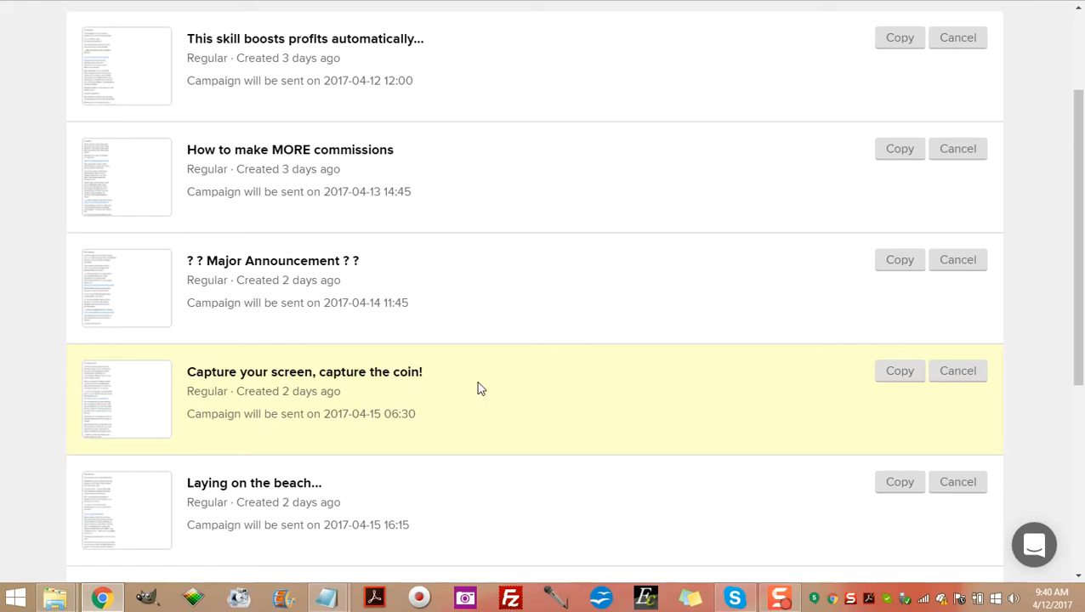
scroll("down", 3)
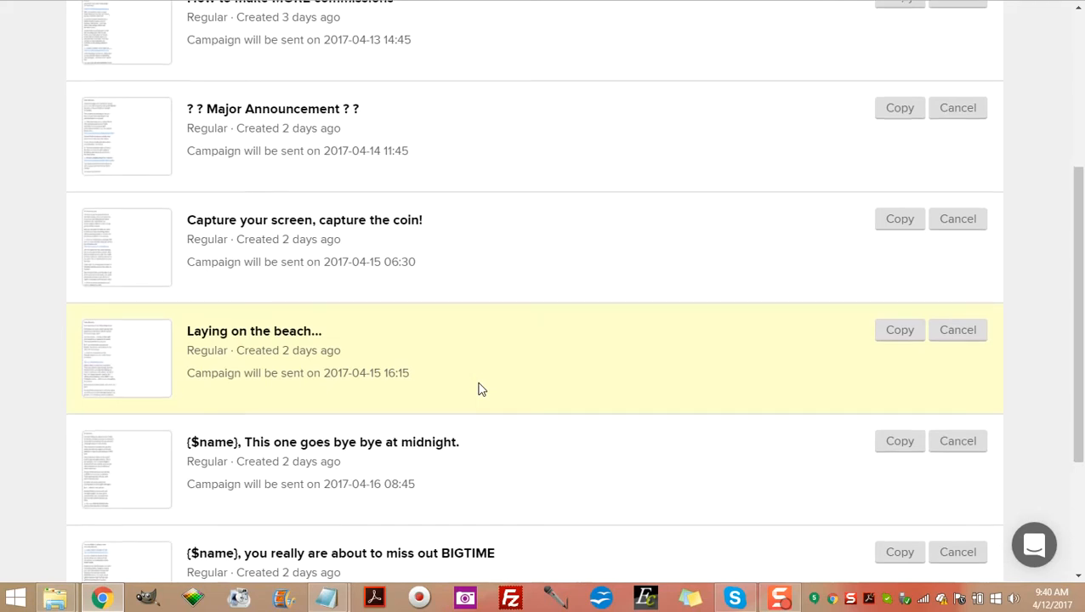
scroll("down", 3)
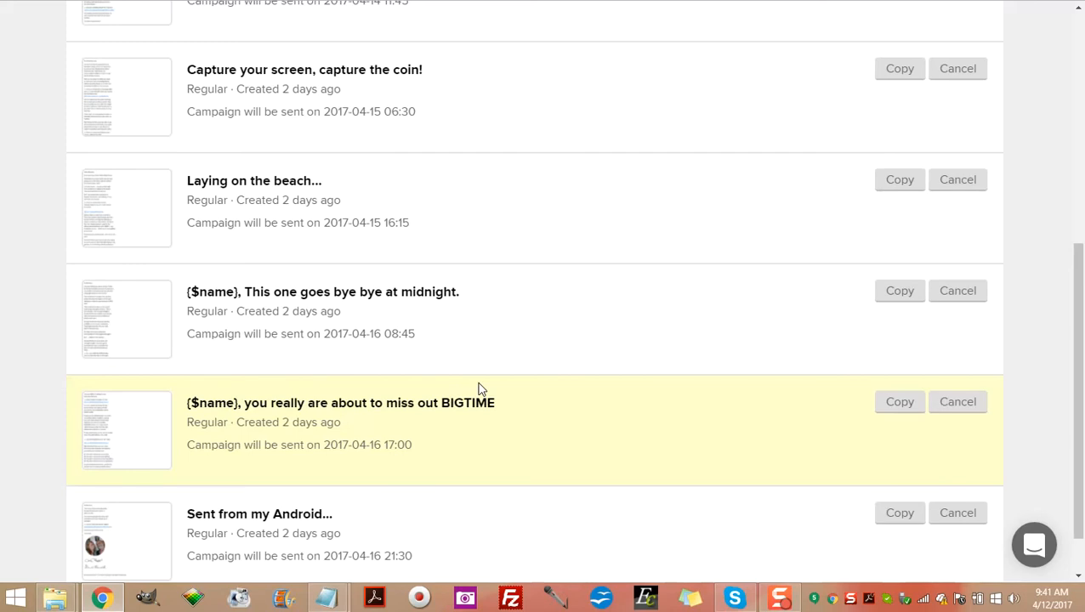
mouse_move(486, 387)
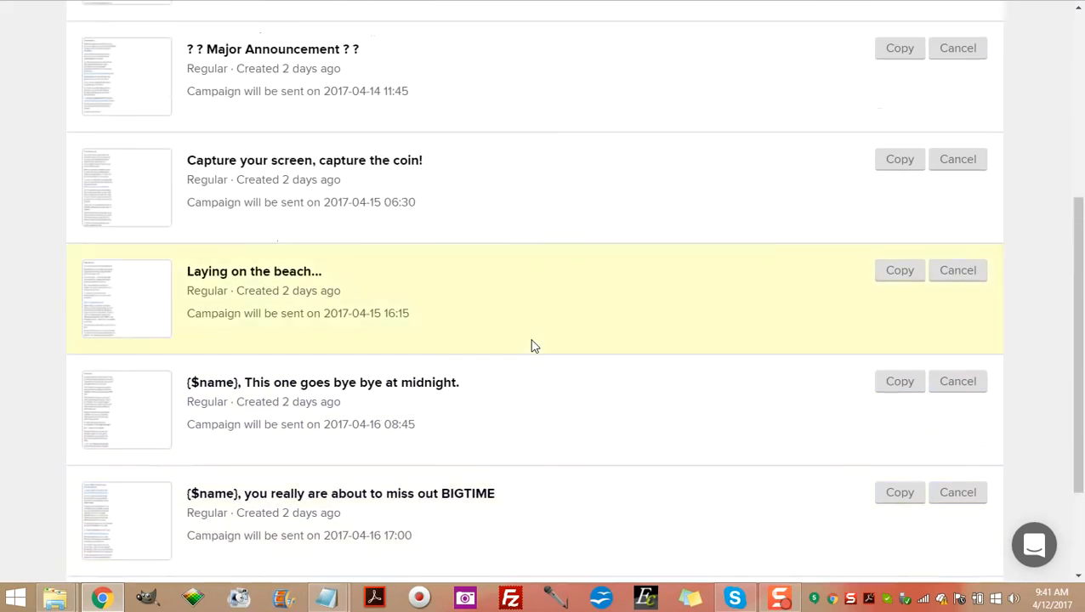
scroll("up", 3)
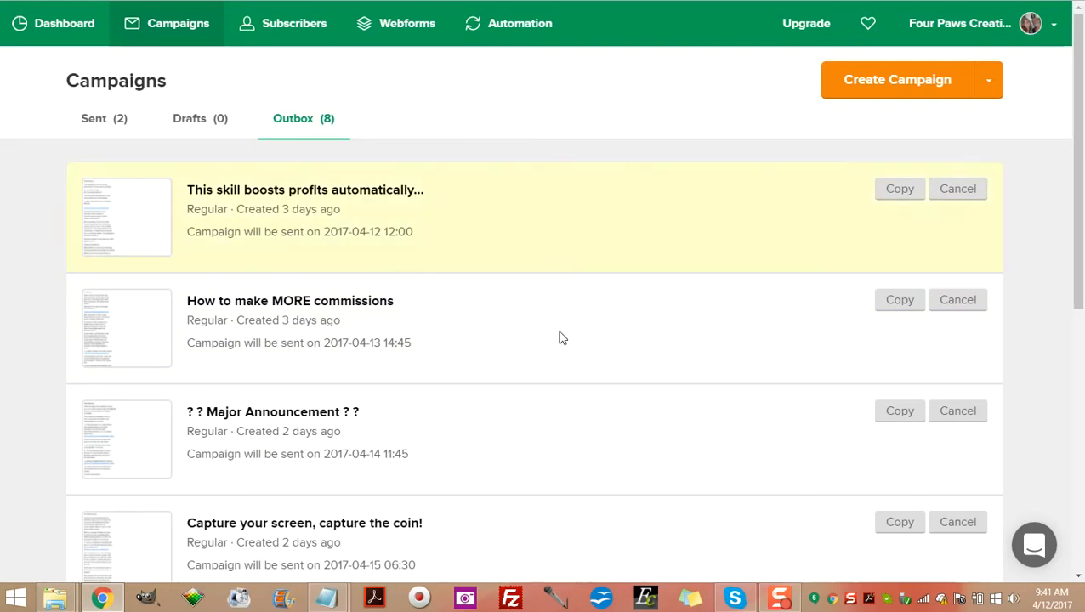
mouse_move(564, 225)
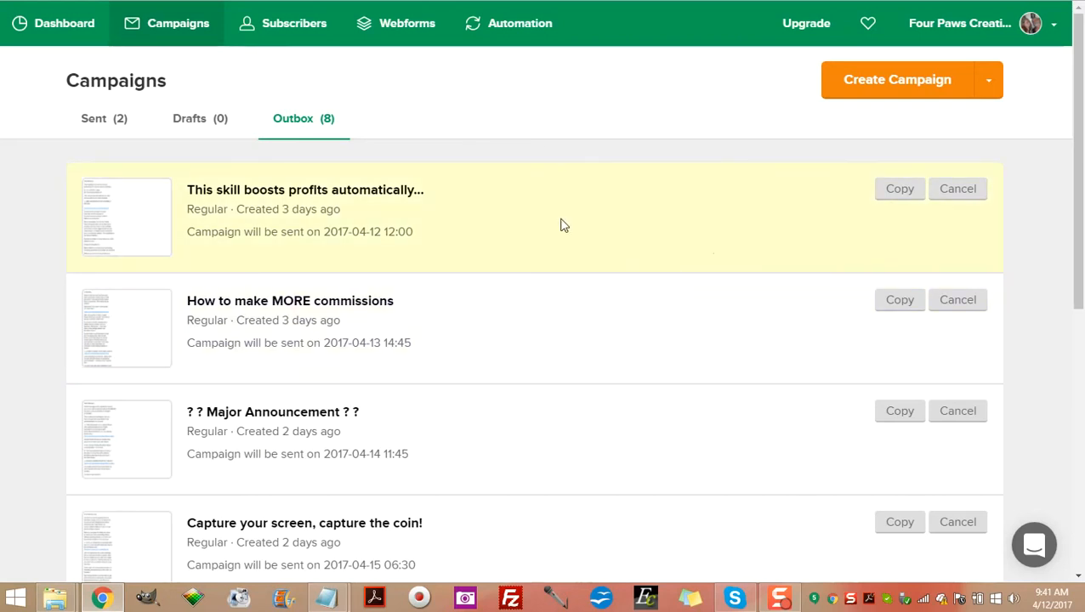
mouse_move(993, 105)
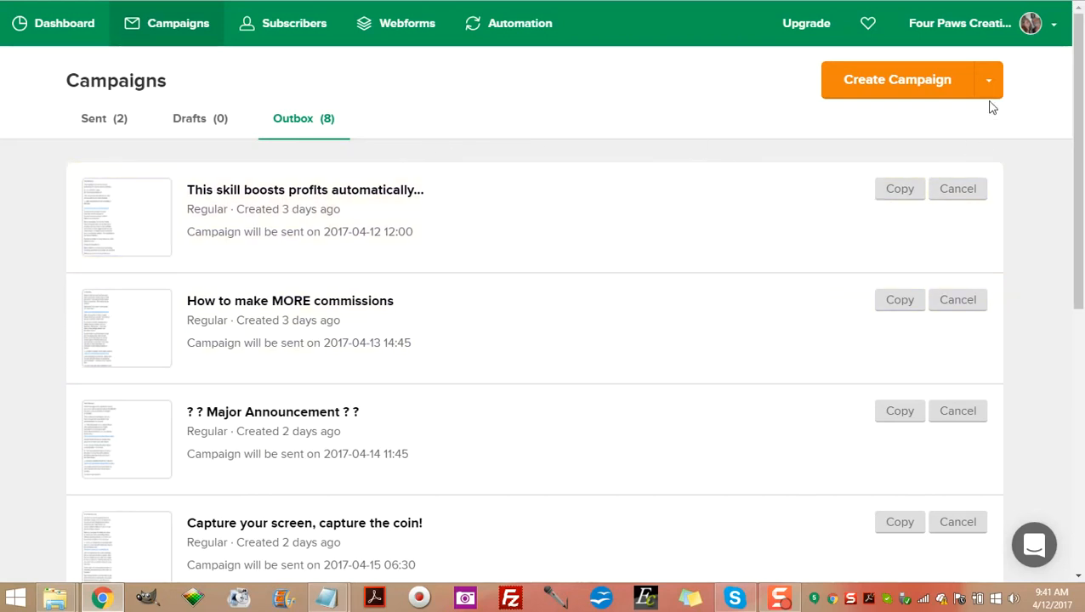
mouse_move(228, 197)
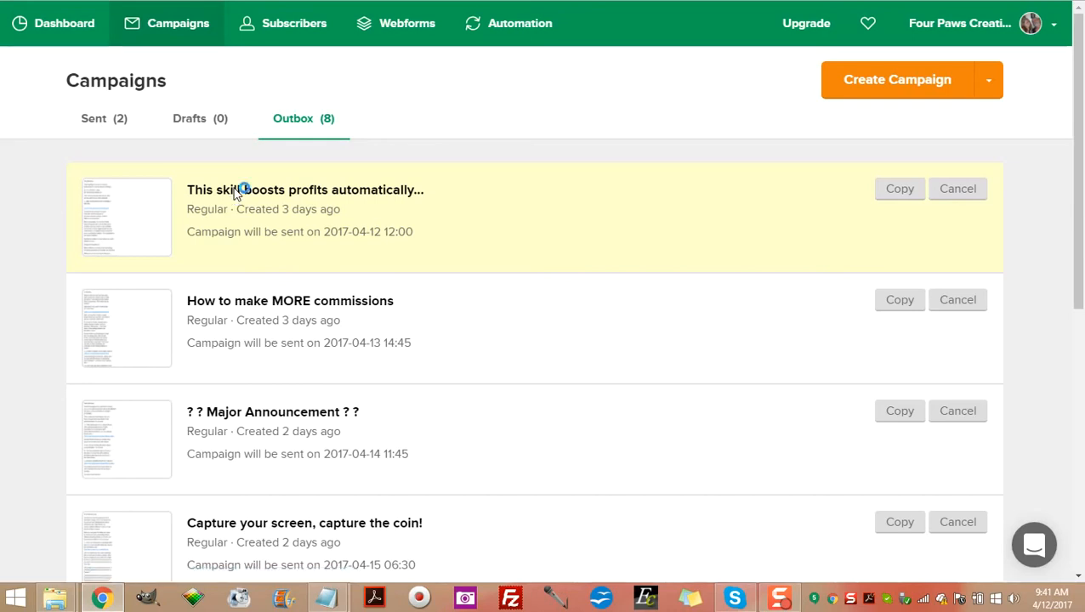
left_click(304, 190)
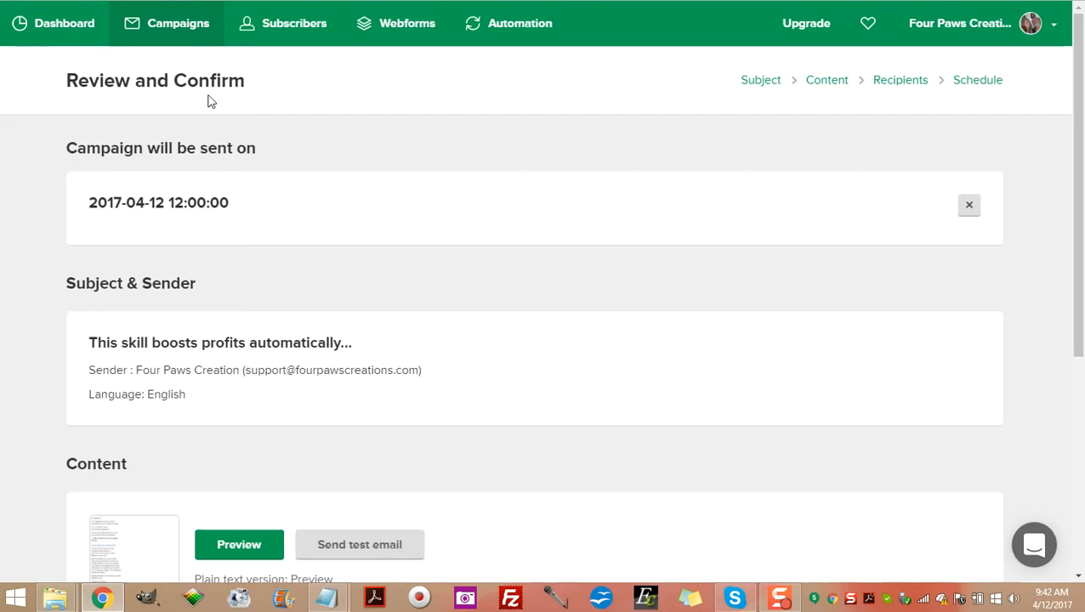
scroll("down", 3)
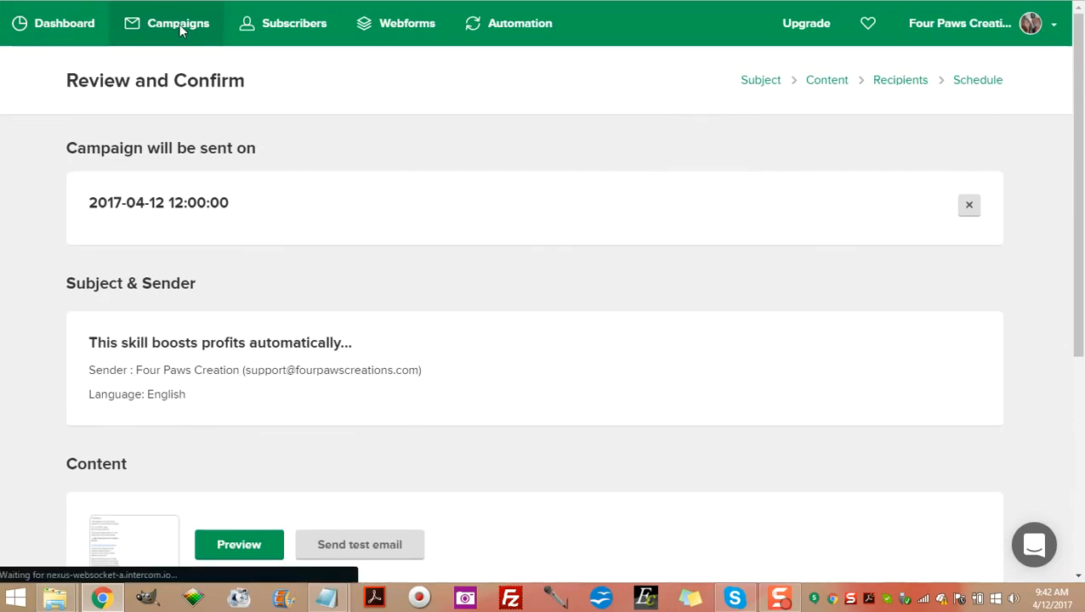
left_click(176, 24)
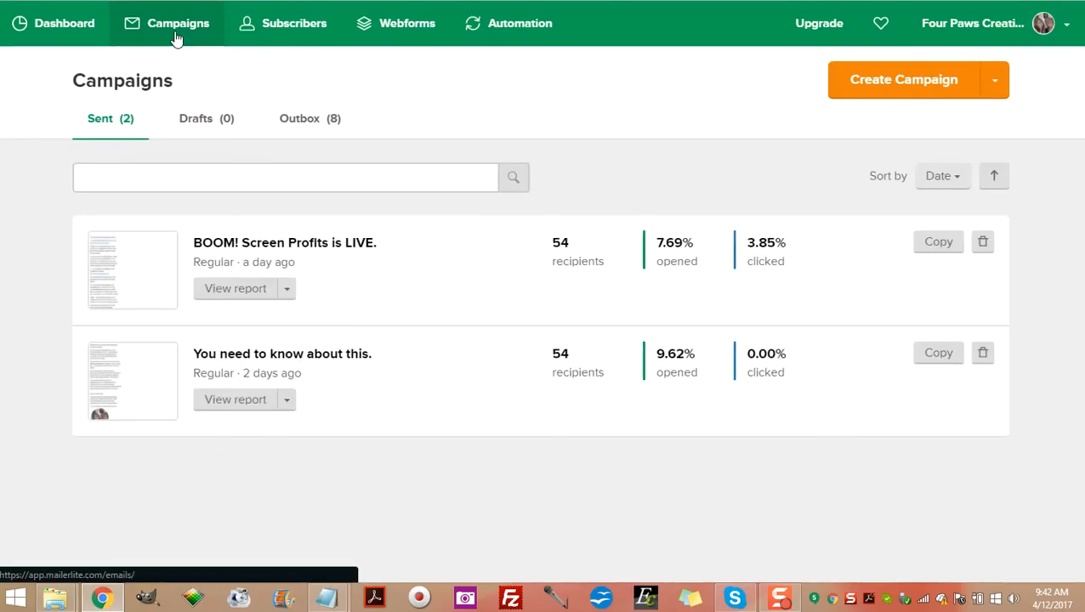
Start a new campaign of type Auto Resend Campaign from the Create Campaign menu
left_click(993, 79)
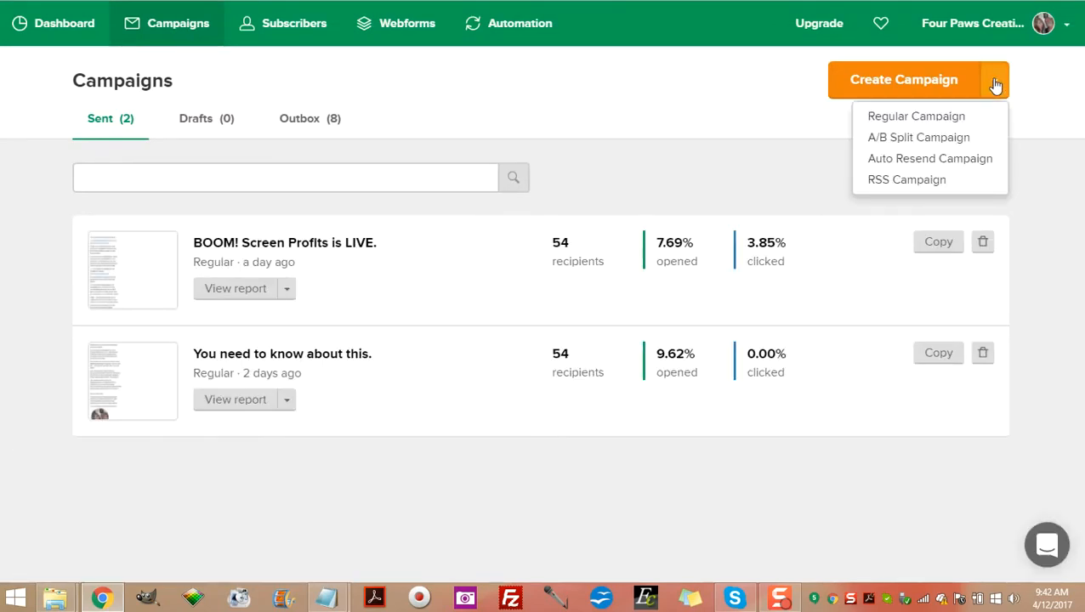
left_click(993, 80)
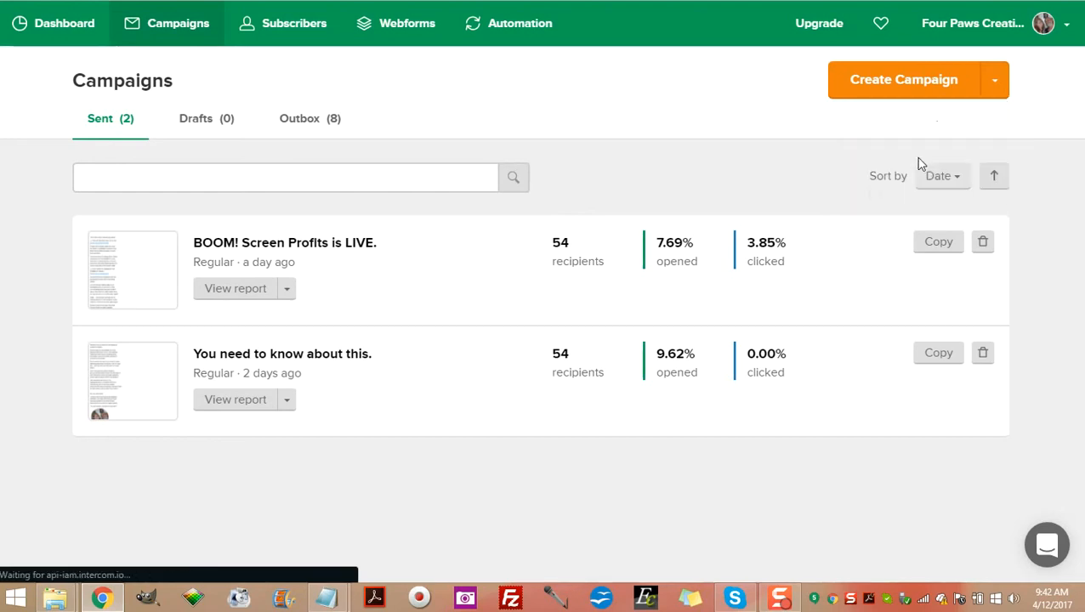
left_click(903, 79)
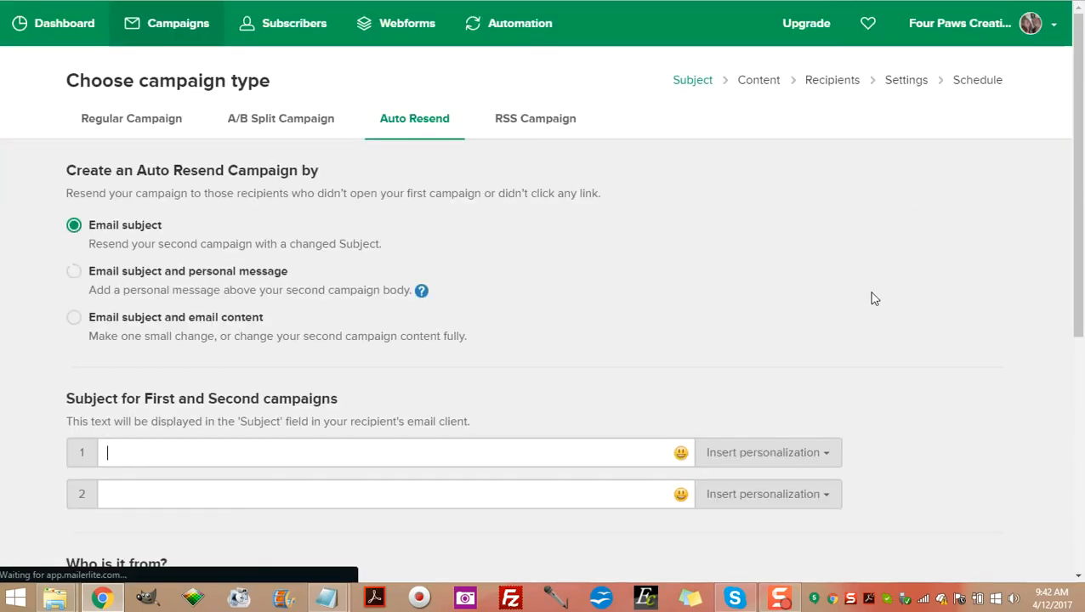
Look over the Auto Resend subject fields, then go back to the Campaigns list without saving
left_click(383, 452)
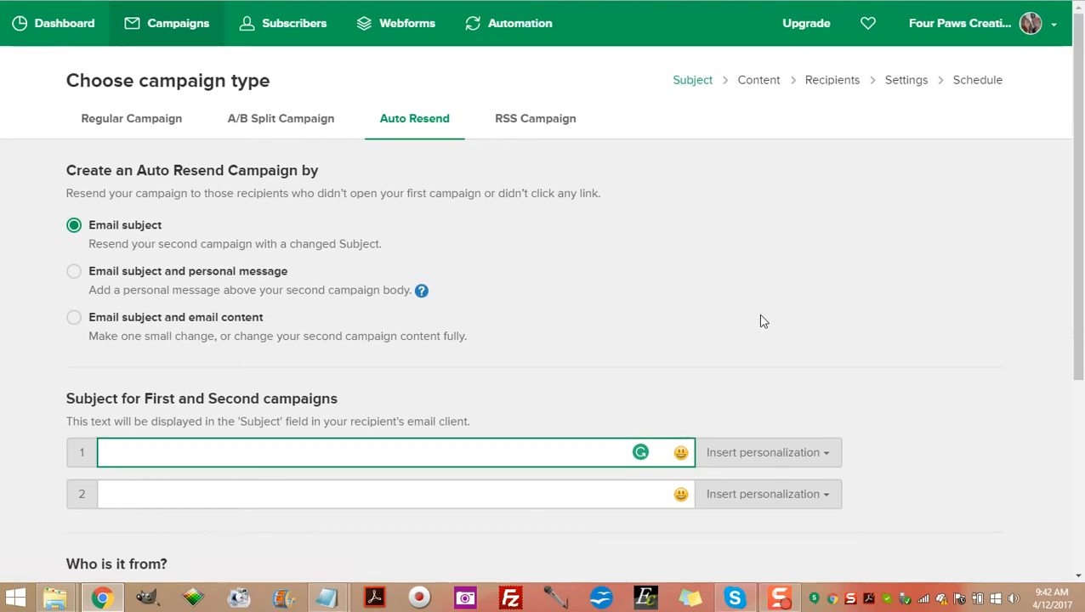
scroll("down", 3)
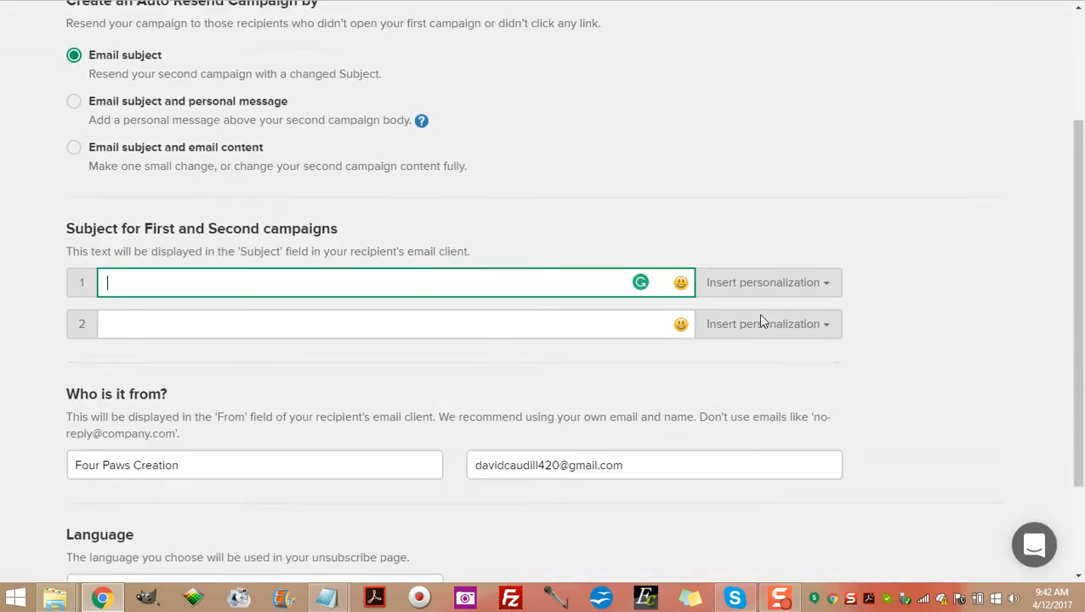
scroll("down", 3)
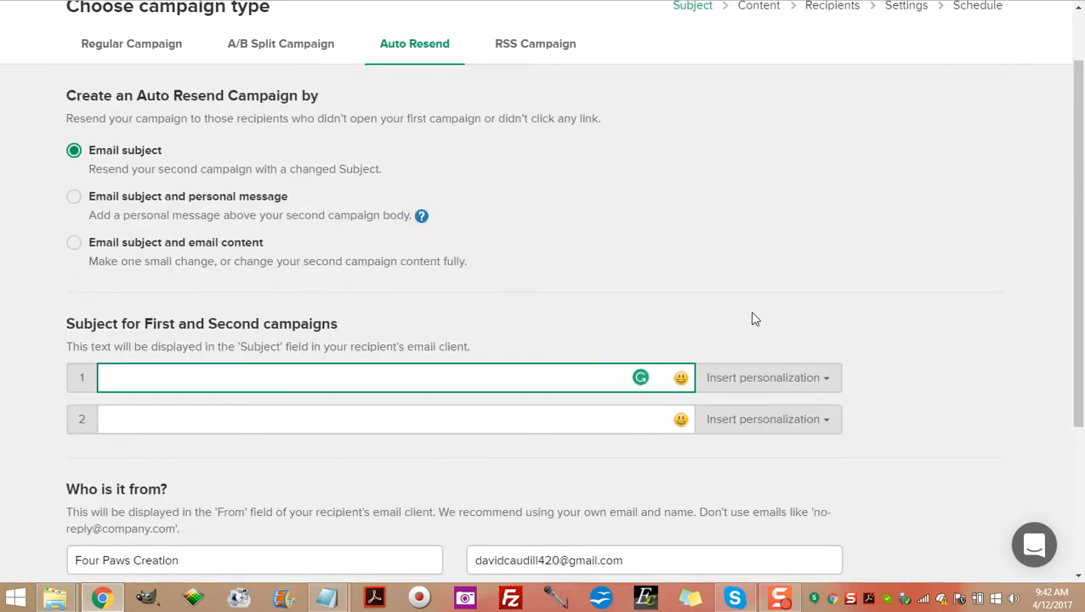
mouse_move(524, 204)
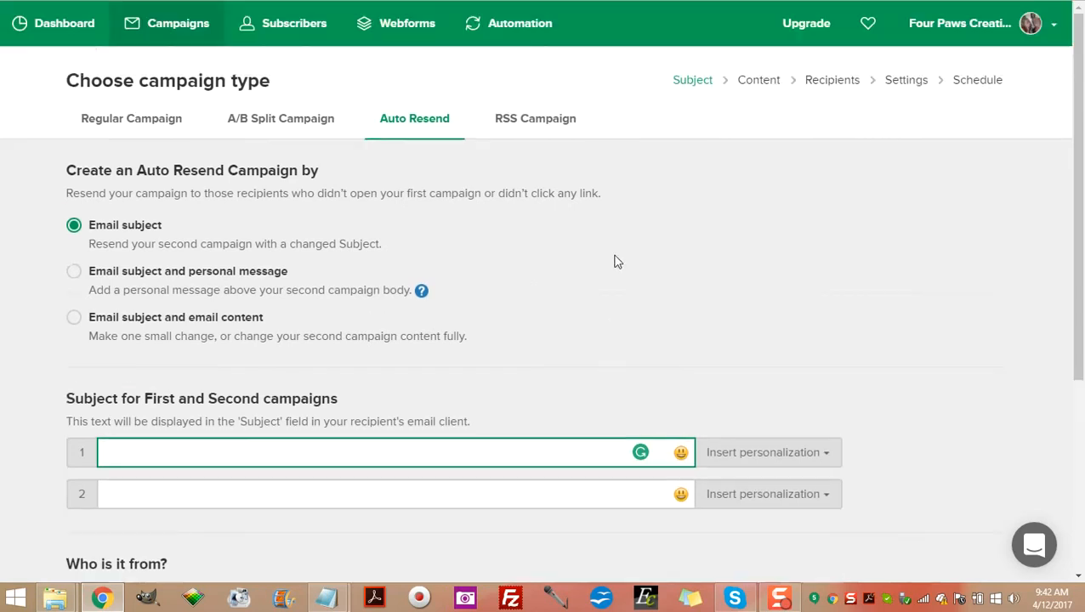
mouse_move(850, 200)
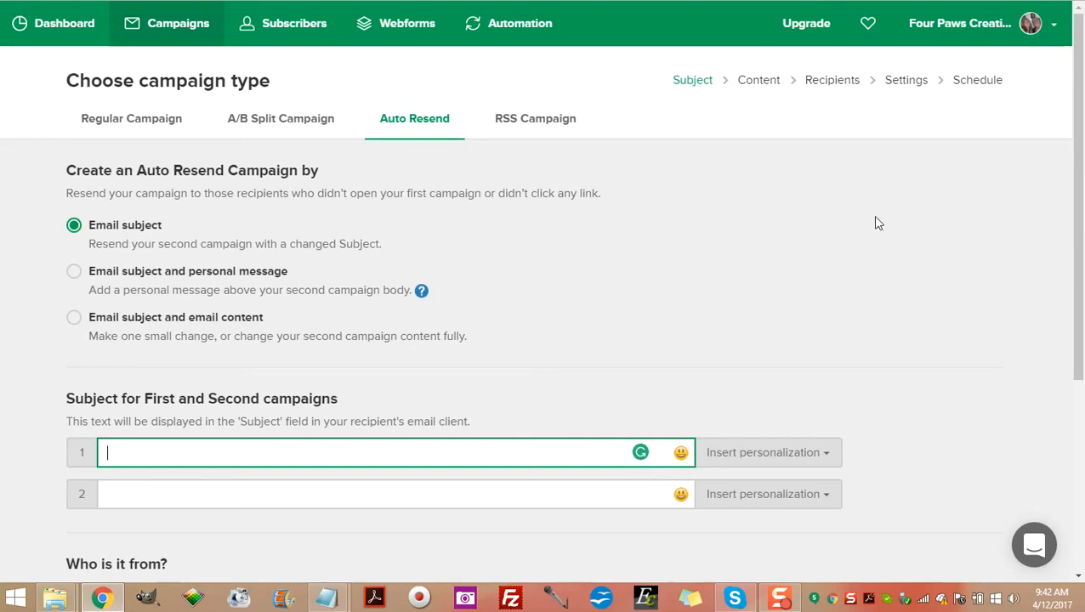
mouse_move(881, 126)
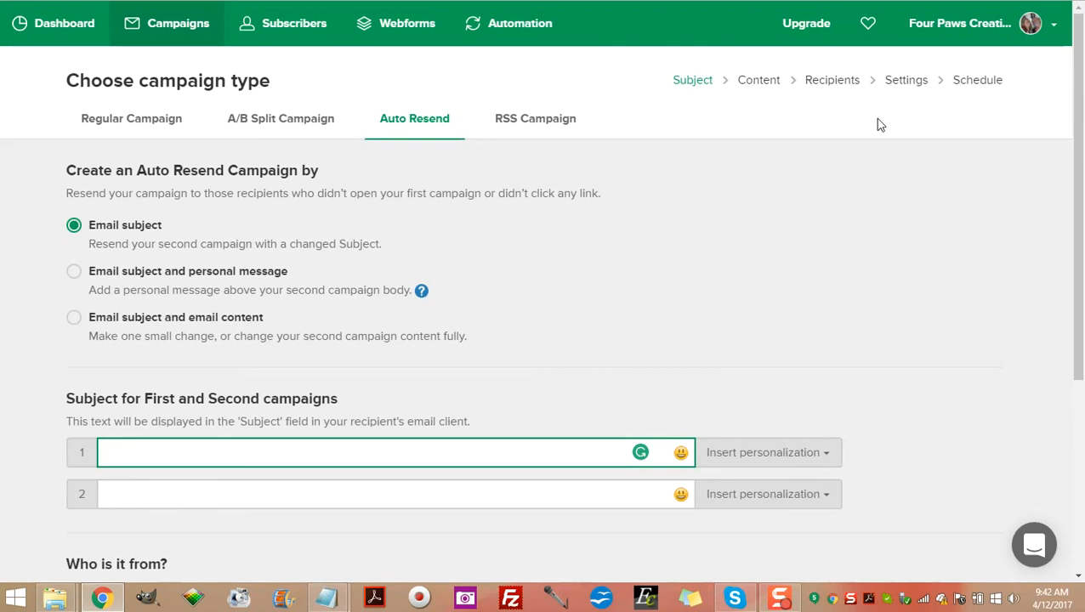
mouse_move(857, 156)
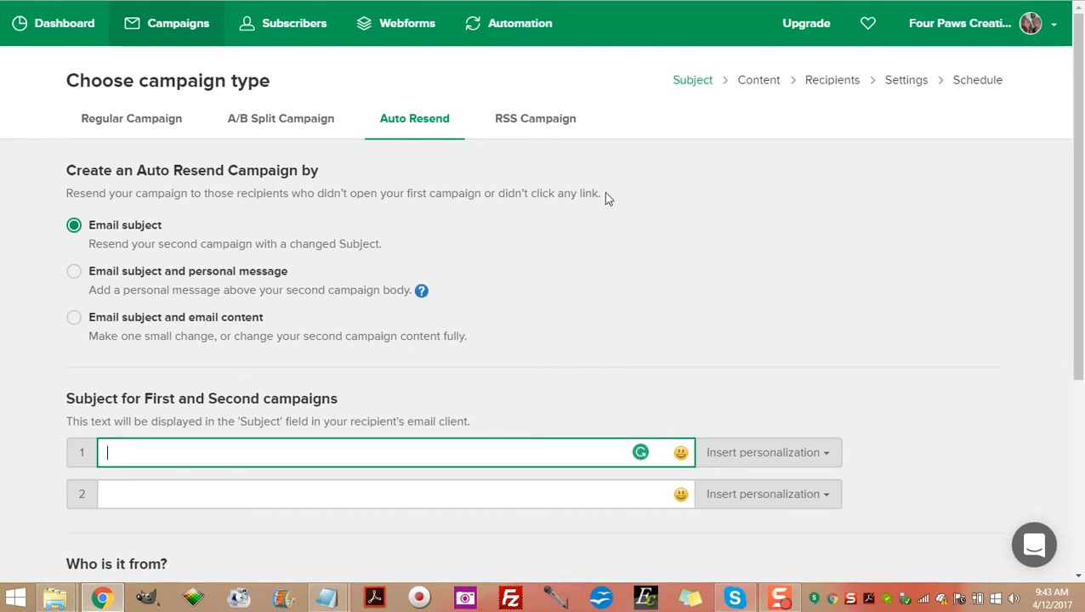
mouse_move(47, 23)
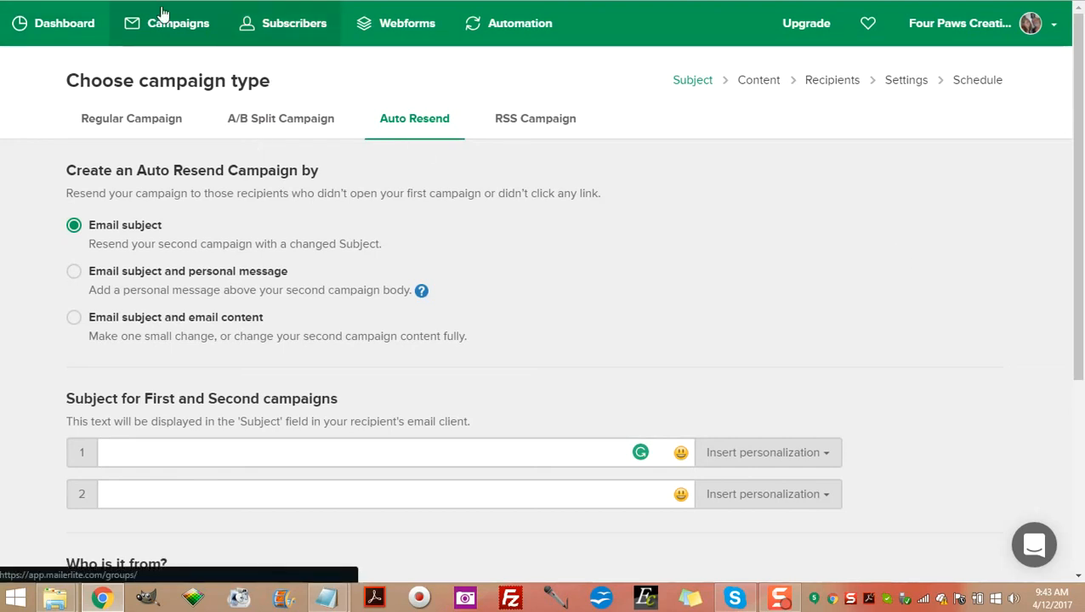
mouse_move(541, 333)
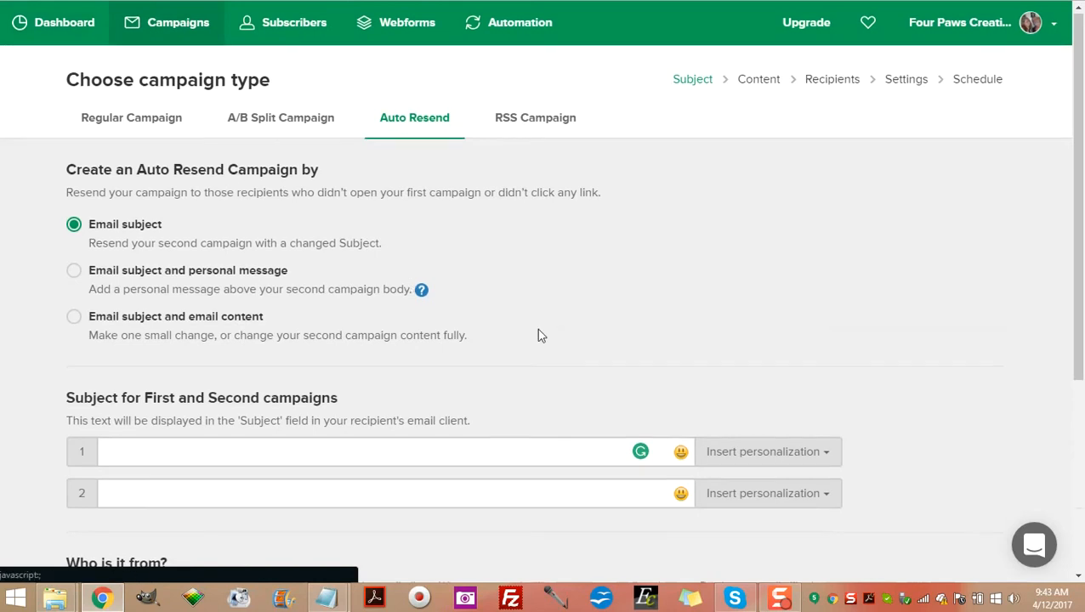
scroll("down", 3)
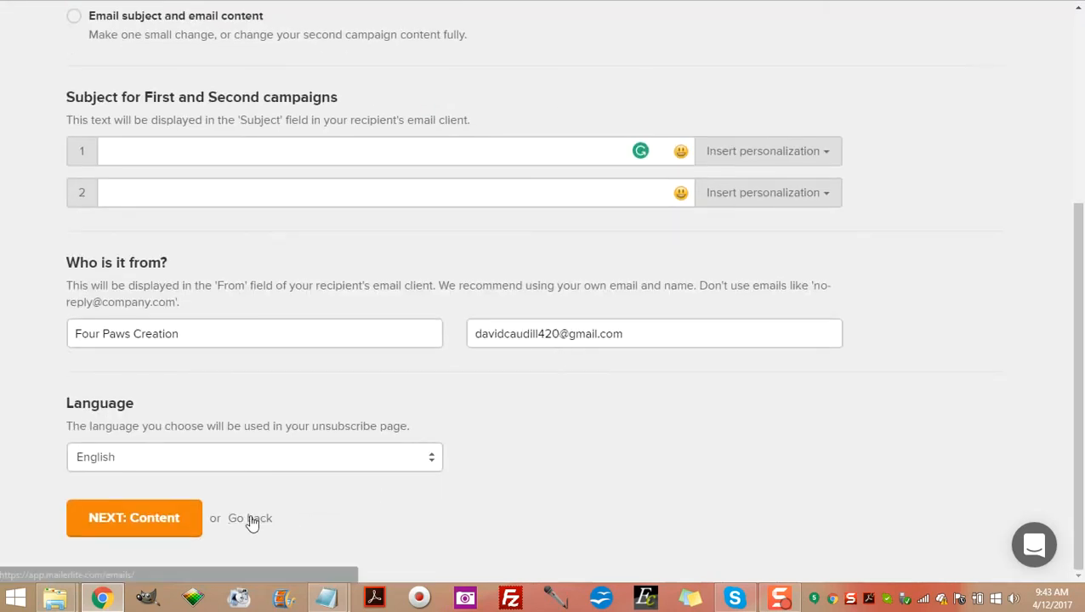
left_click(250, 517)
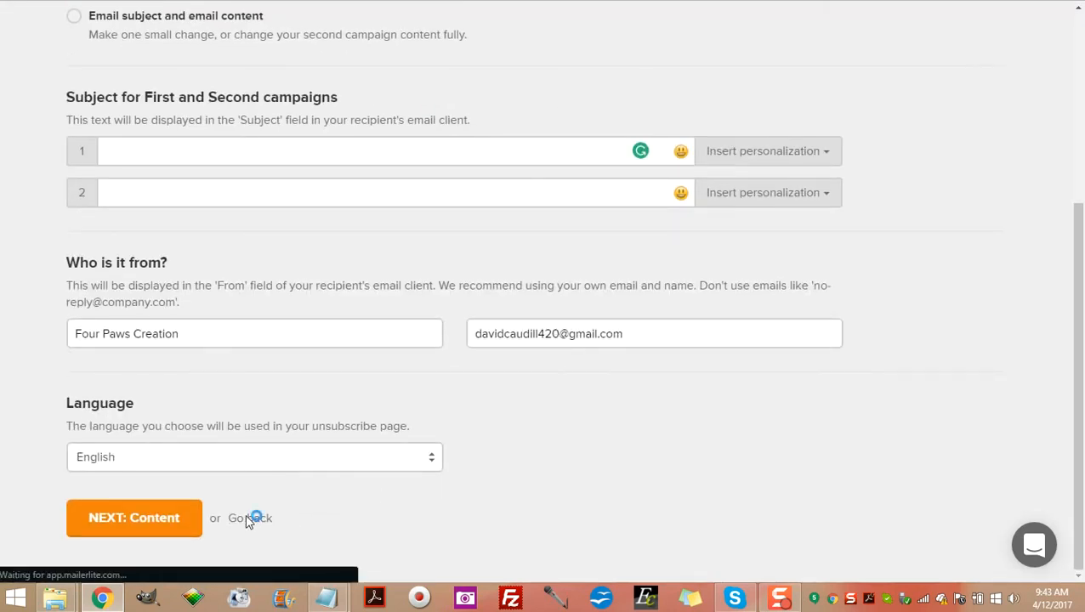
left_click(247, 517)
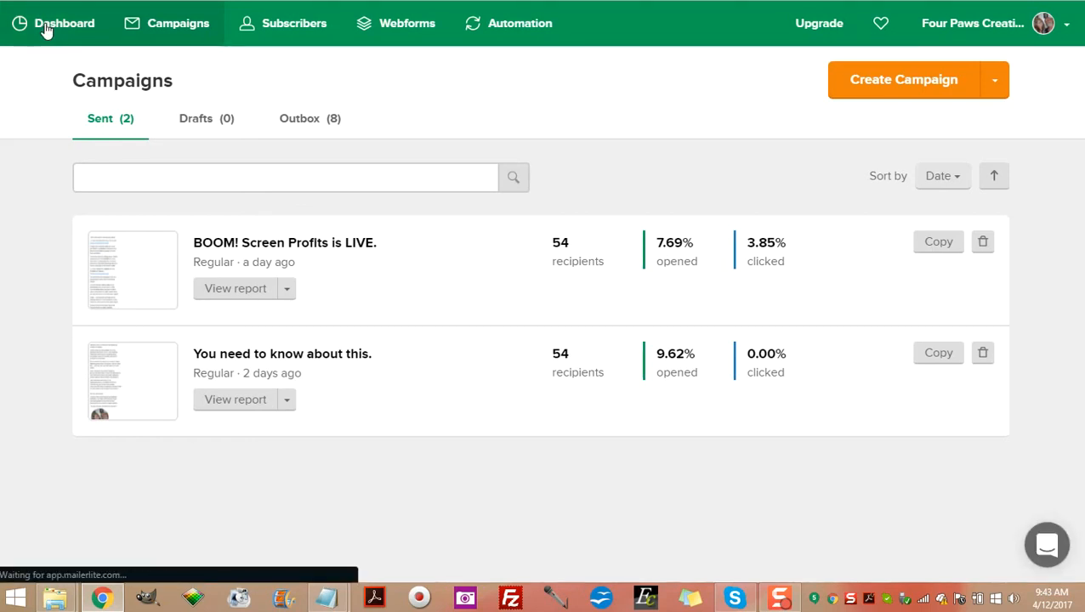
Return to the Dashboard showing last campaign stats, subscriber counts and plan usage
left_click(64, 24)
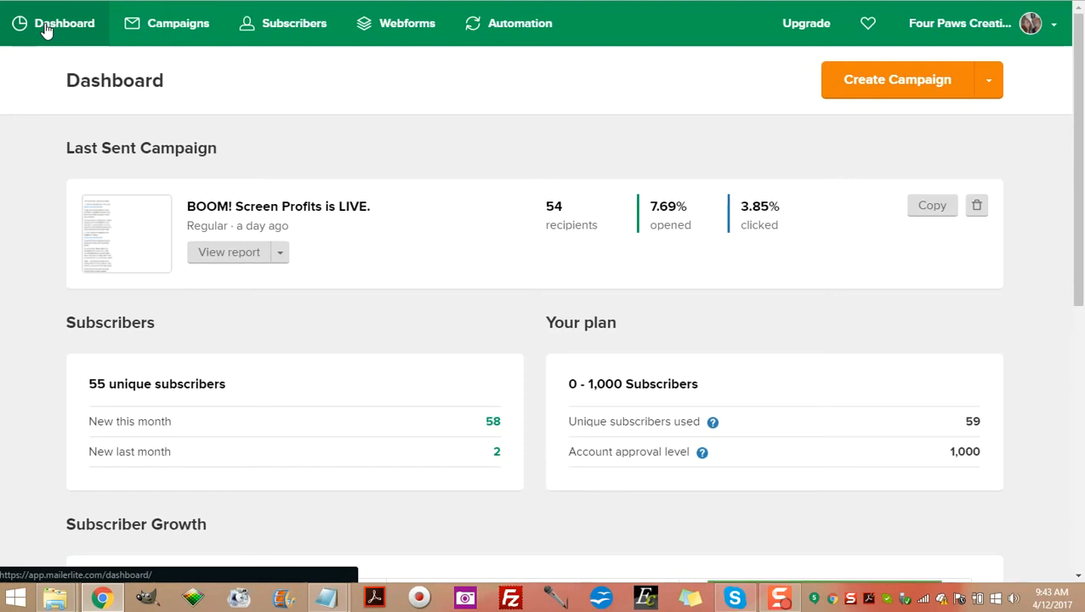